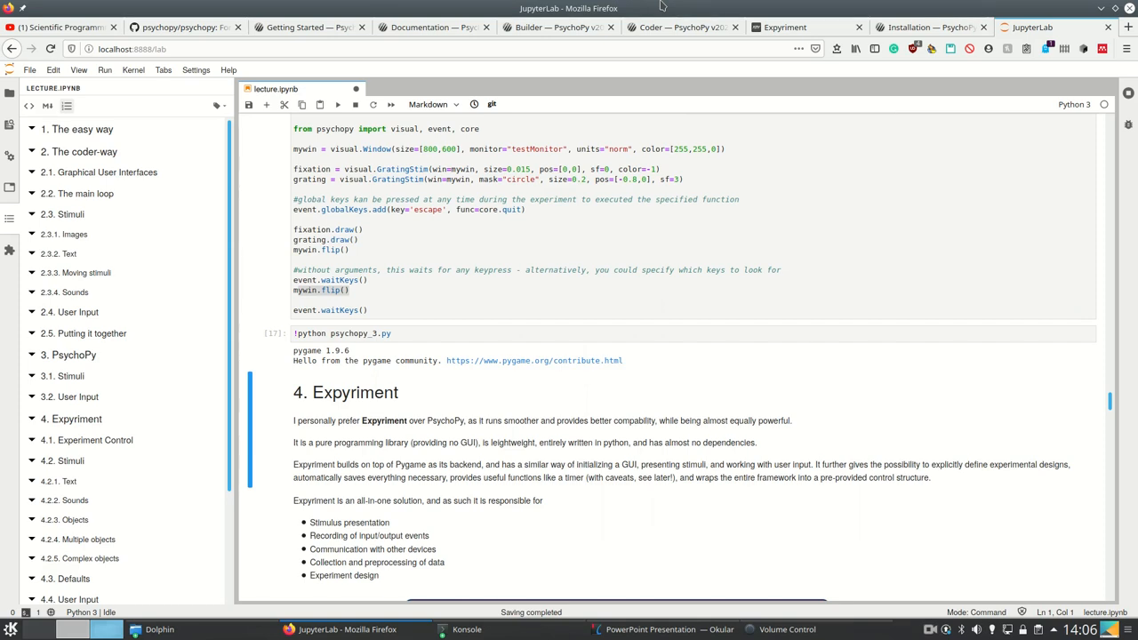
# Scroll down to the 4. Expyriment heading and its introductory responsibilities list.
pyautogui.scroll(-3)
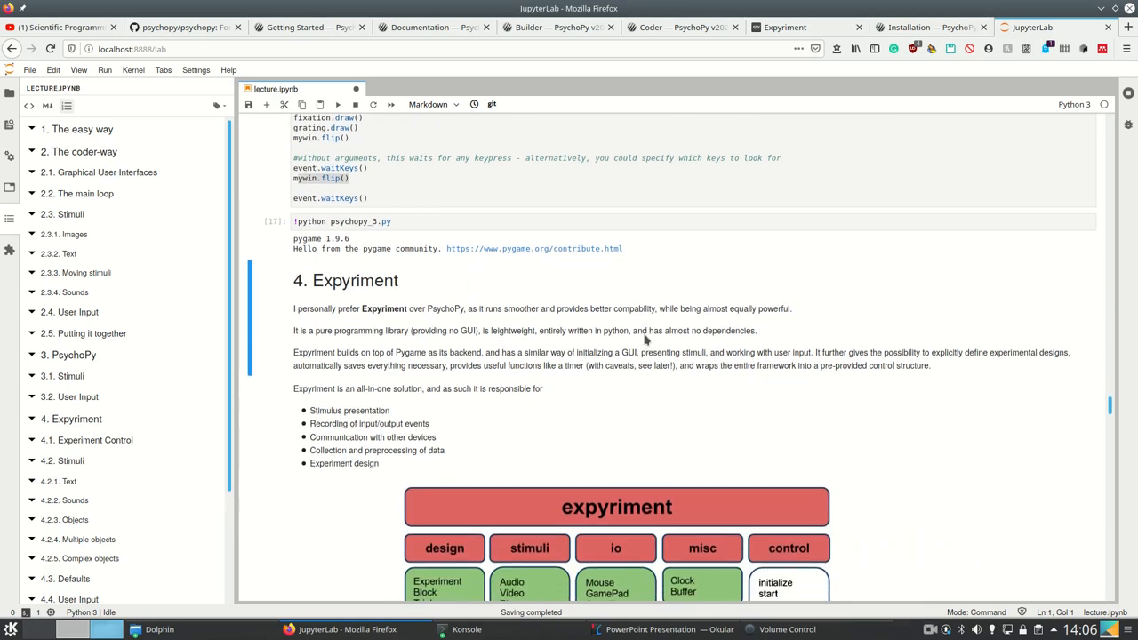
pyautogui.moveTo(570, 418)
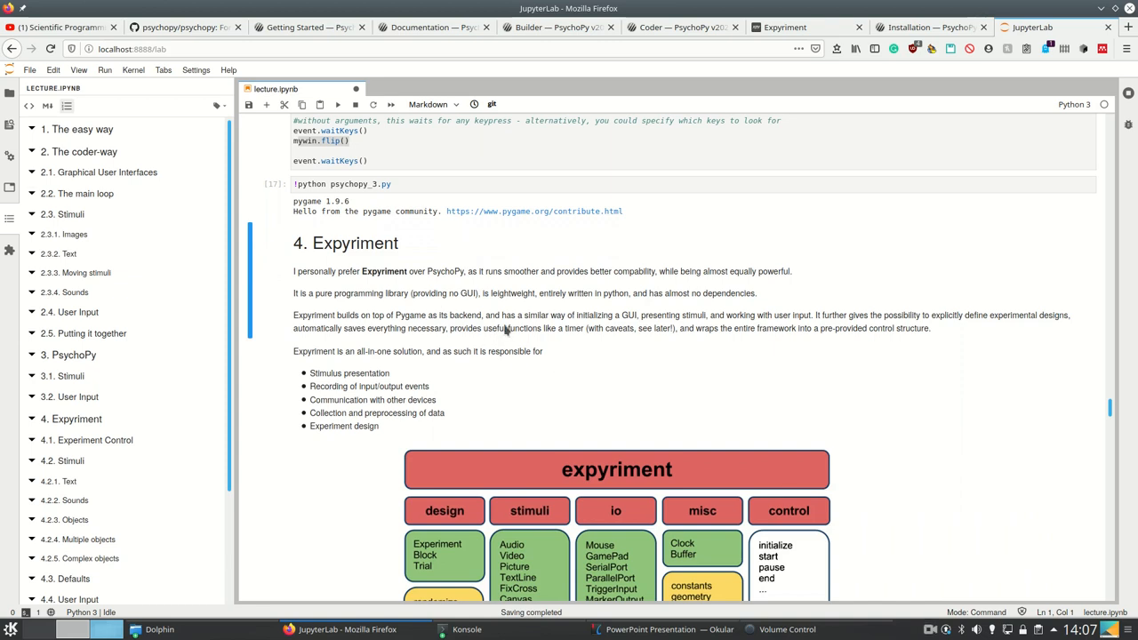
pyautogui.moveTo(556, 345)
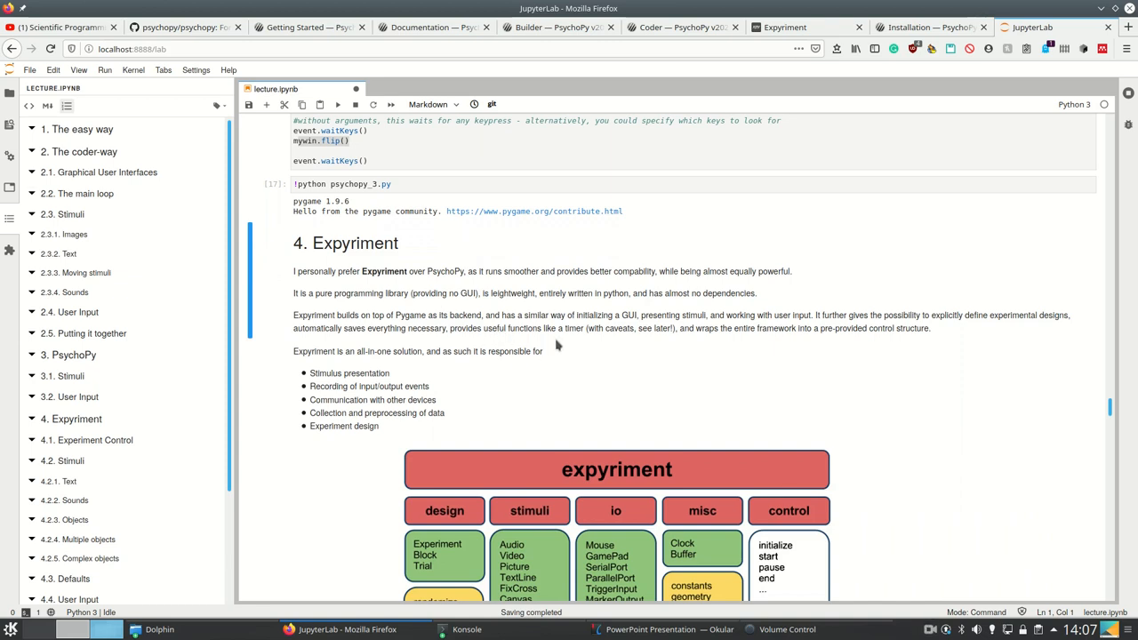
pyautogui.moveTo(585, 371)
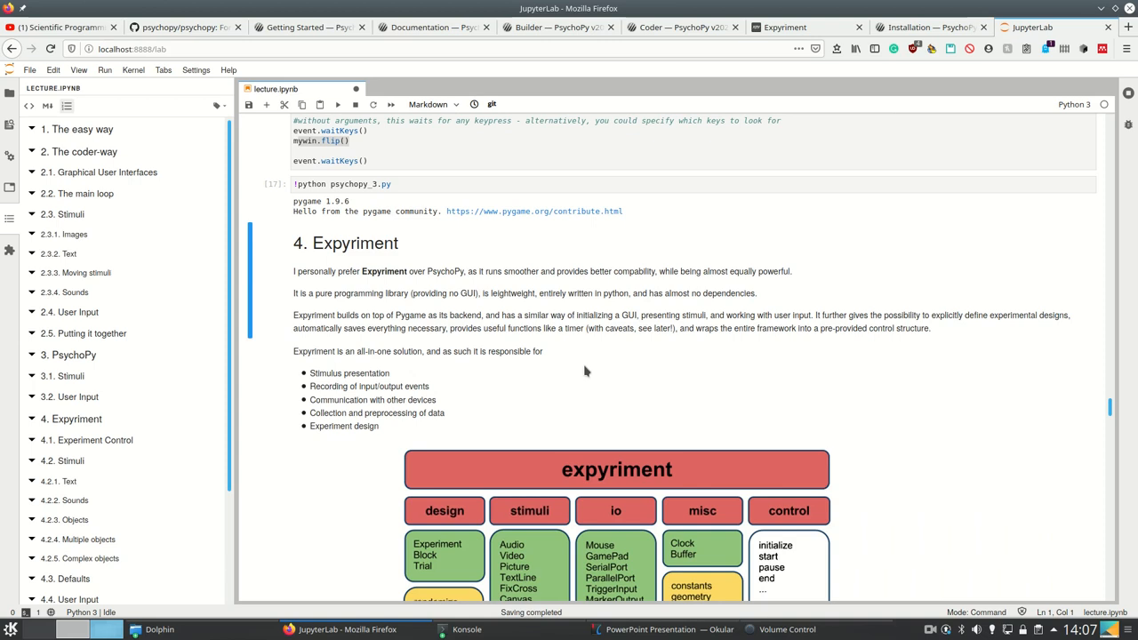
pyautogui.moveTo(484, 328)
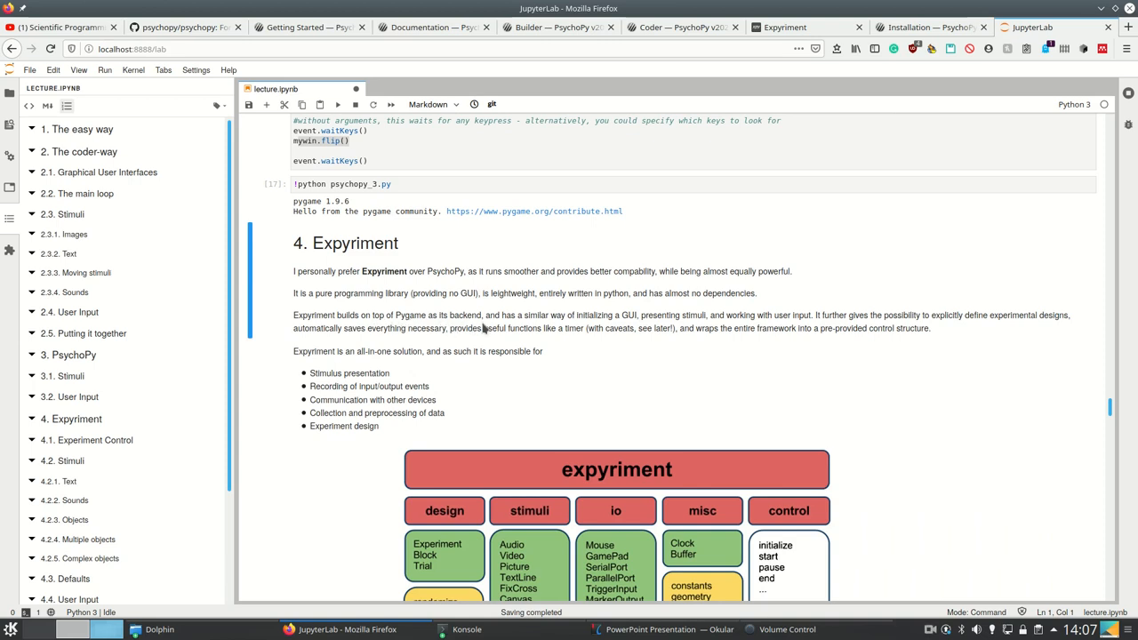
pyautogui.moveTo(562, 382)
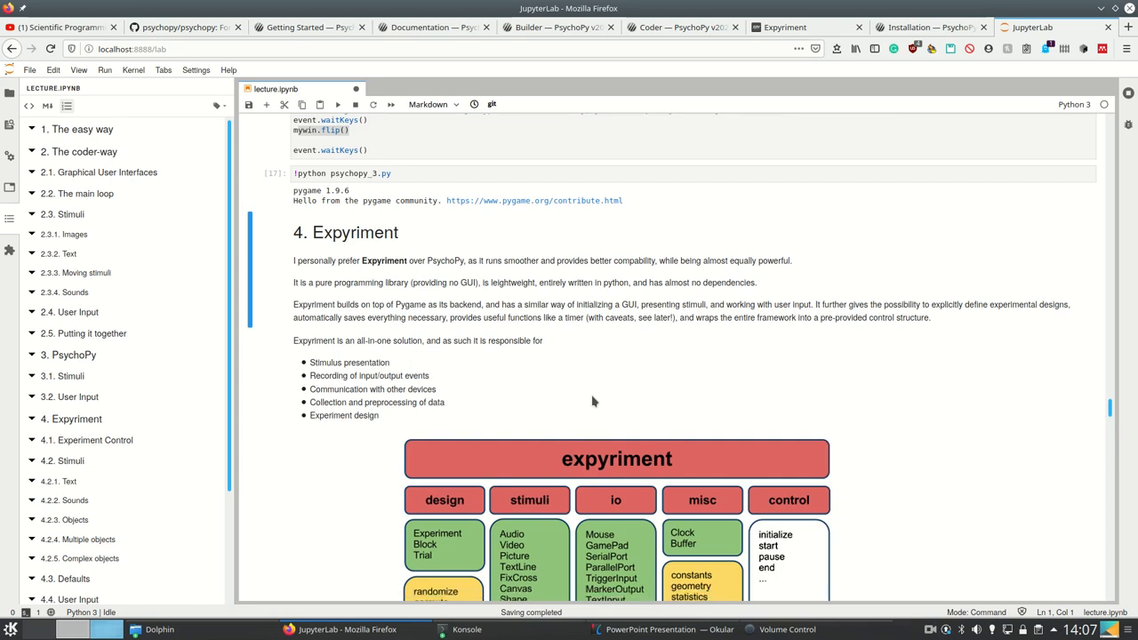
# Scroll on until the whole expyriment package diagram and Fig. 1 caption show.
pyautogui.scroll(-3)
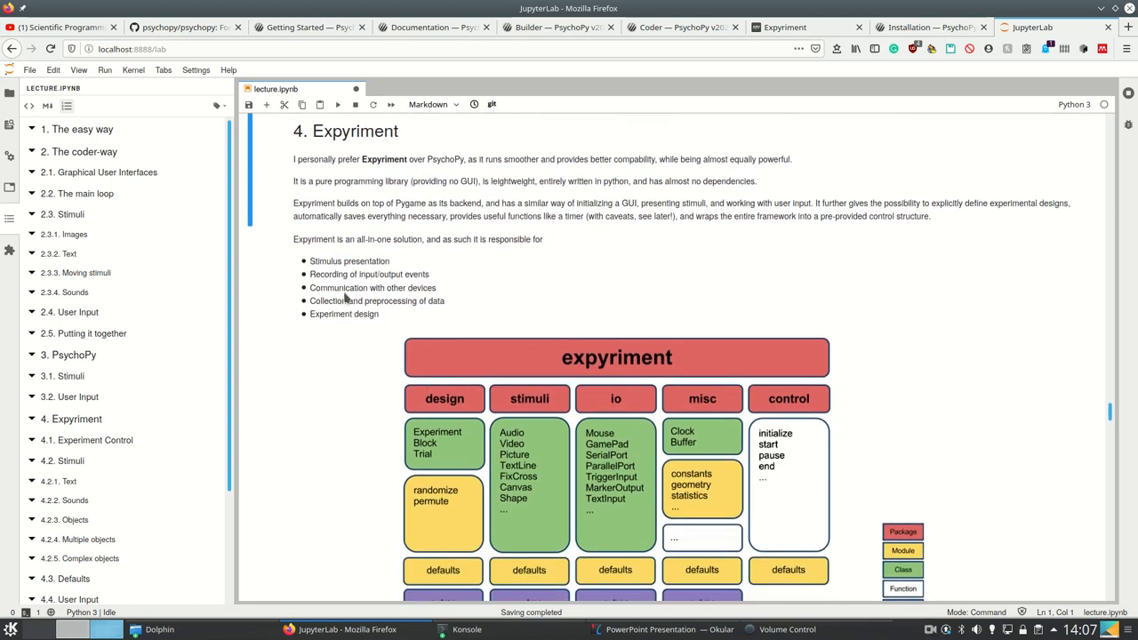
pyautogui.moveTo(542, 391)
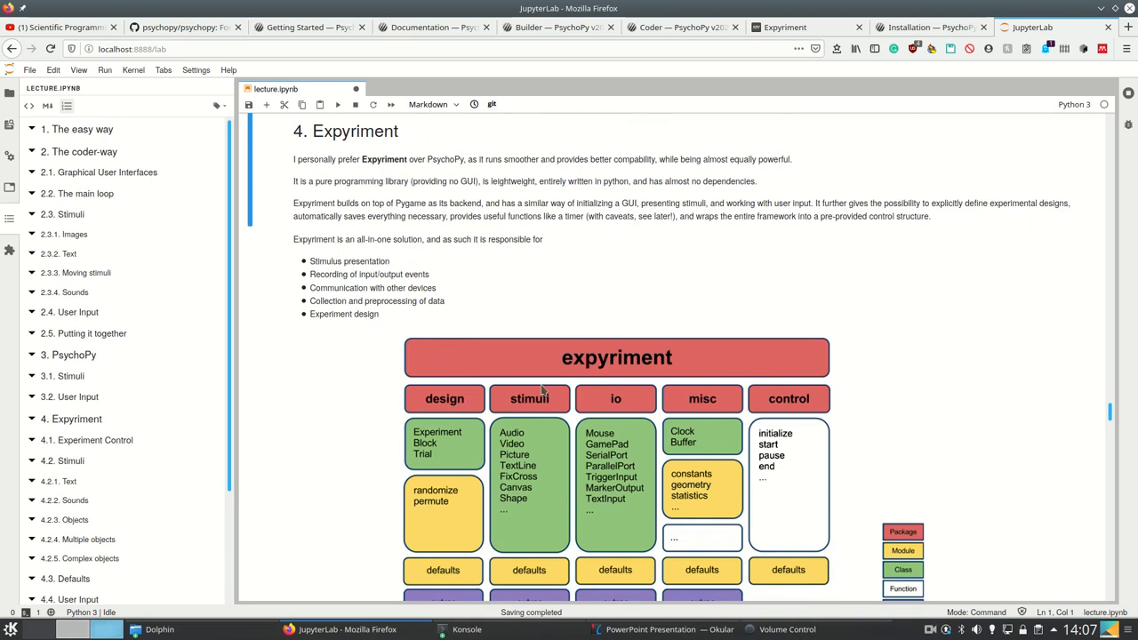
pyautogui.scroll(-3)
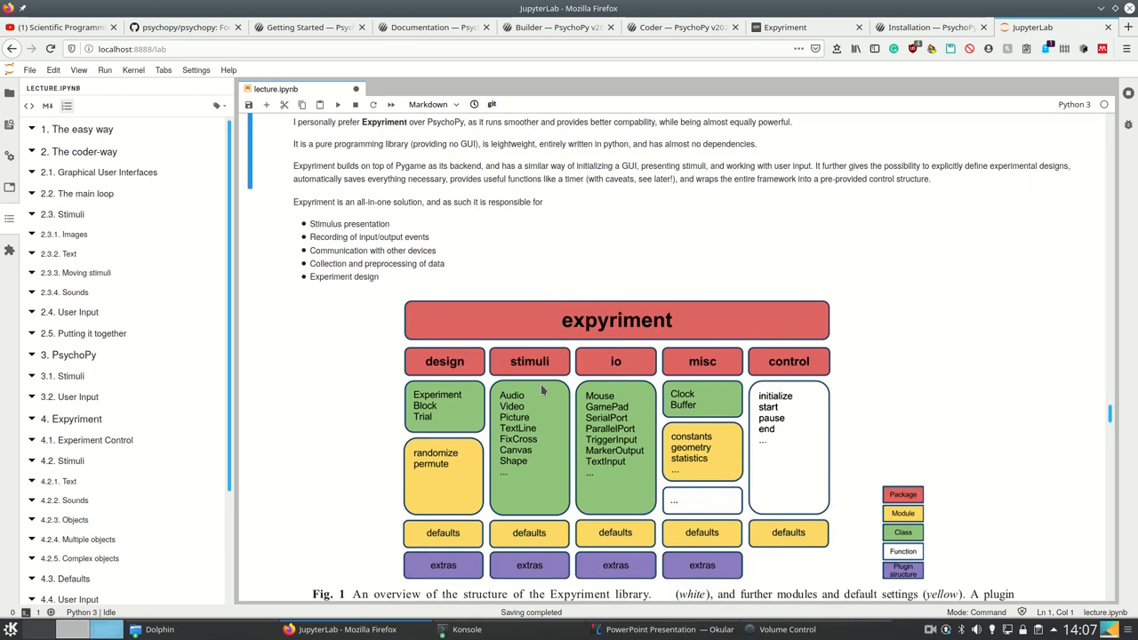
pyautogui.scroll(-3)
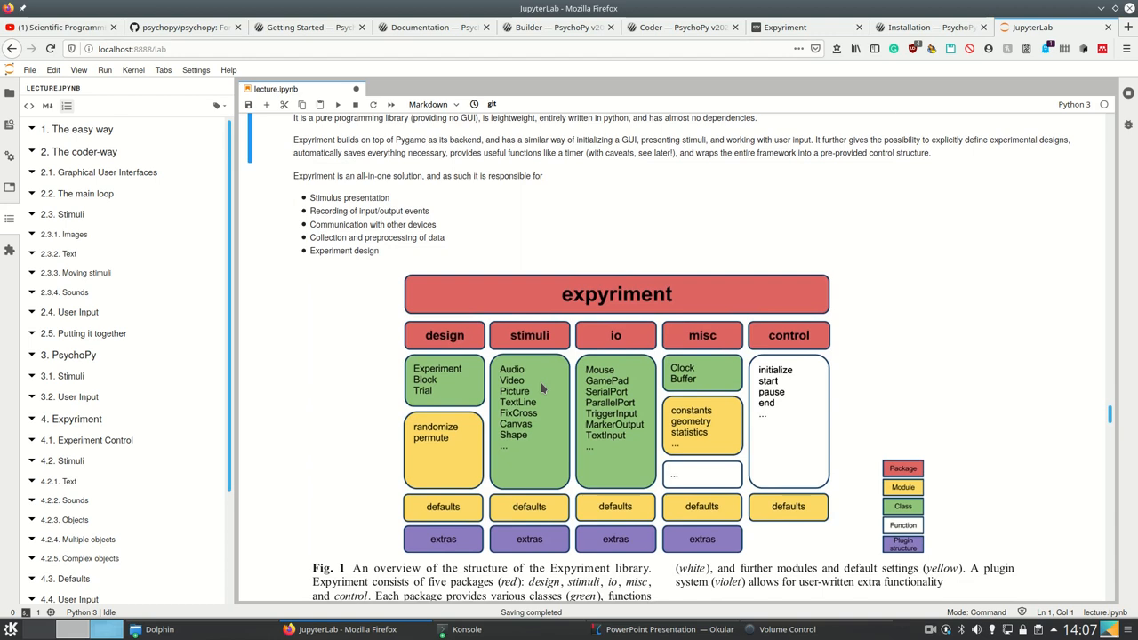
pyautogui.scroll(-3)
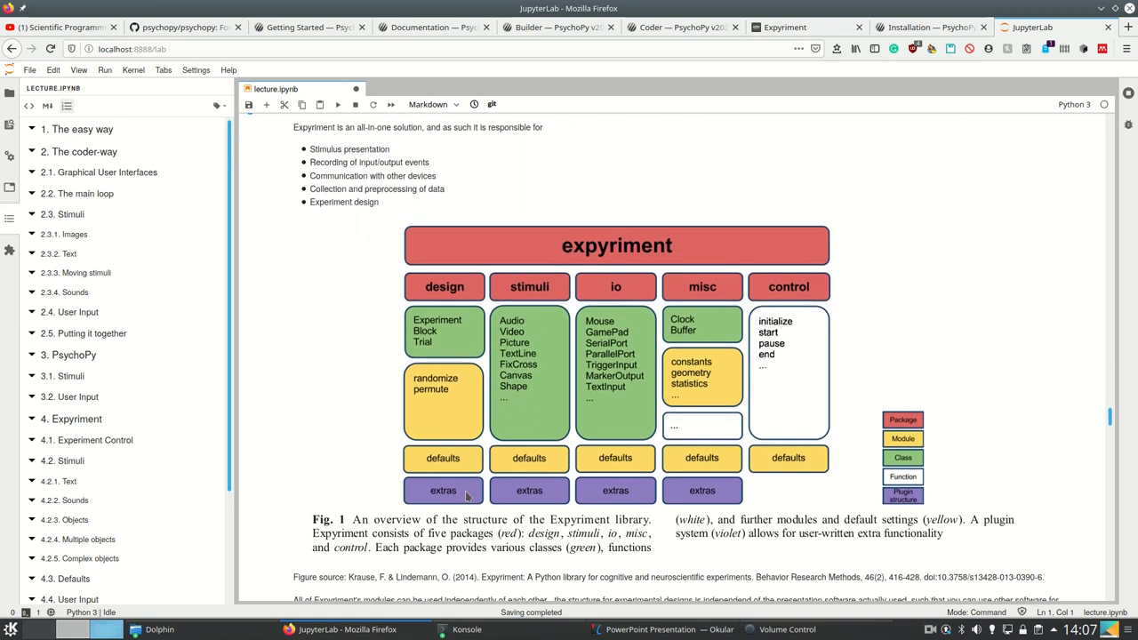
pyautogui.moveTo(747, 373)
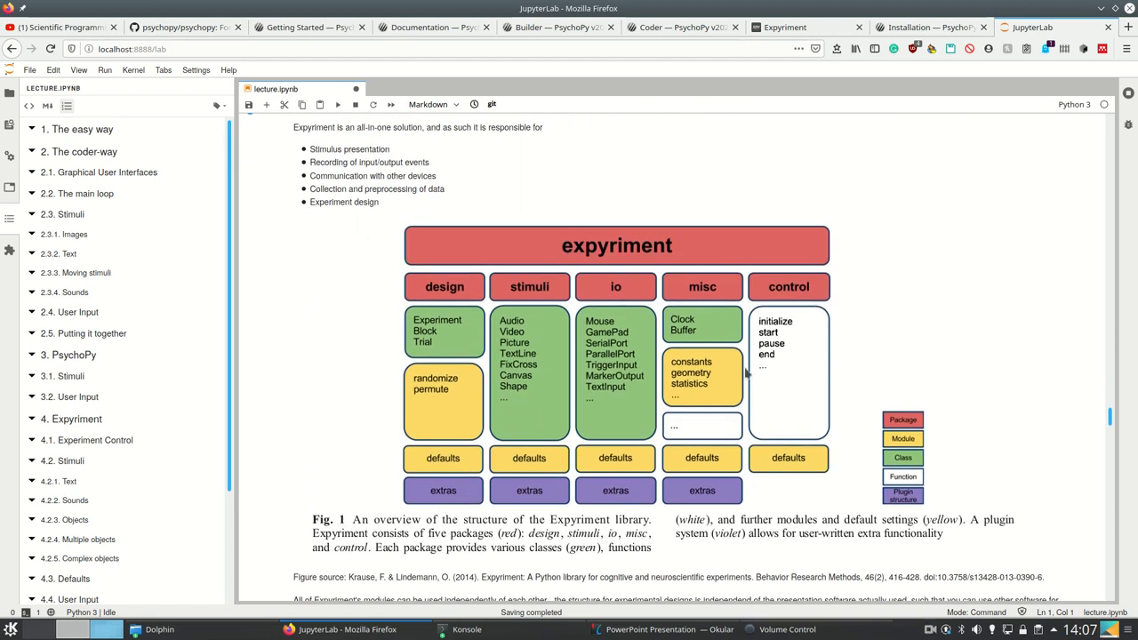
pyautogui.moveTo(447, 342)
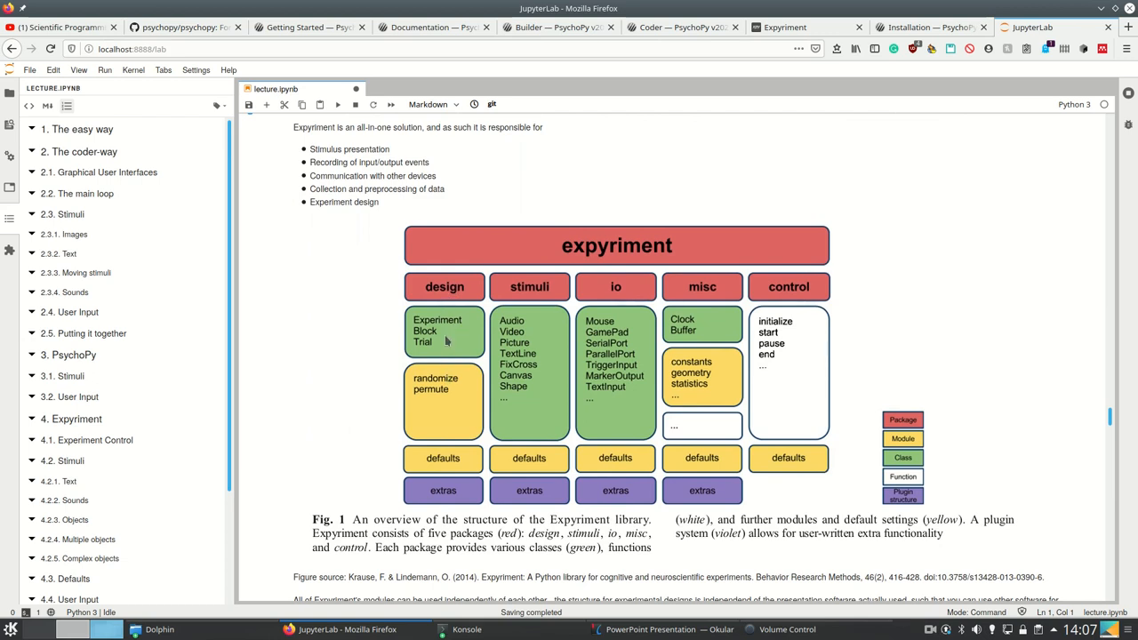
pyautogui.moveTo(868, 412)
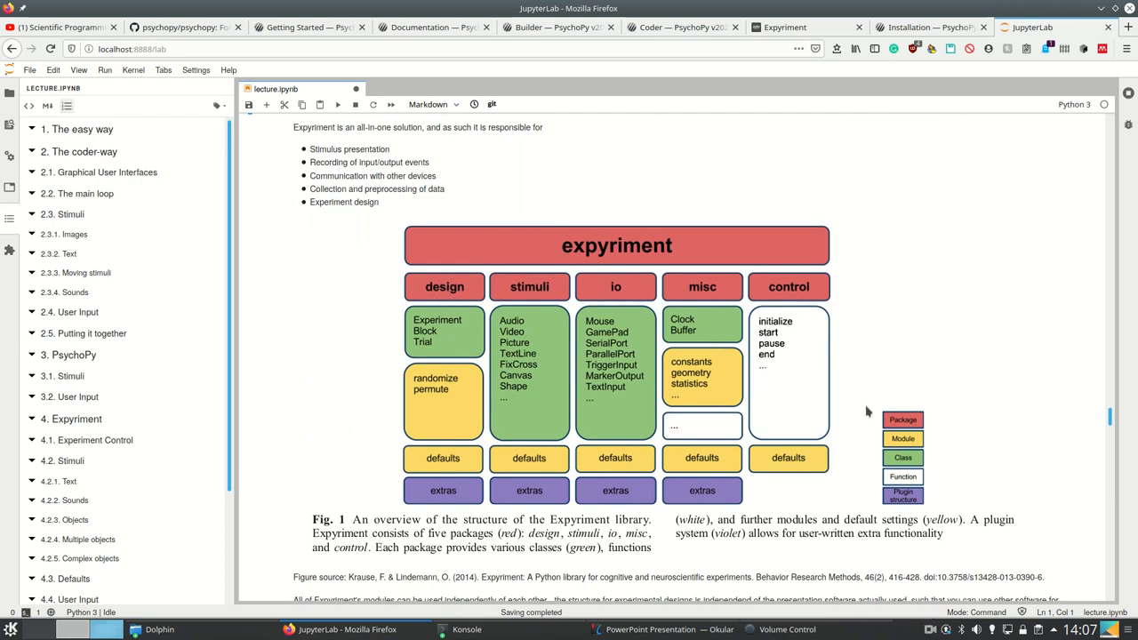
pyautogui.moveTo(442, 327)
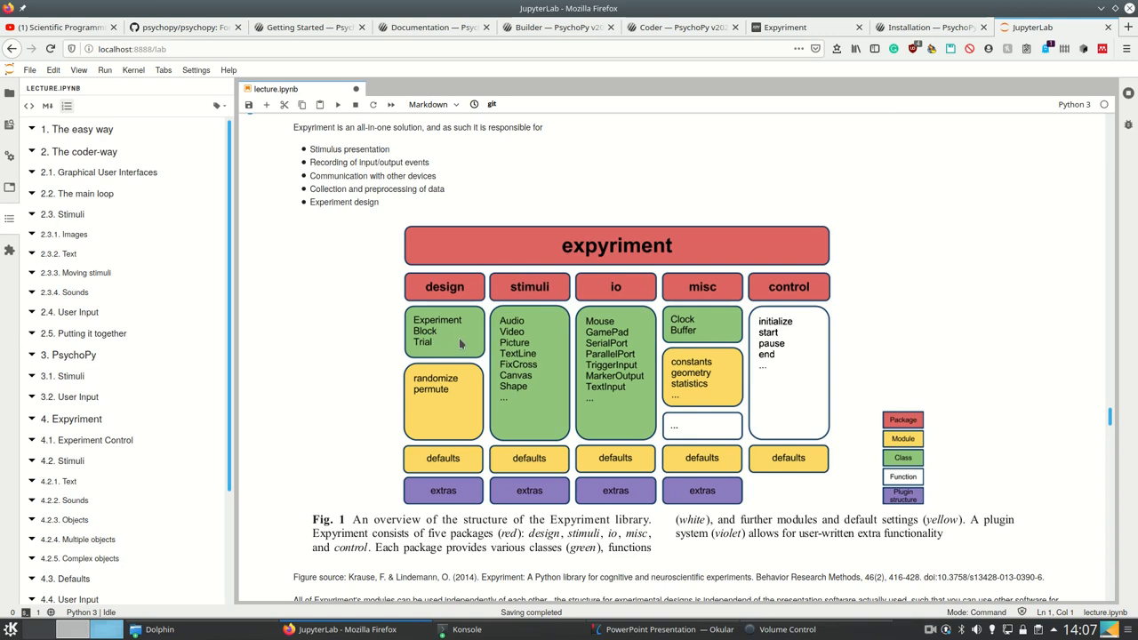
pyautogui.moveTo(461, 344)
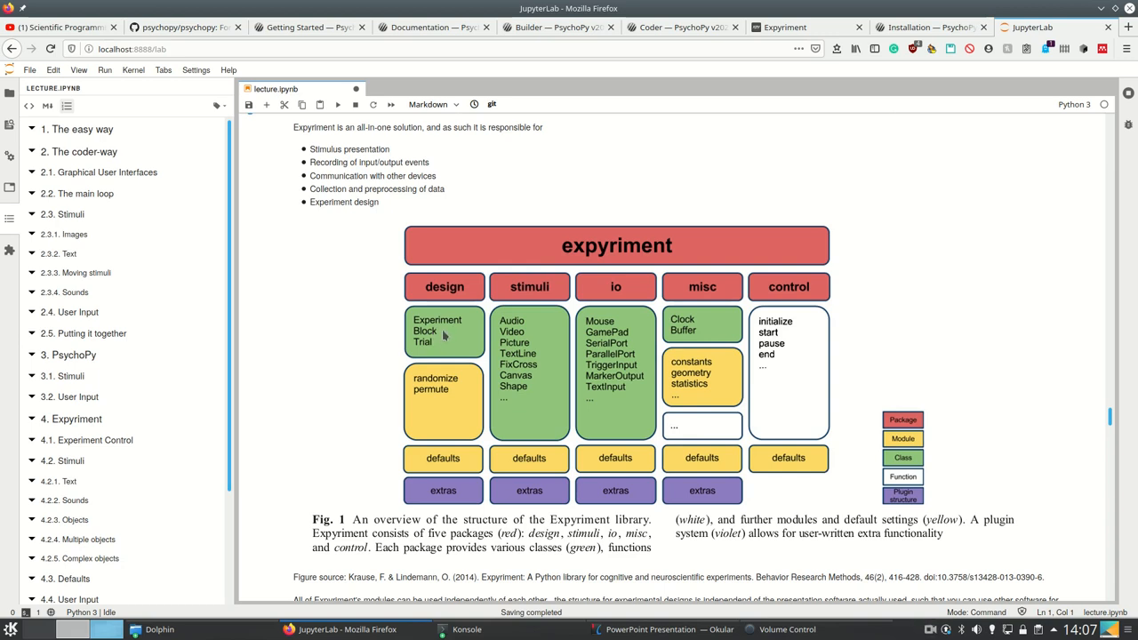
pyautogui.moveTo(711, 486)
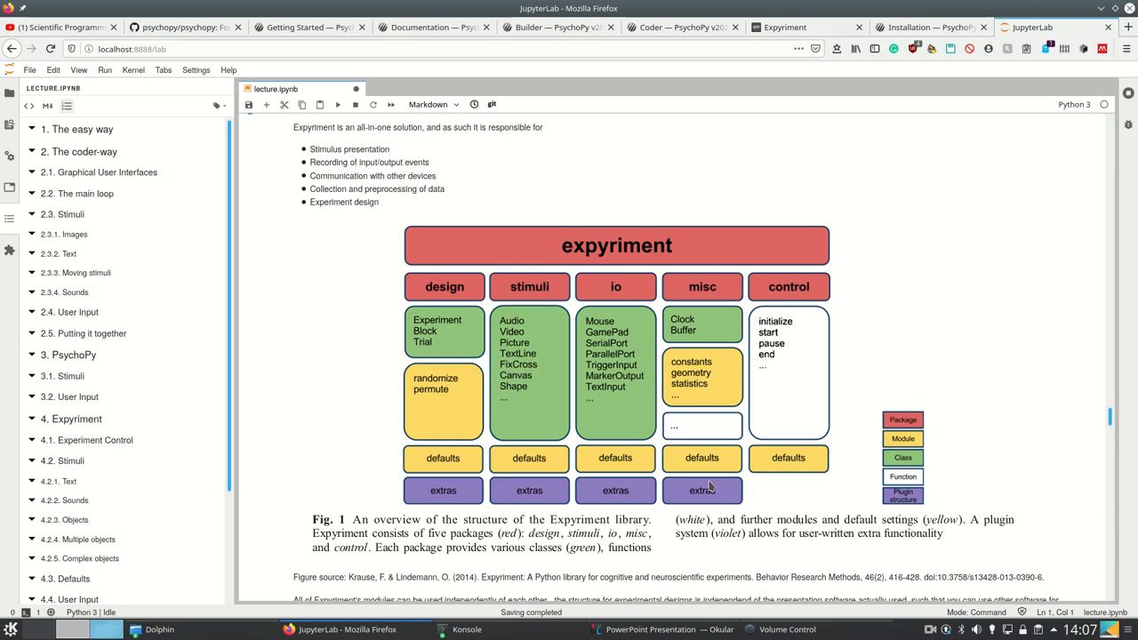
pyautogui.moveTo(551, 296)
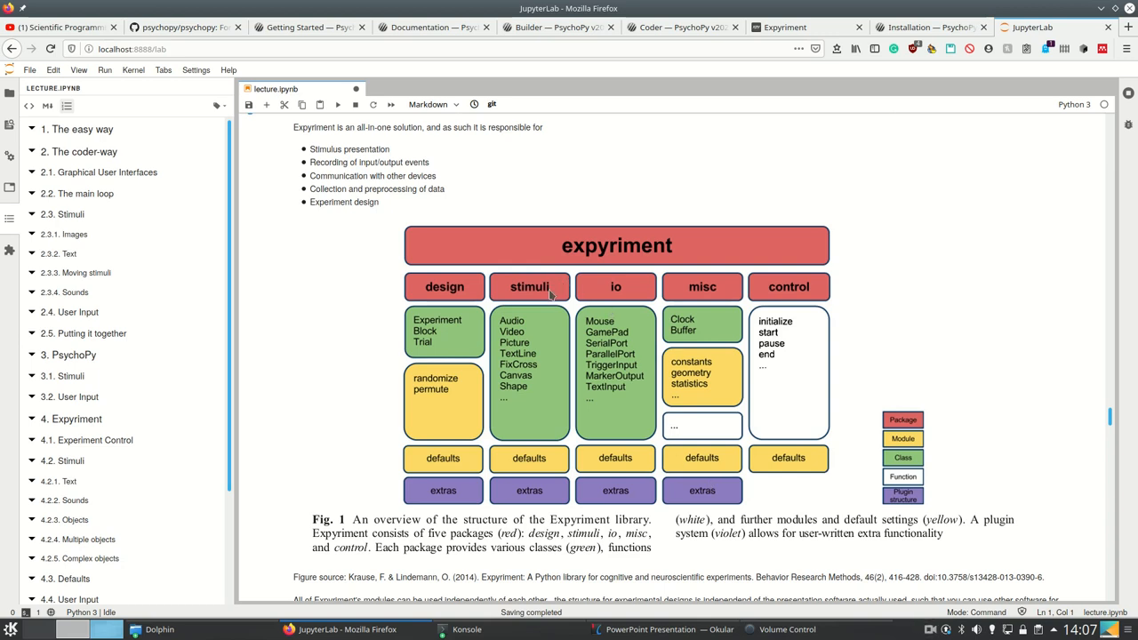
pyautogui.moveTo(536, 331)
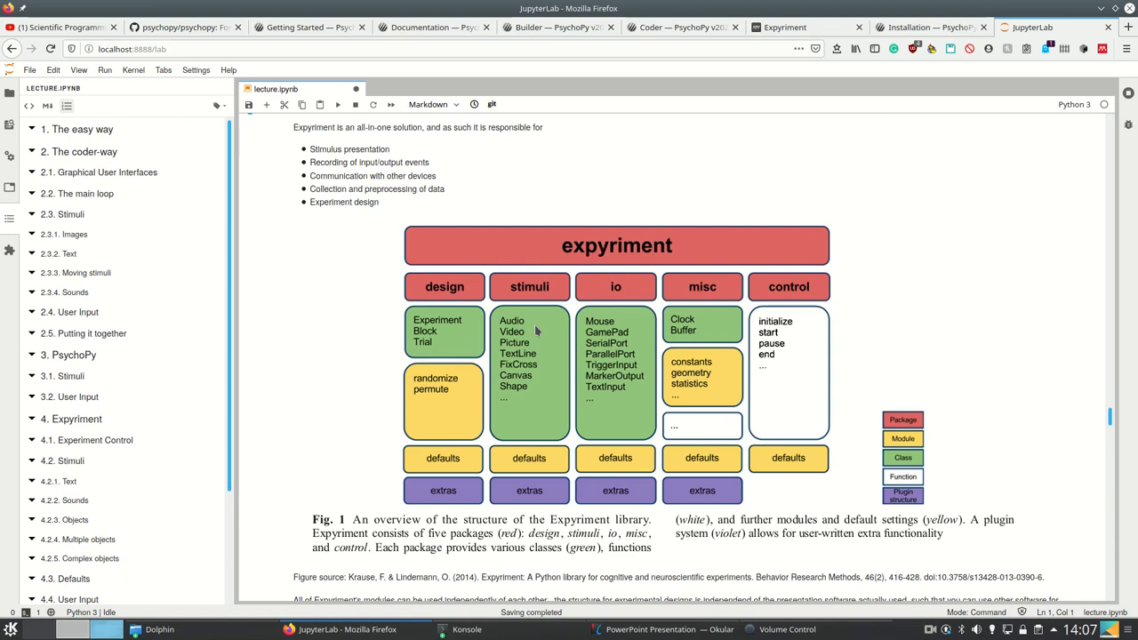
pyautogui.moveTo(537, 382)
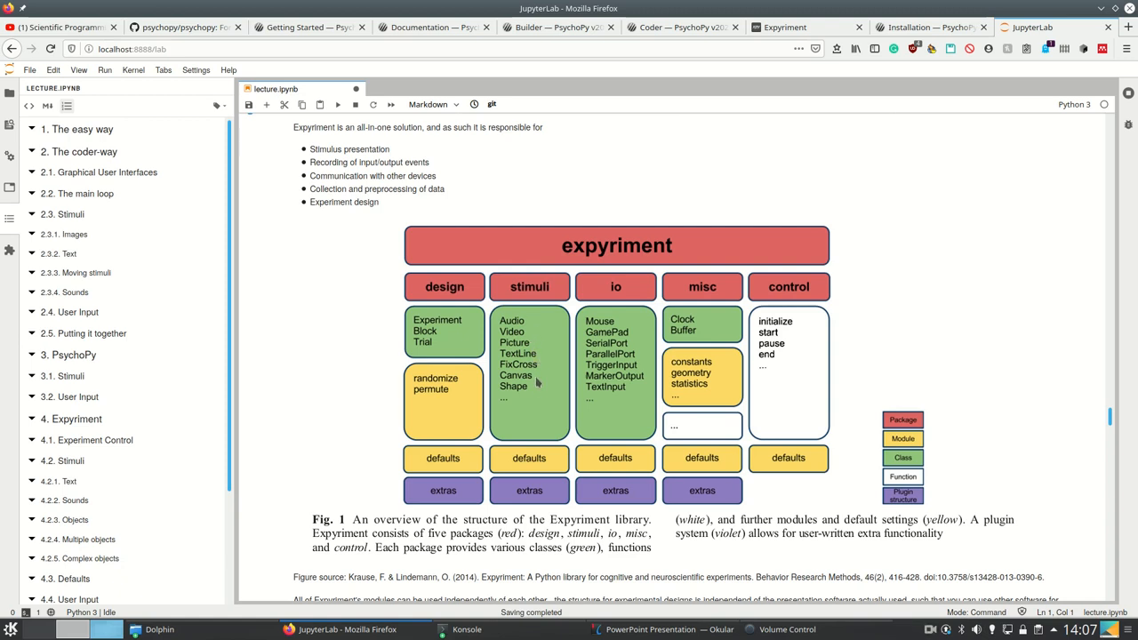
pyautogui.moveTo(609, 376)
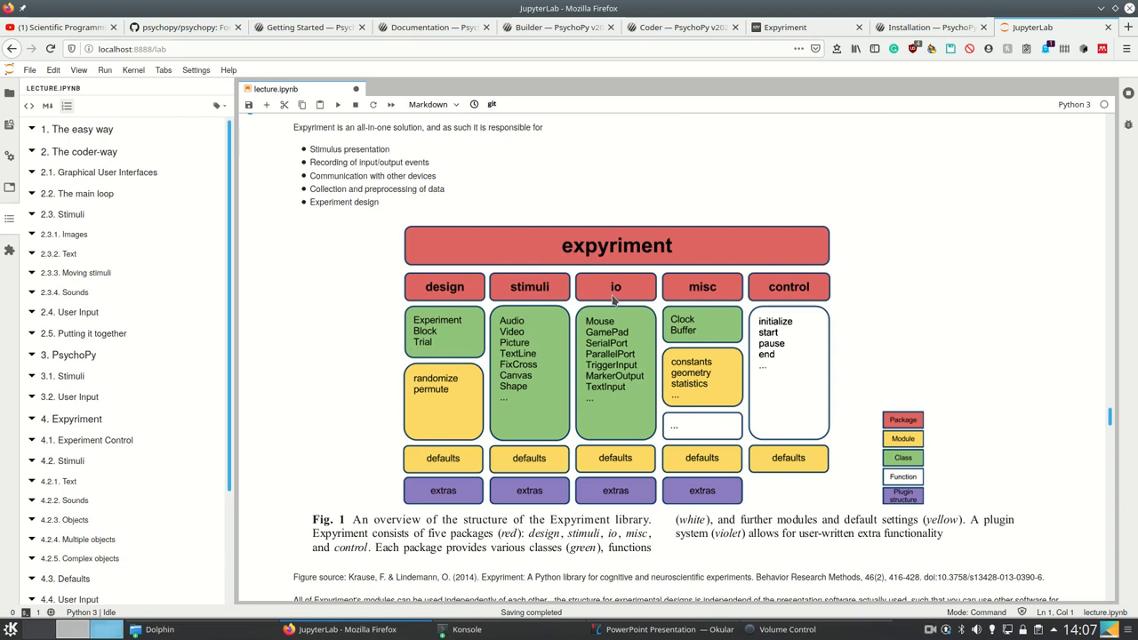
pyautogui.moveTo(629, 345)
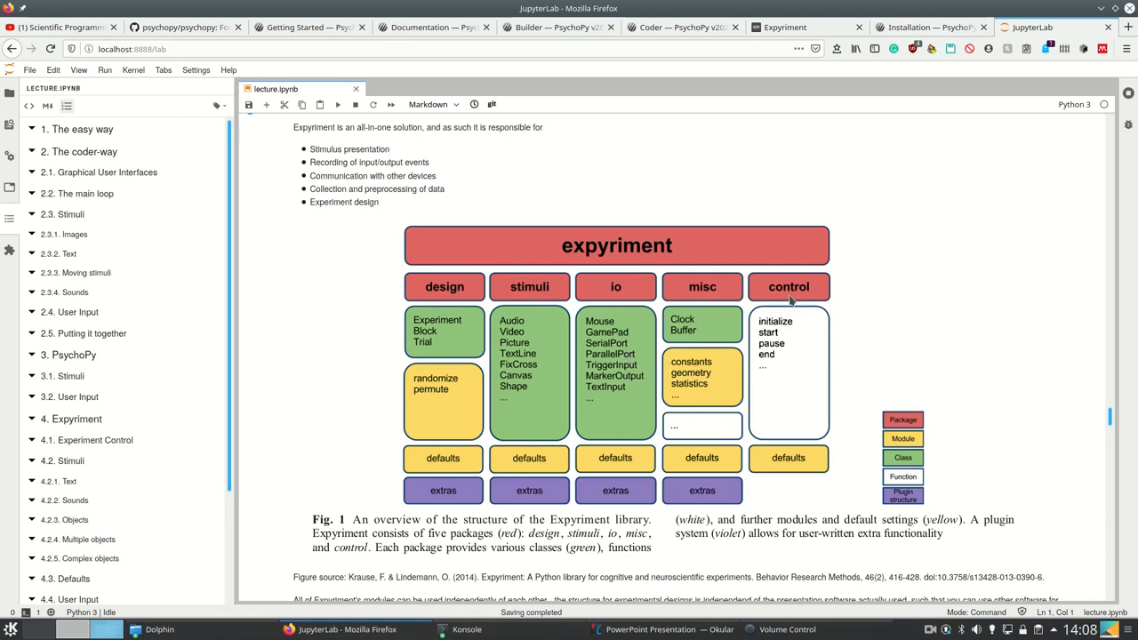
pyautogui.scroll(-3)
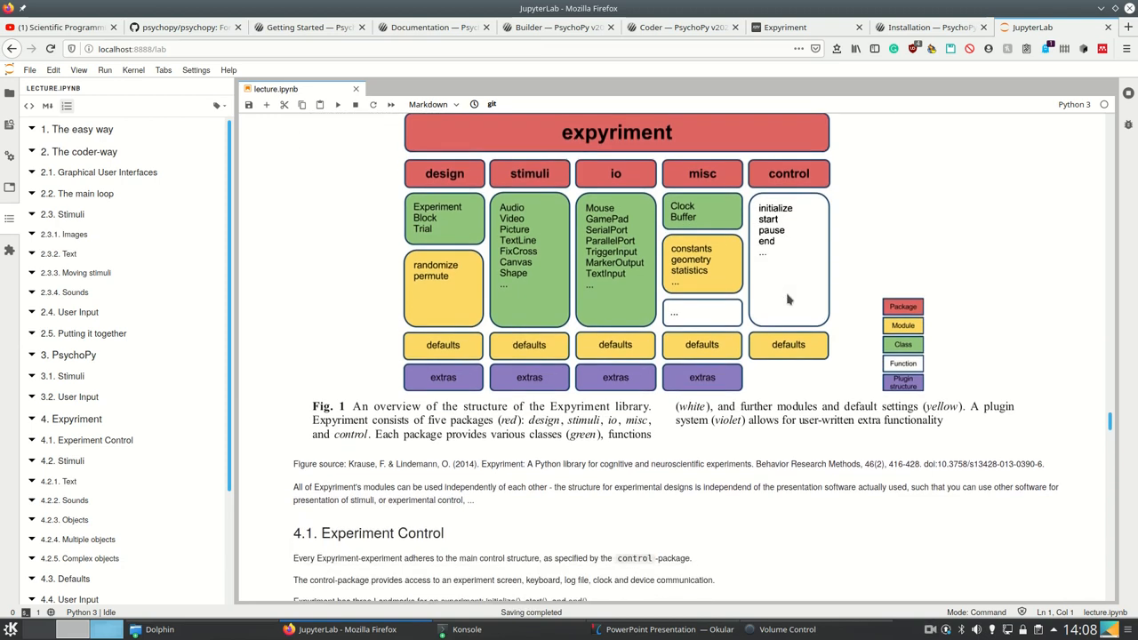
pyautogui.scroll(3)
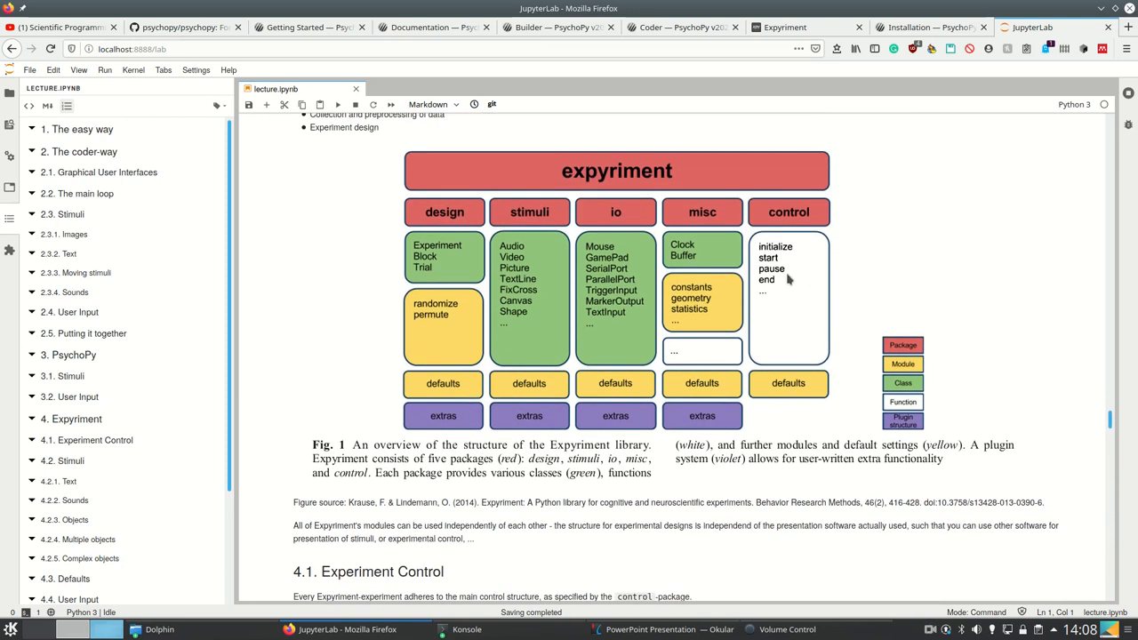
pyautogui.moveTo(783, 273)
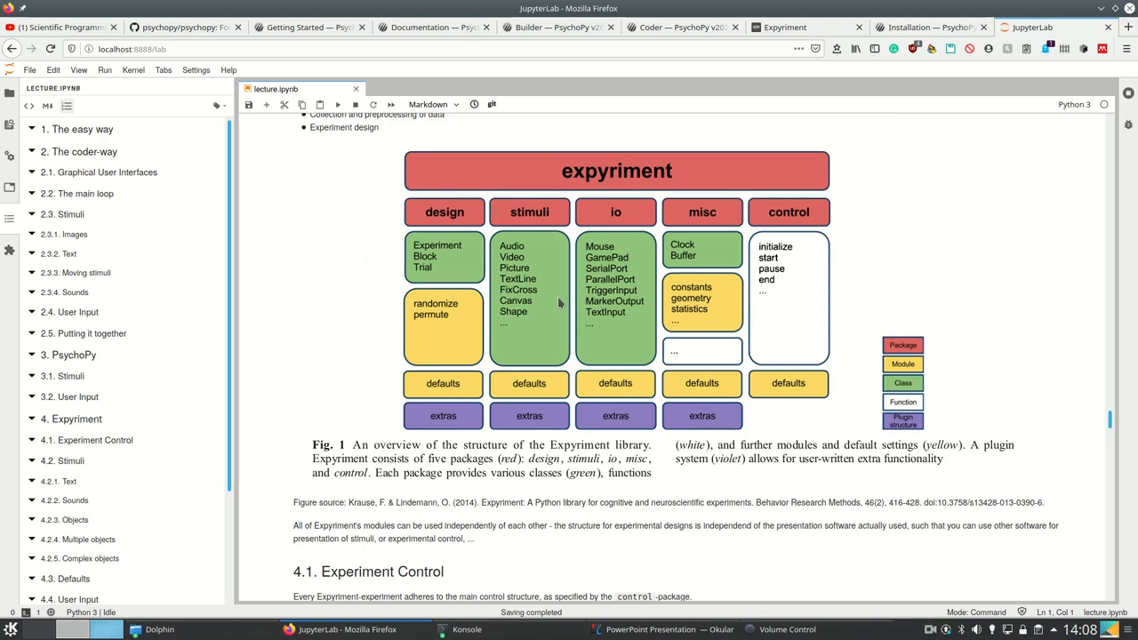
pyautogui.moveTo(442, 231)
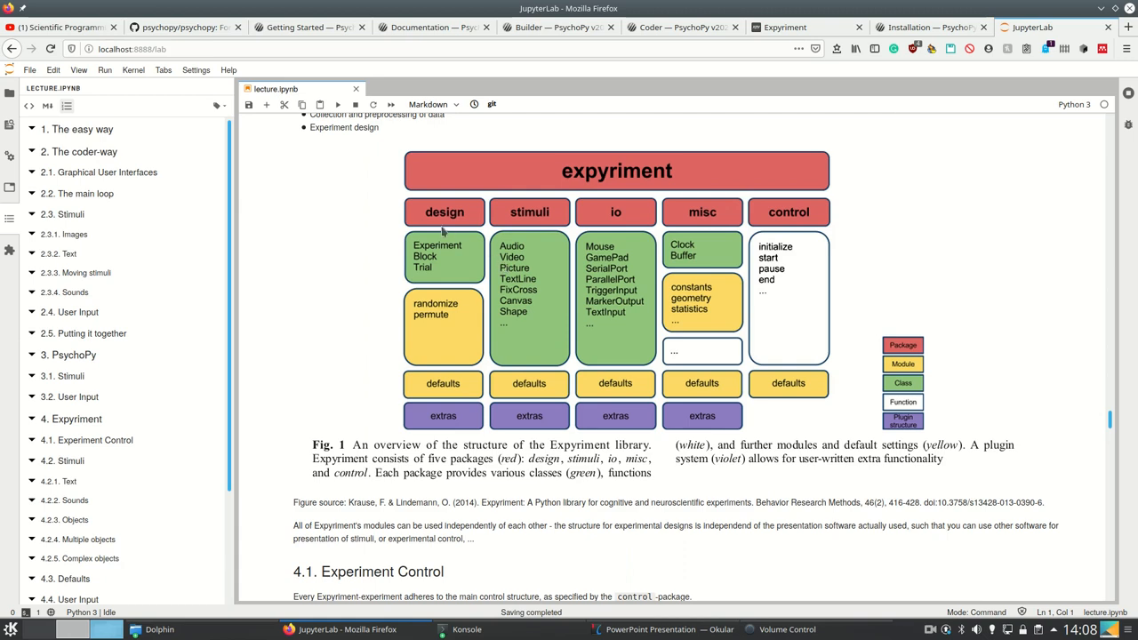
pyautogui.moveTo(600, 262)
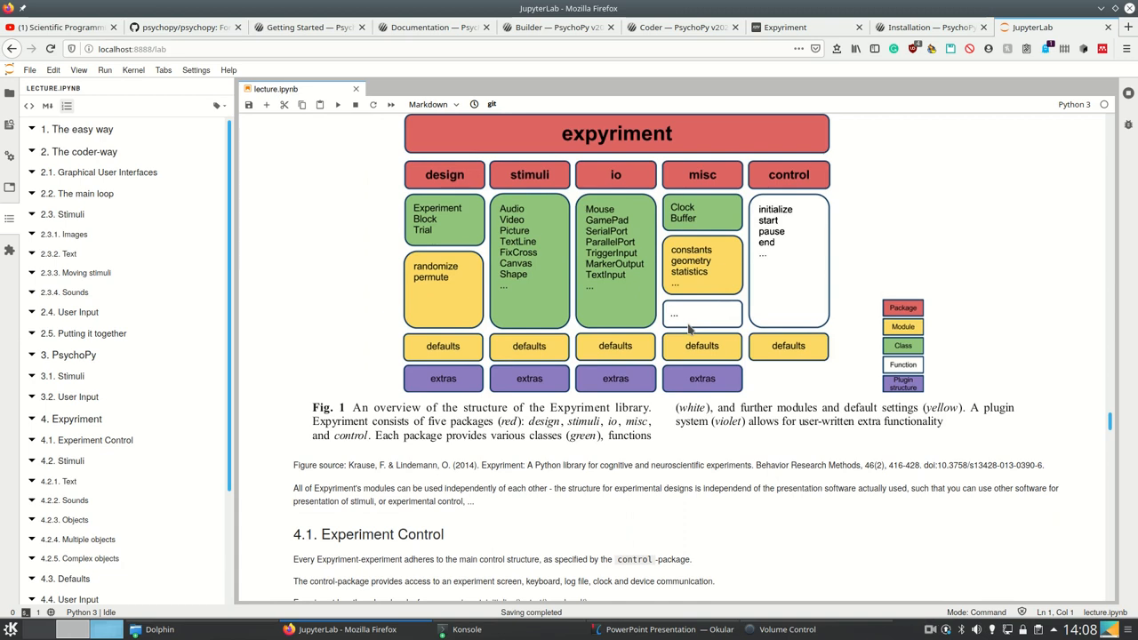
pyautogui.moveTo(529, 245)
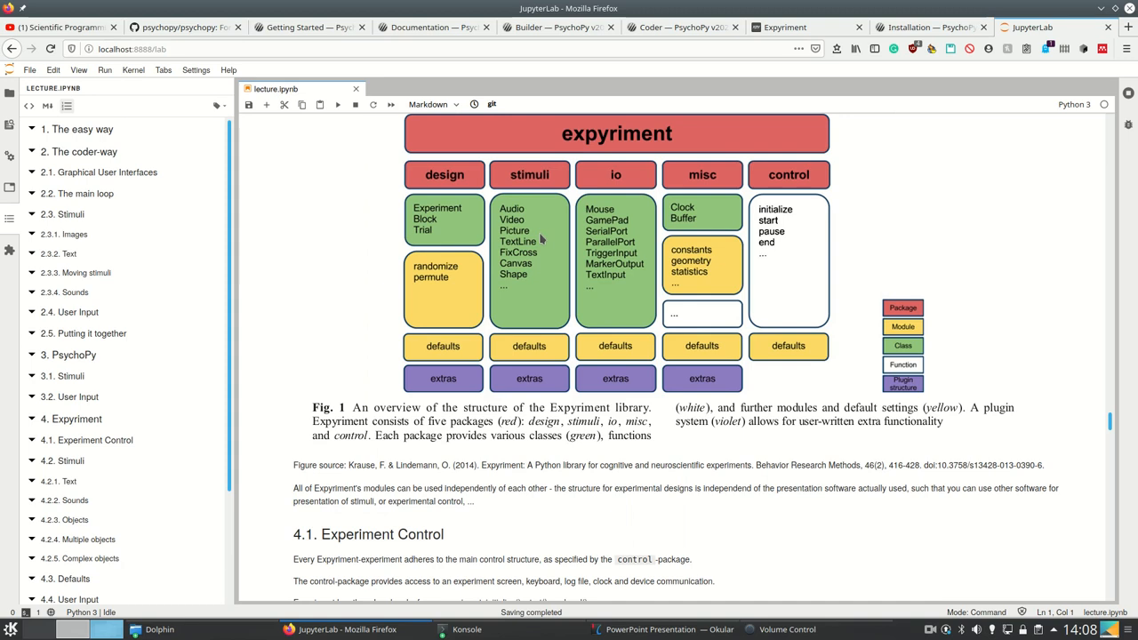
pyautogui.scroll(-3)
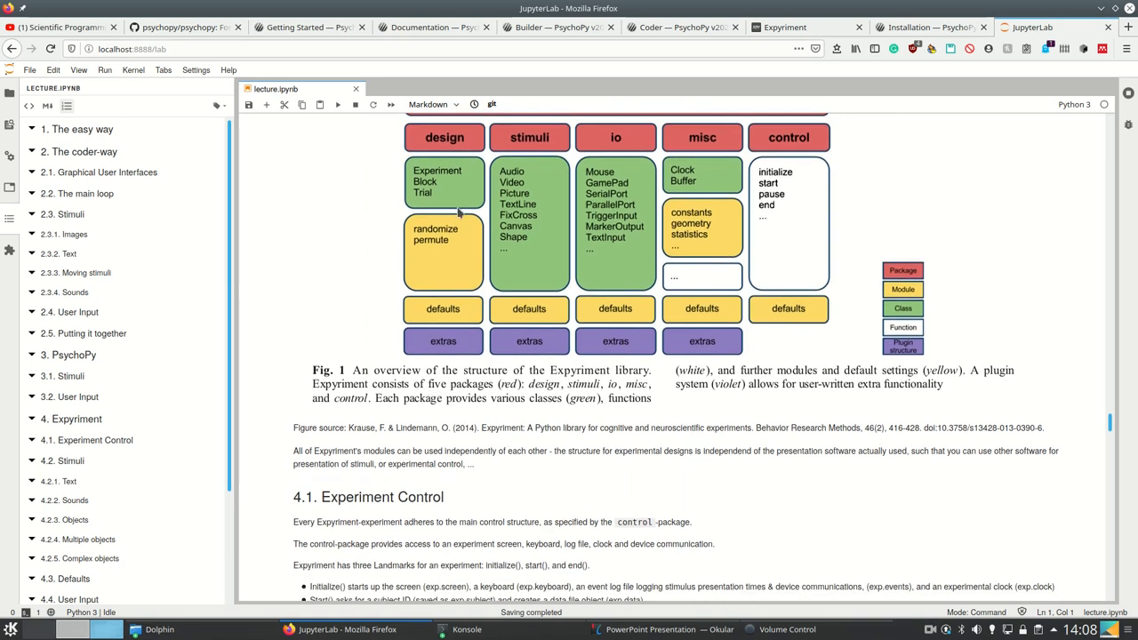
pyautogui.scroll(3)
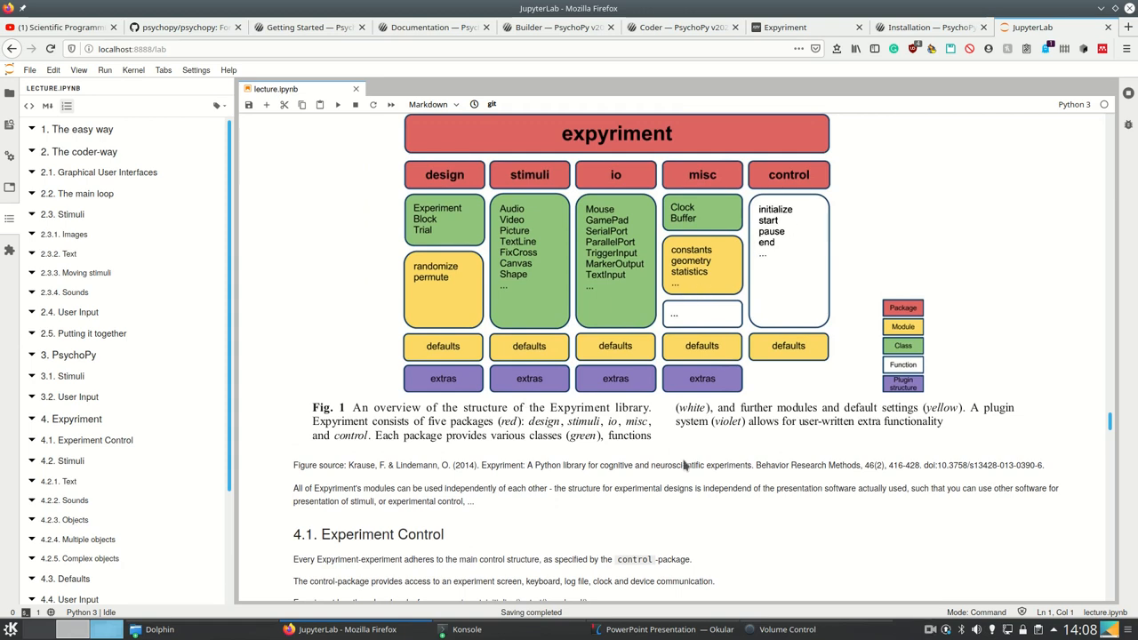
# Scroll to 4.1 Experiment Control and highlight exp.subject in the landmarks list.
pyautogui.scroll(-3)
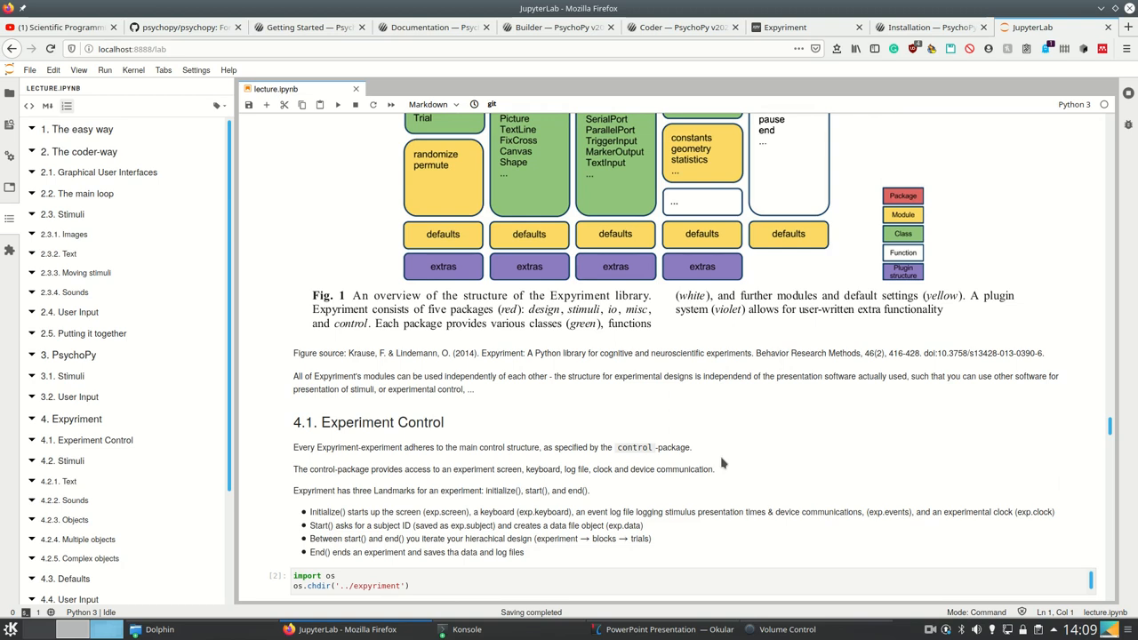
pyautogui.scroll(-3)
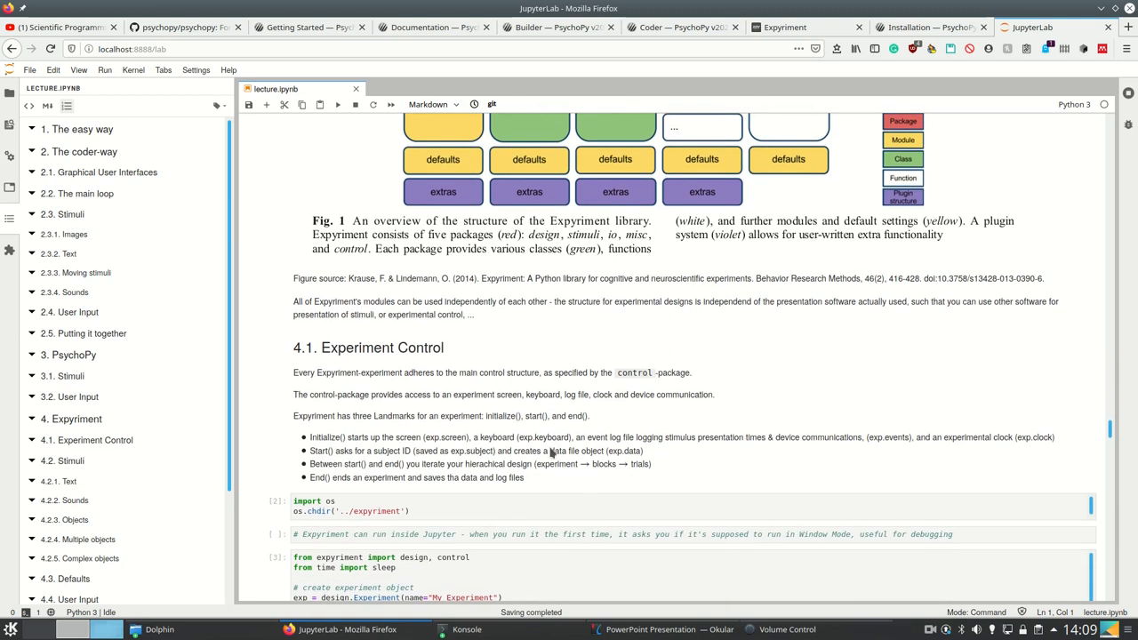
pyautogui.moveTo(554, 422)
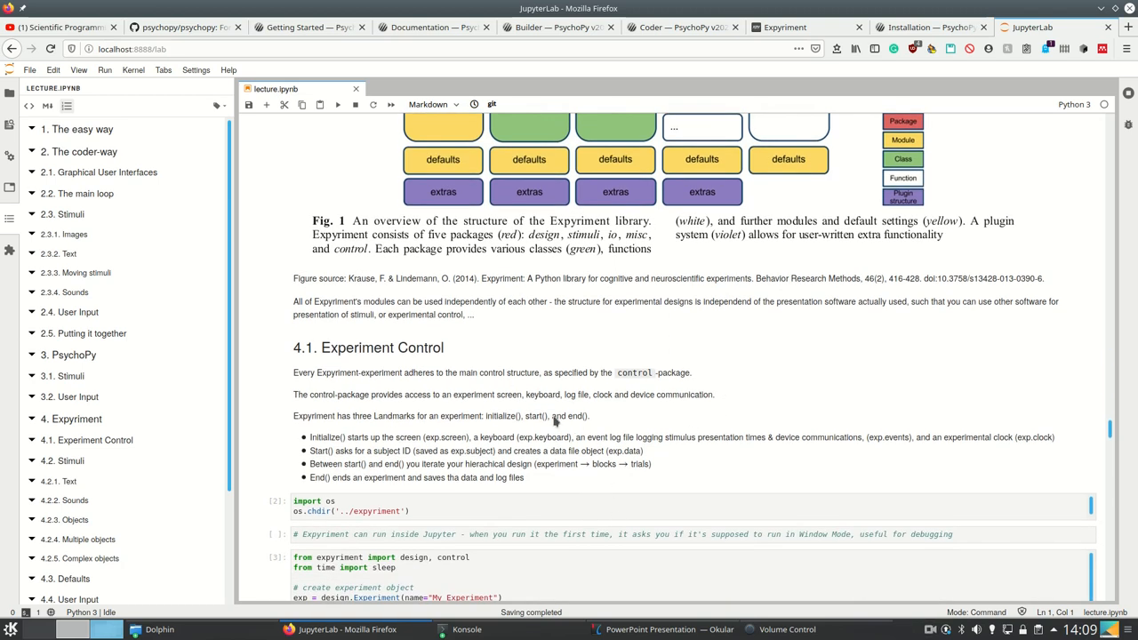
pyautogui.scroll(3)
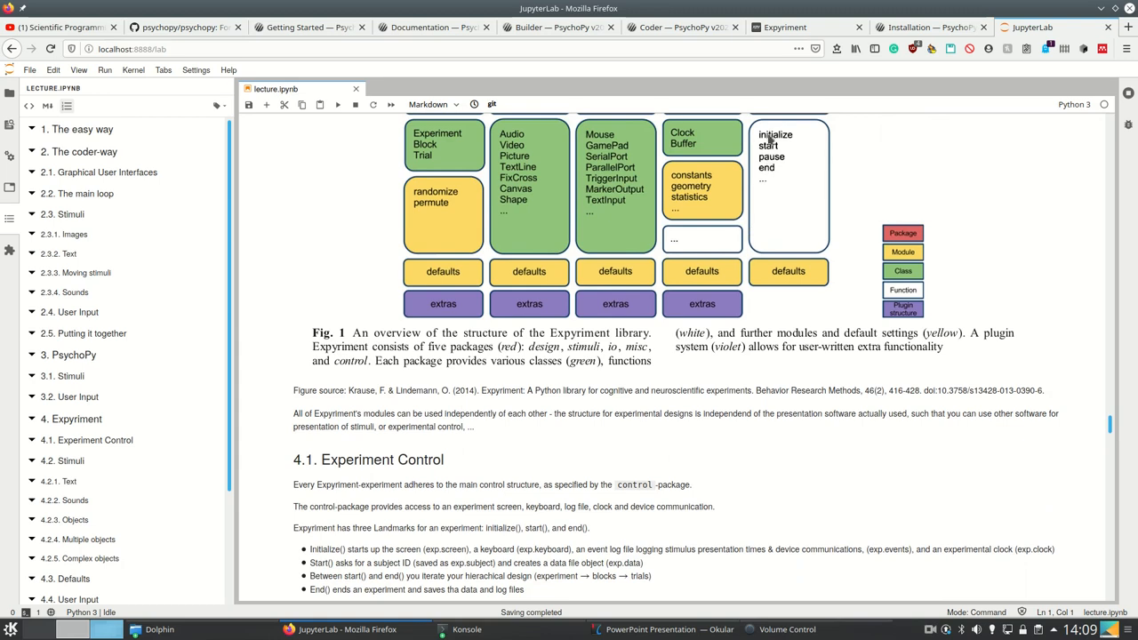
pyautogui.moveTo(783, 160)
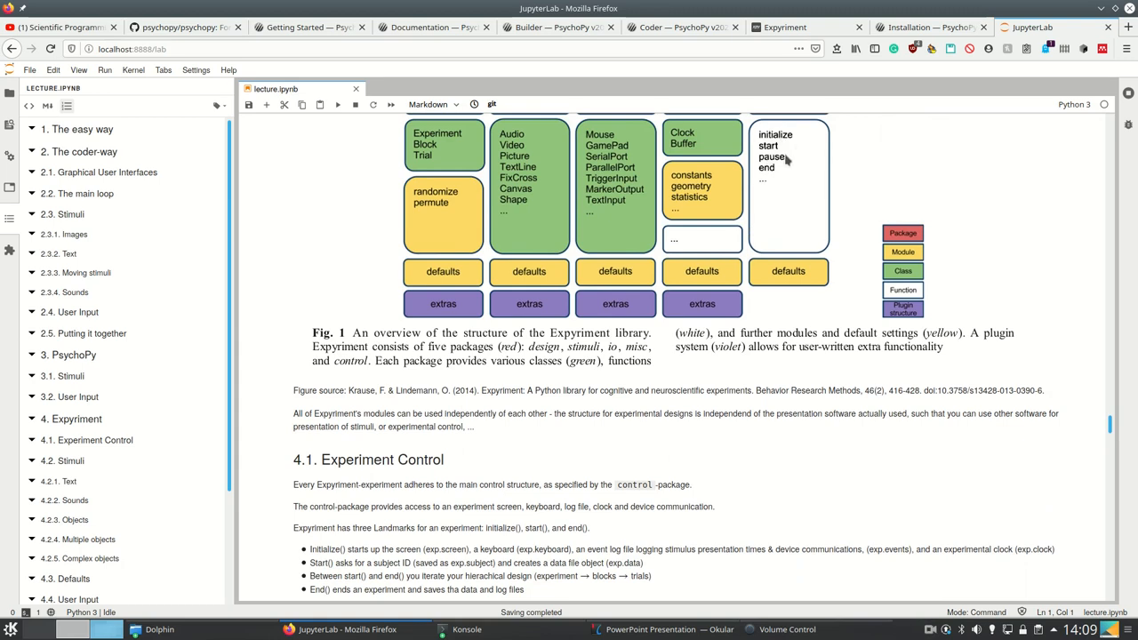
pyautogui.scroll(3)
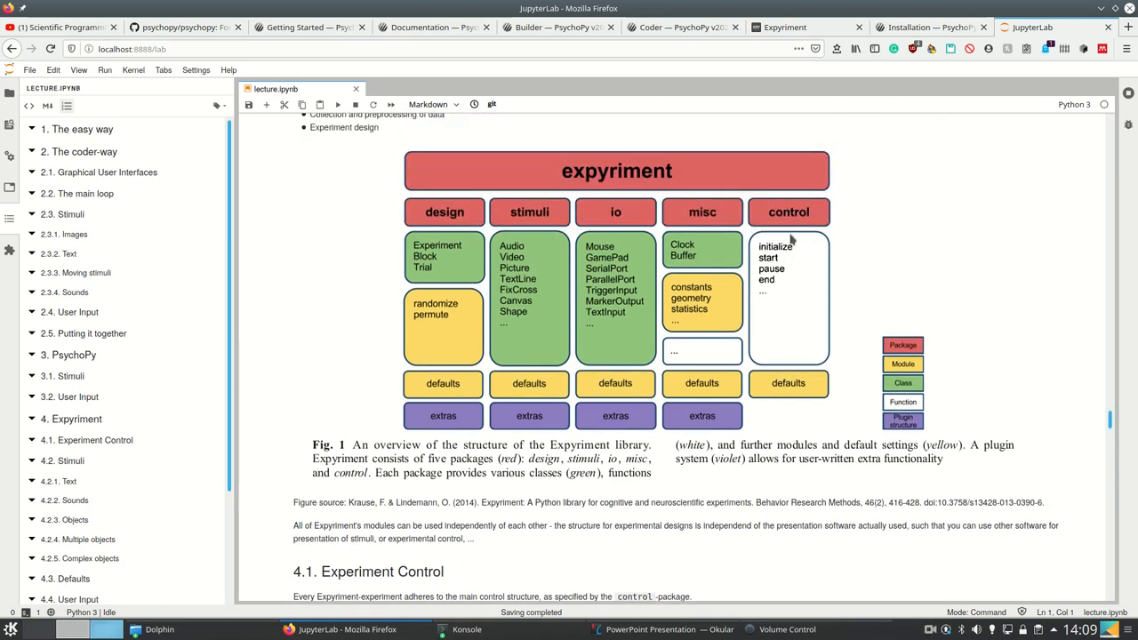
pyautogui.scroll(-3)
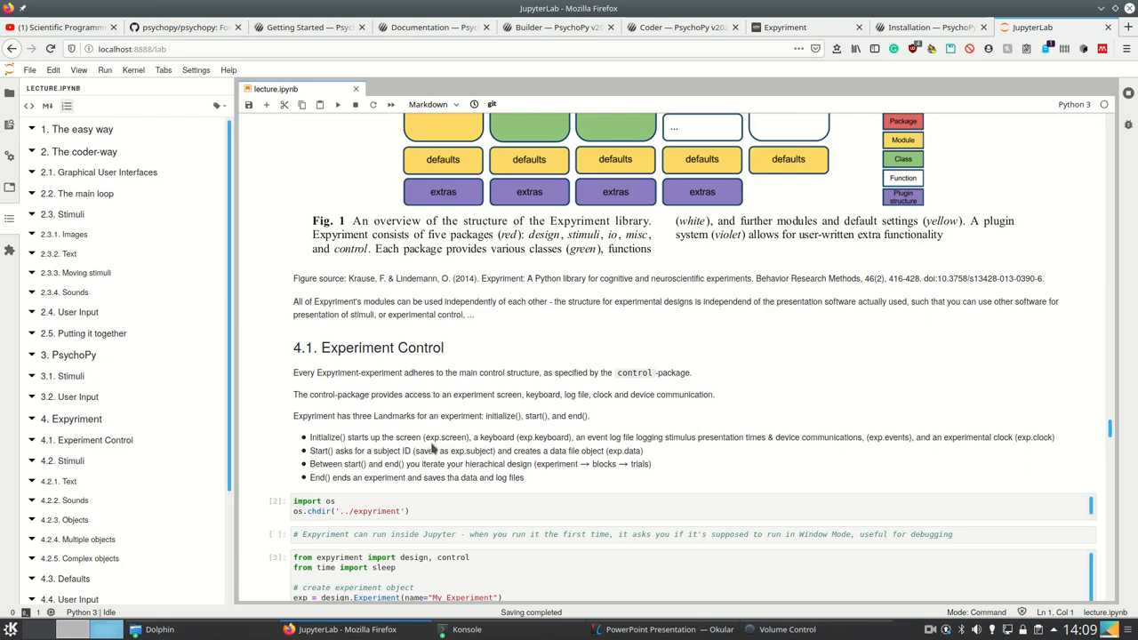
pyautogui.moveTo(645, 498)
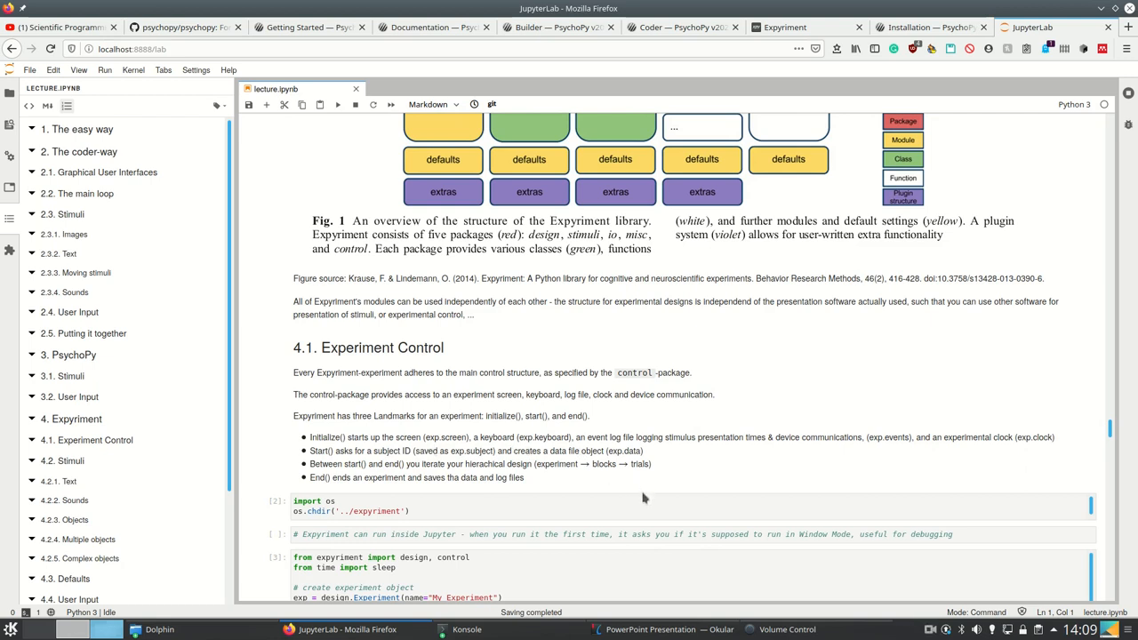
pyautogui.moveTo(716, 451)
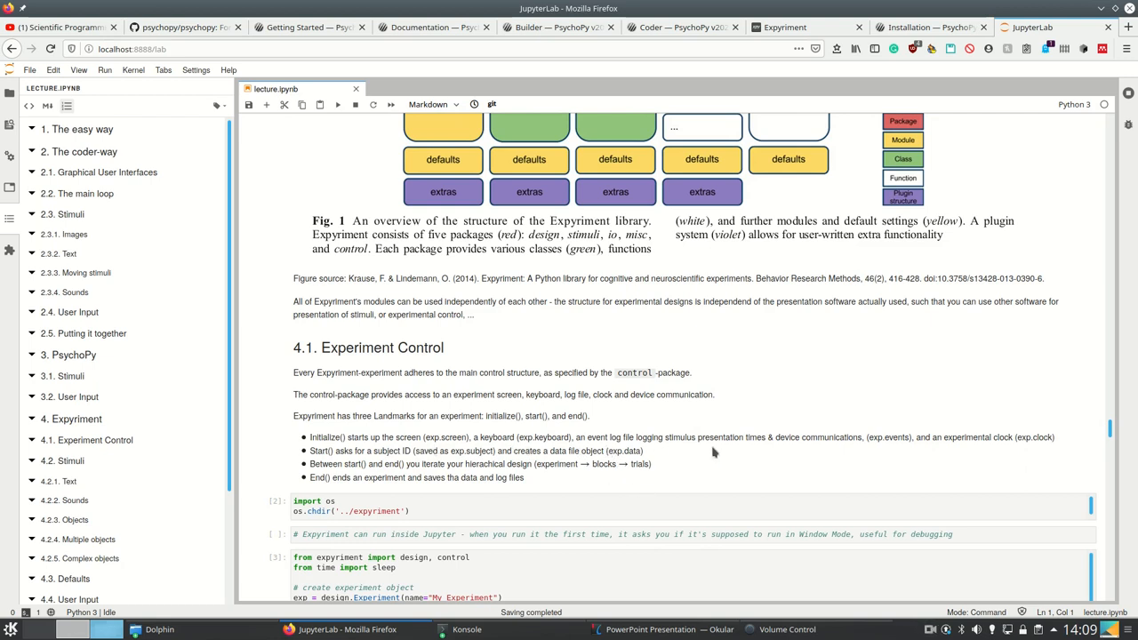
pyautogui.moveTo(991, 451)
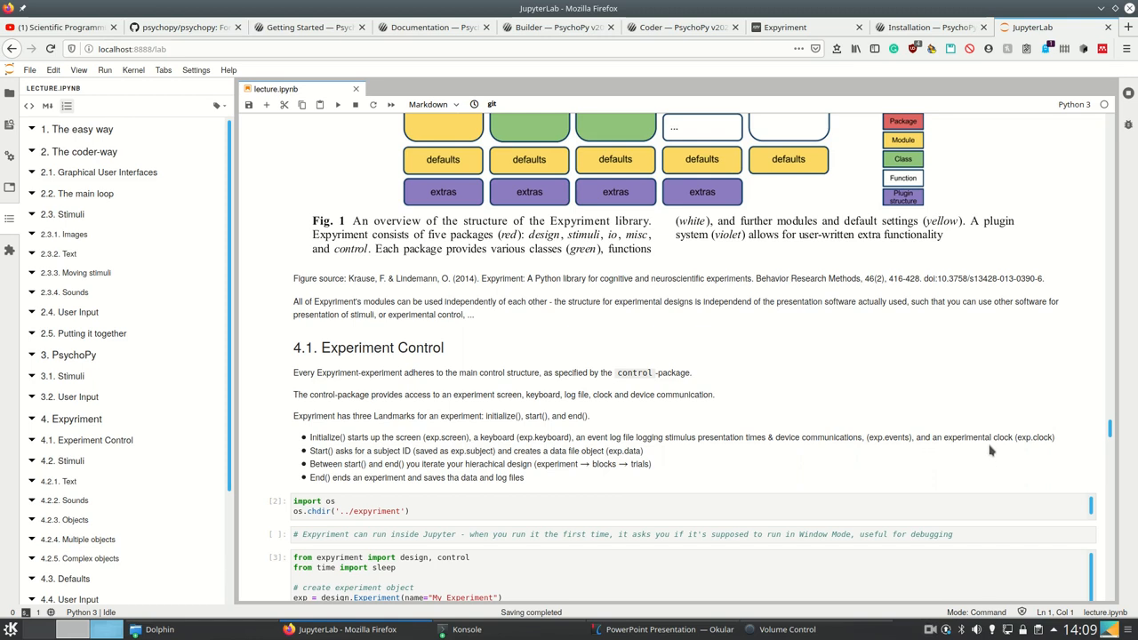
pyautogui.moveTo(389, 447)
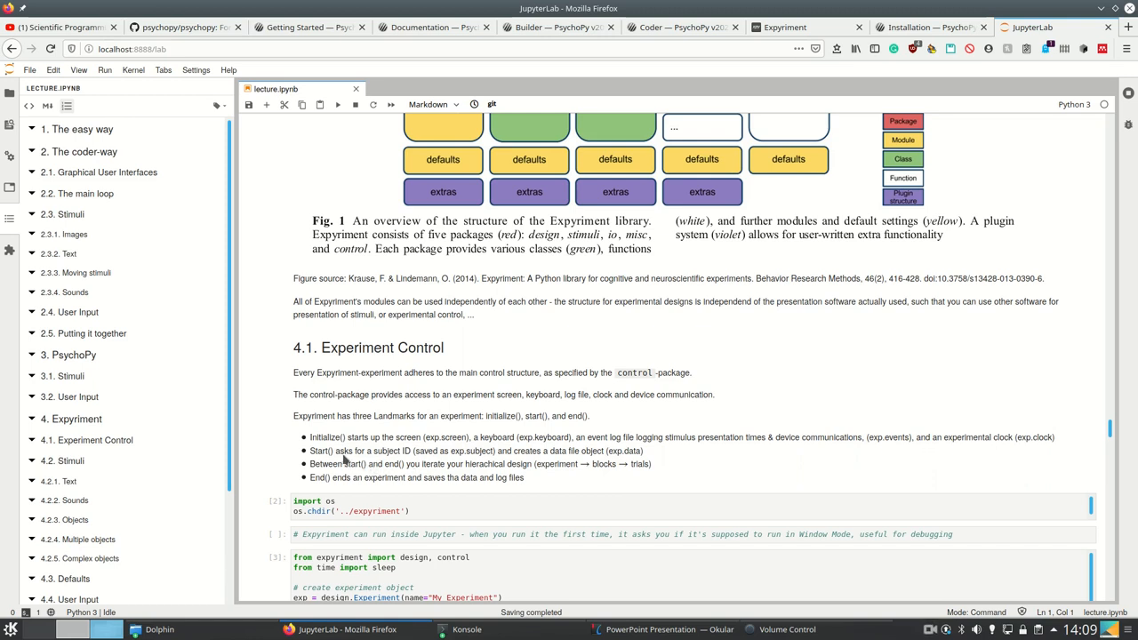
pyautogui.moveTo(336, 458)
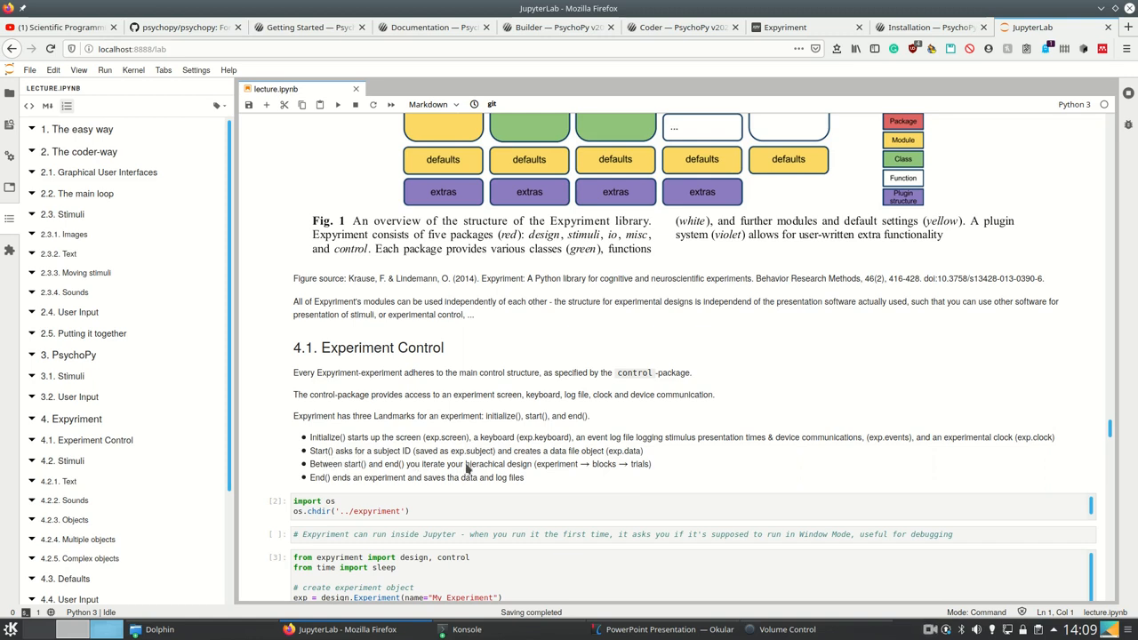
pyautogui.moveTo(505, 487)
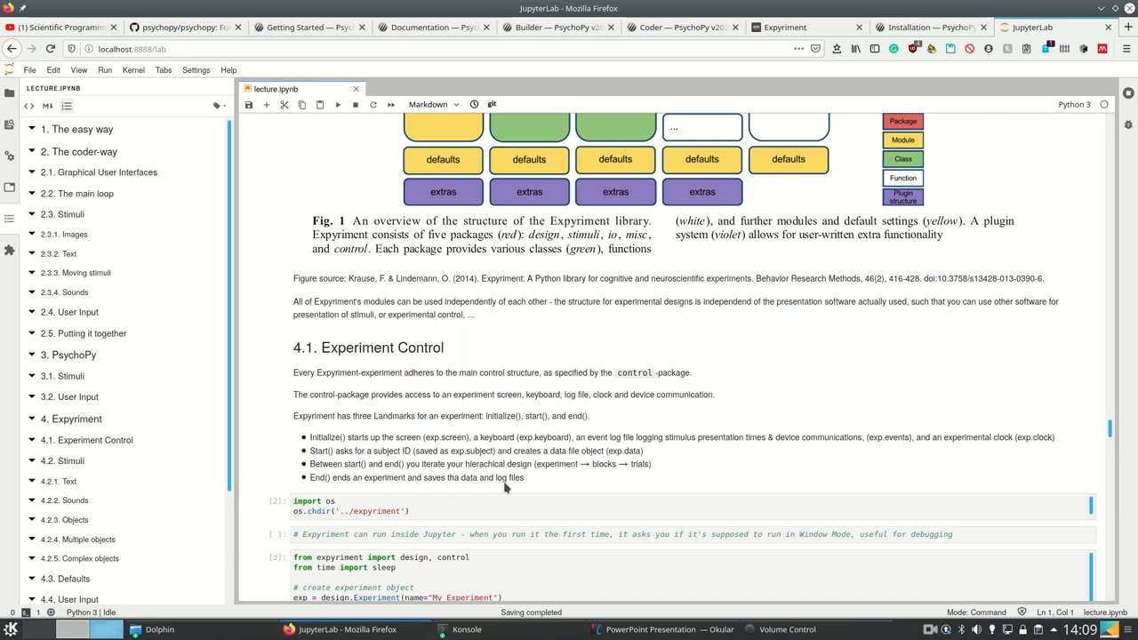
pyautogui.moveTo(454, 464)
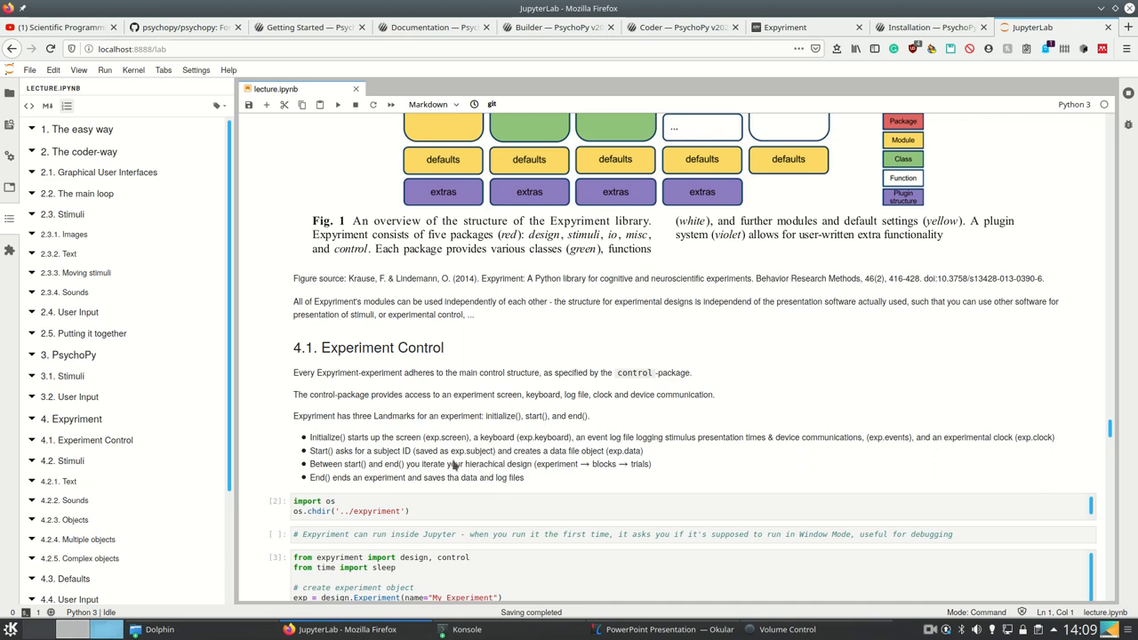
pyautogui.doubleClick(469, 451)
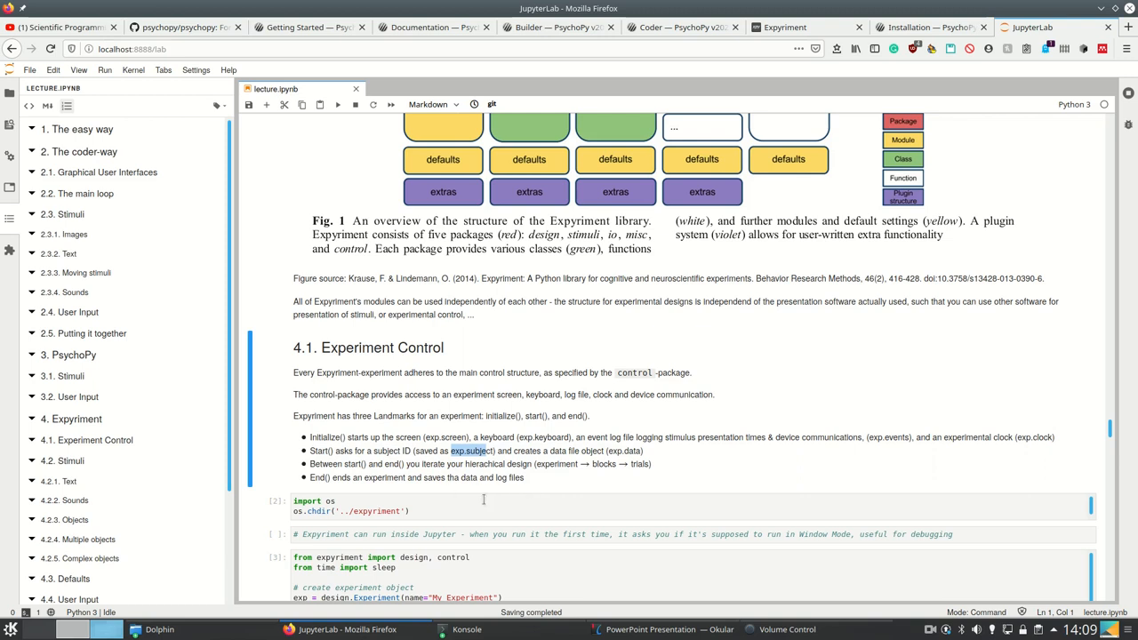
# Scroll back to the import os / chdir code cell and edit it.
pyautogui.scroll(3)
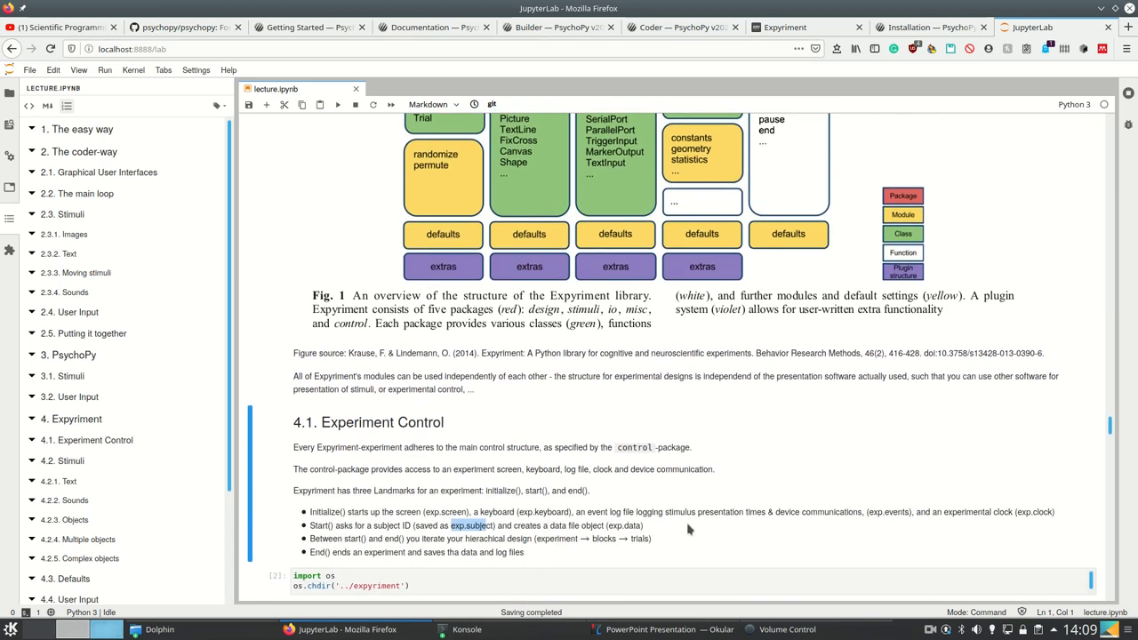
pyautogui.scroll(3)
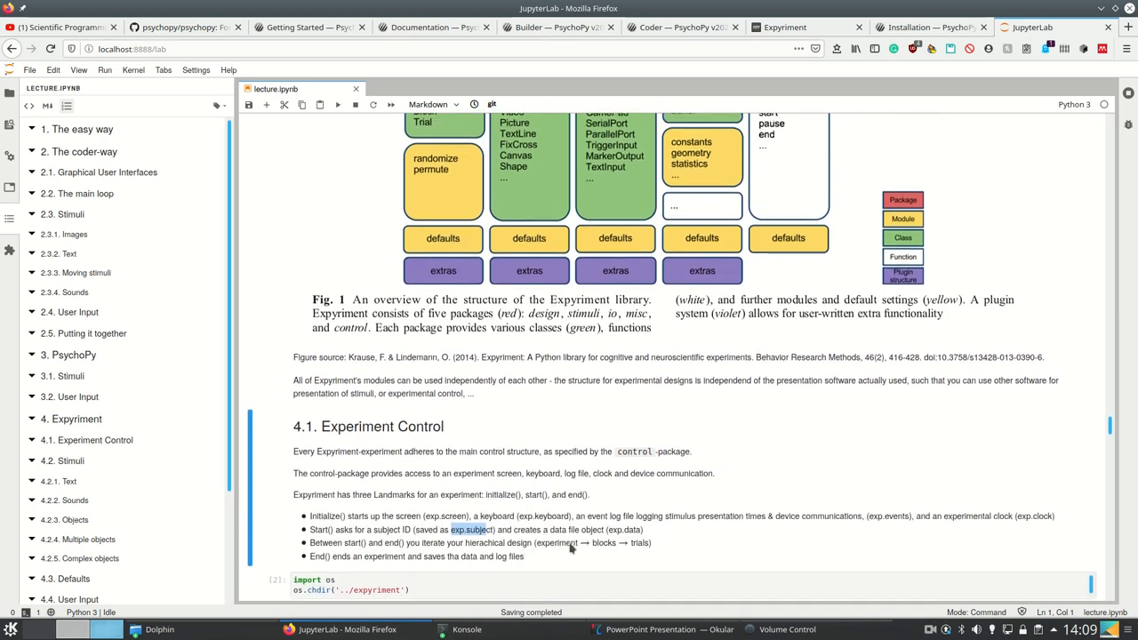
pyautogui.scroll(3)
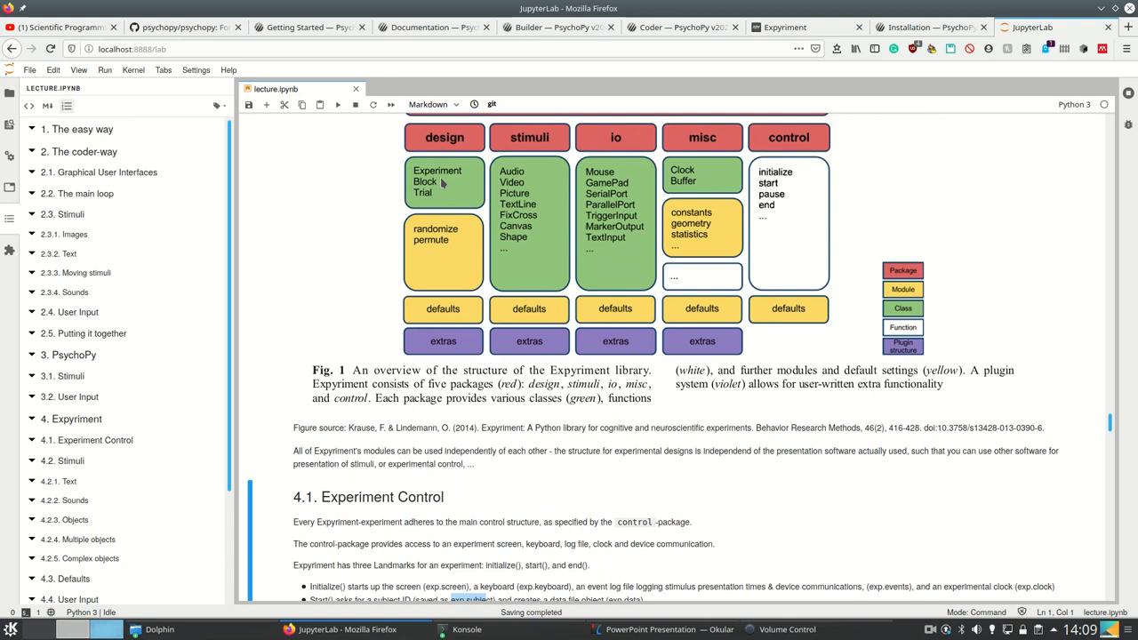
pyautogui.moveTo(437, 191)
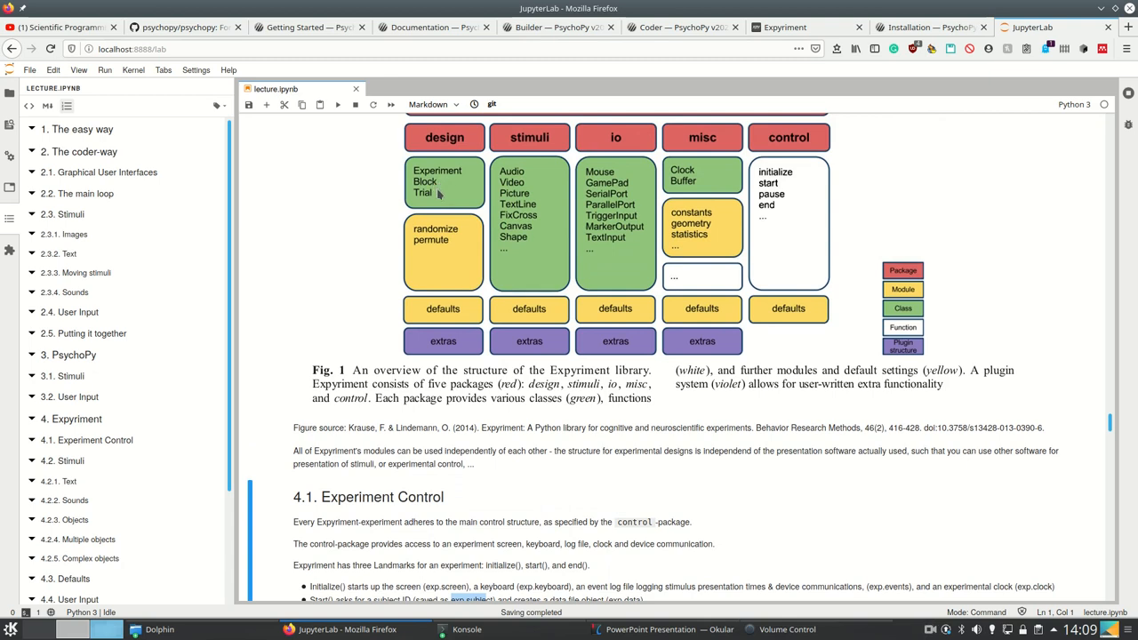
pyautogui.scroll(3)
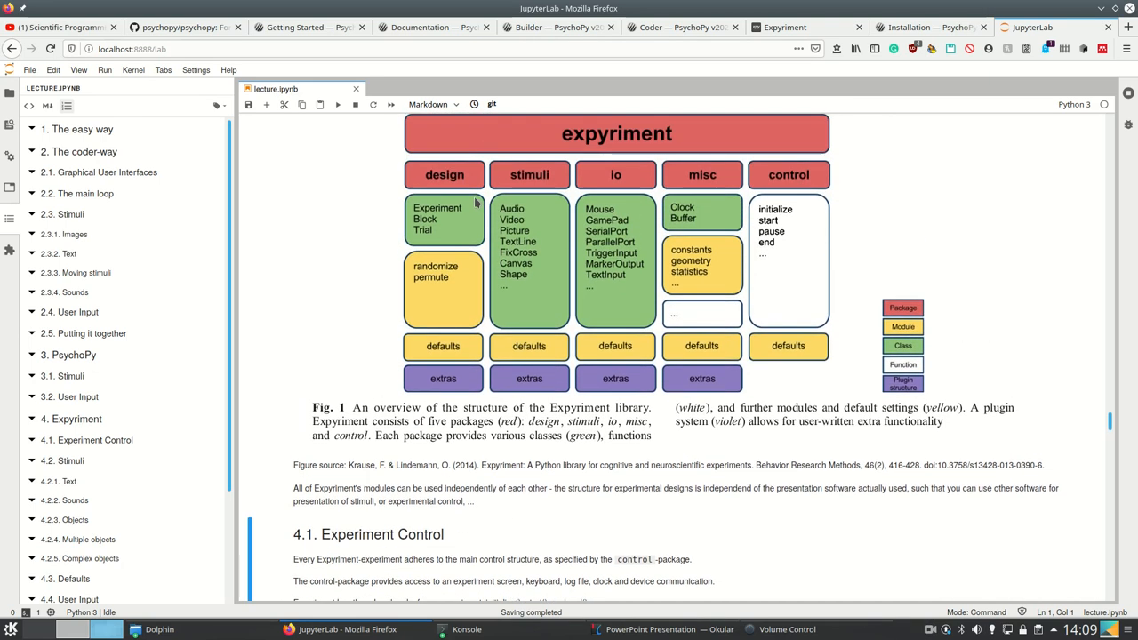
pyautogui.scroll(-3)
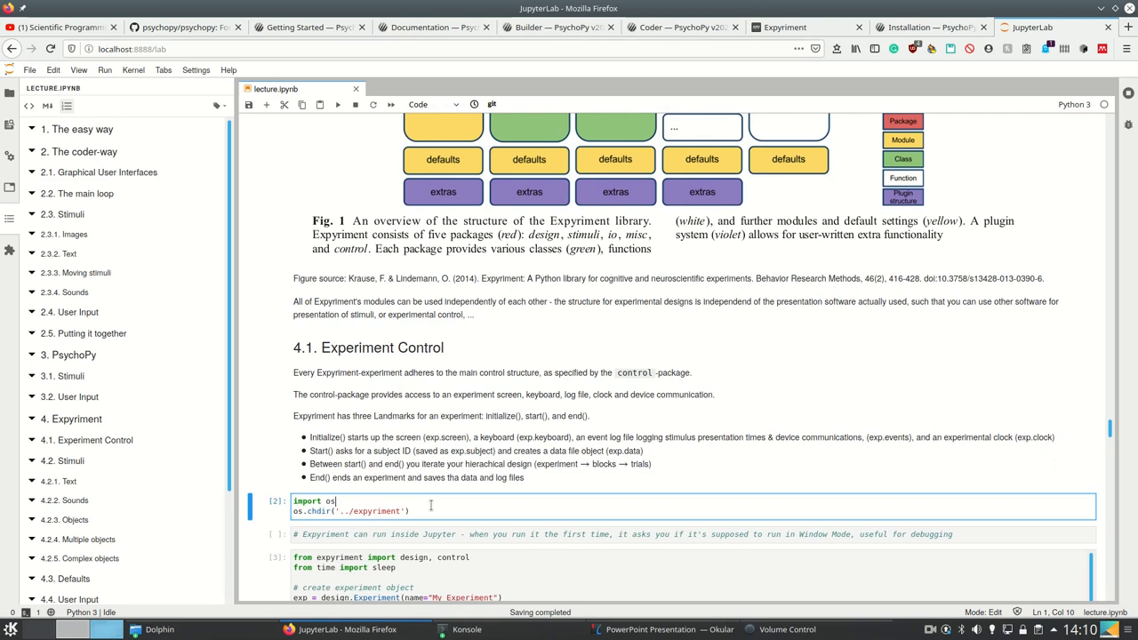
# Run the chdir cell, then review the experiment initialization lines in the control cell.
pyautogui.press('Escape')
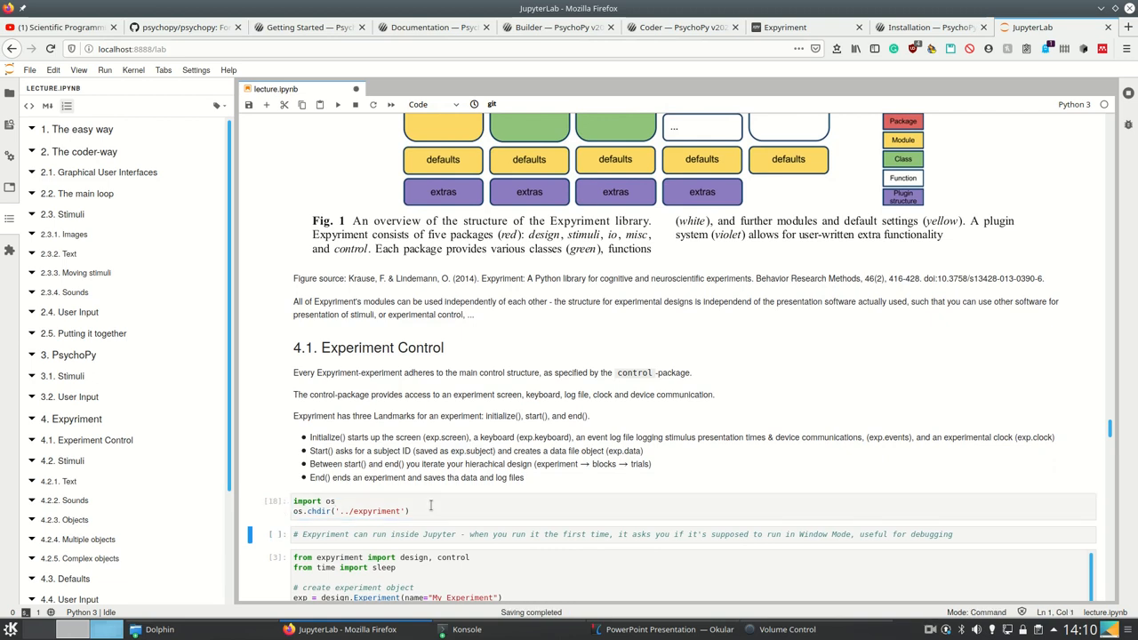
pyautogui.scroll(-3)
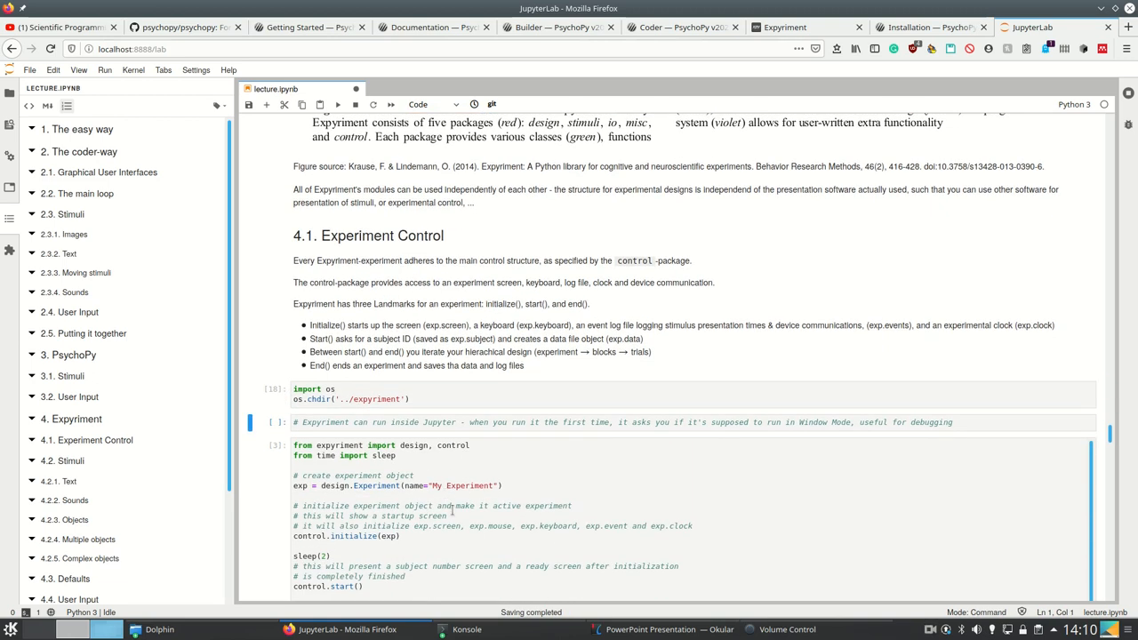
pyautogui.scroll(-3)
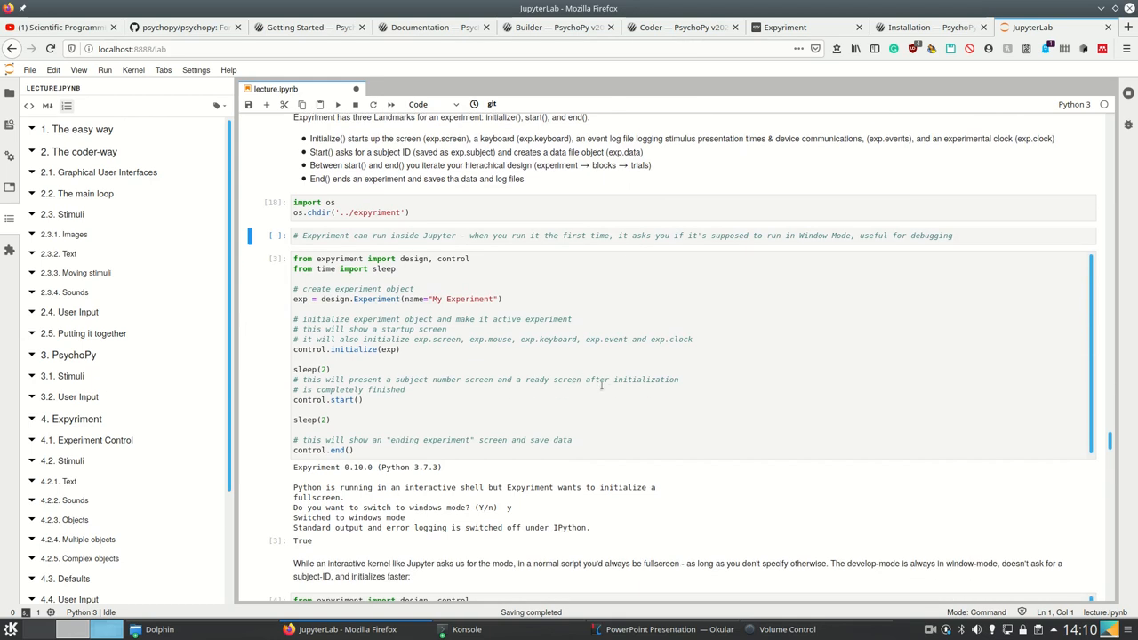
pyautogui.scroll(-3)
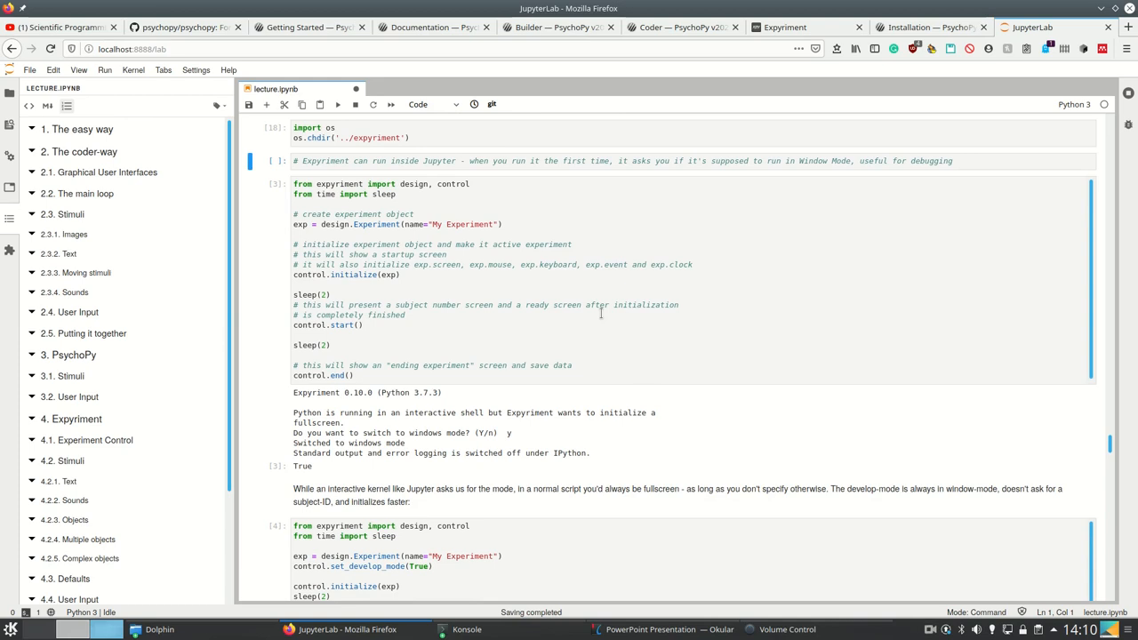
pyautogui.click(400, 194)
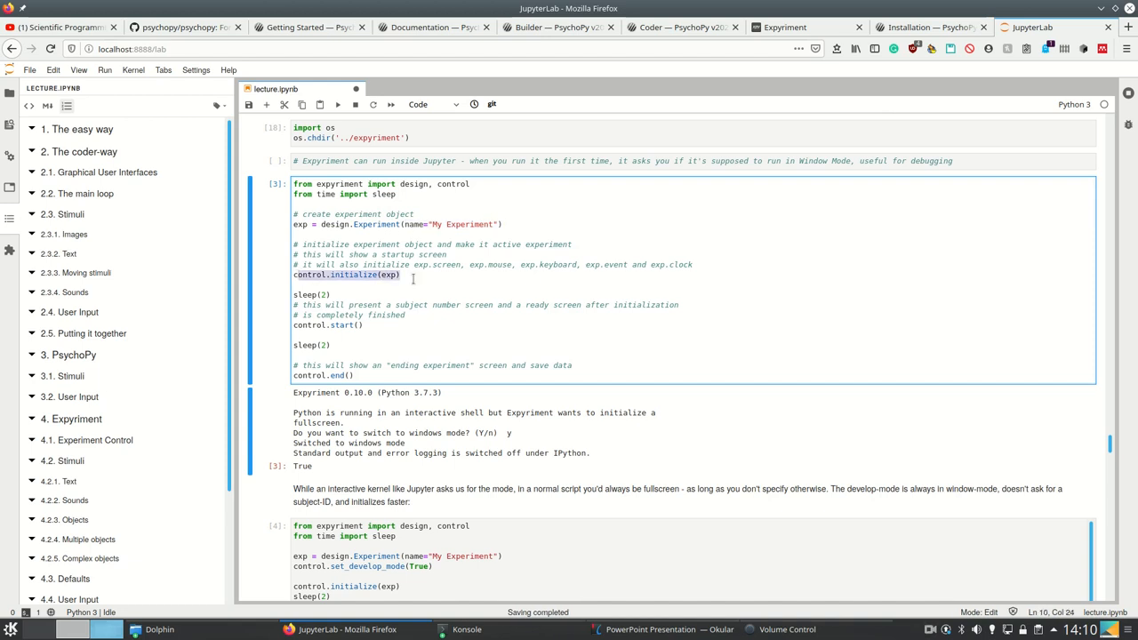
pyautogui.click(311, 374)
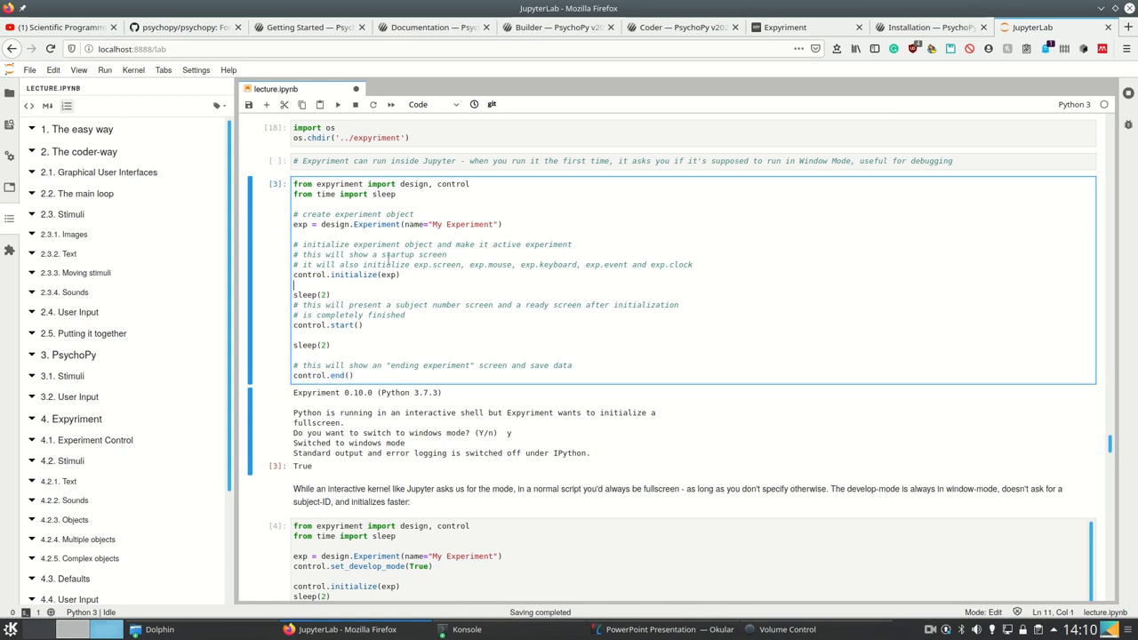
pyautogui.moveTo(441, 284)
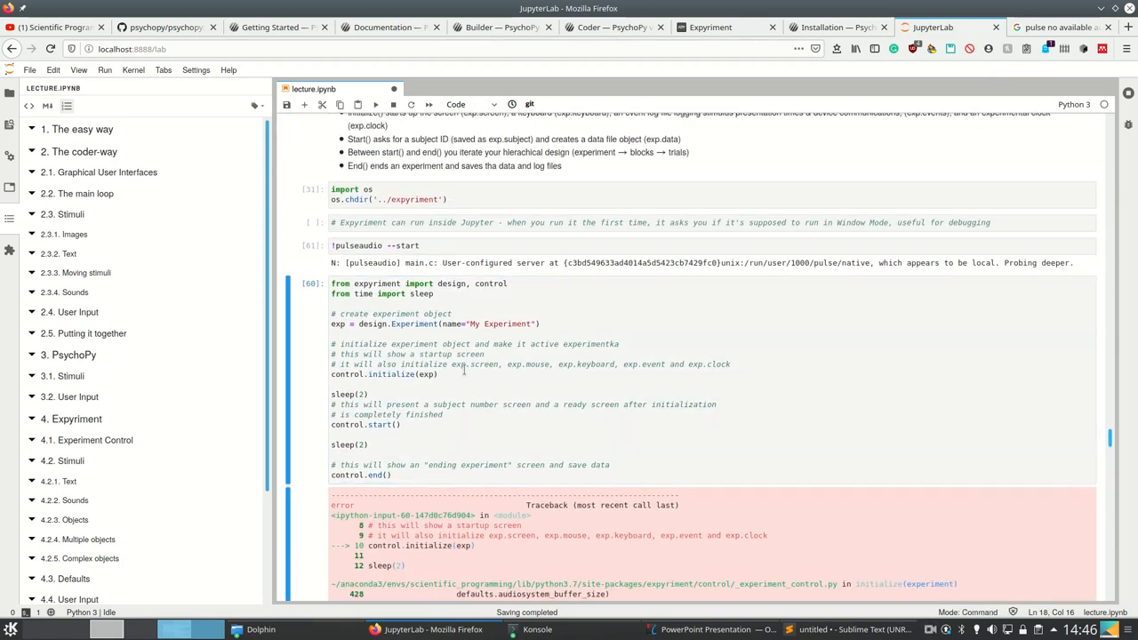
# Centre the Expyriment window and confirm subject number 37 so the run returns True.
pyautogui.scroll(3)
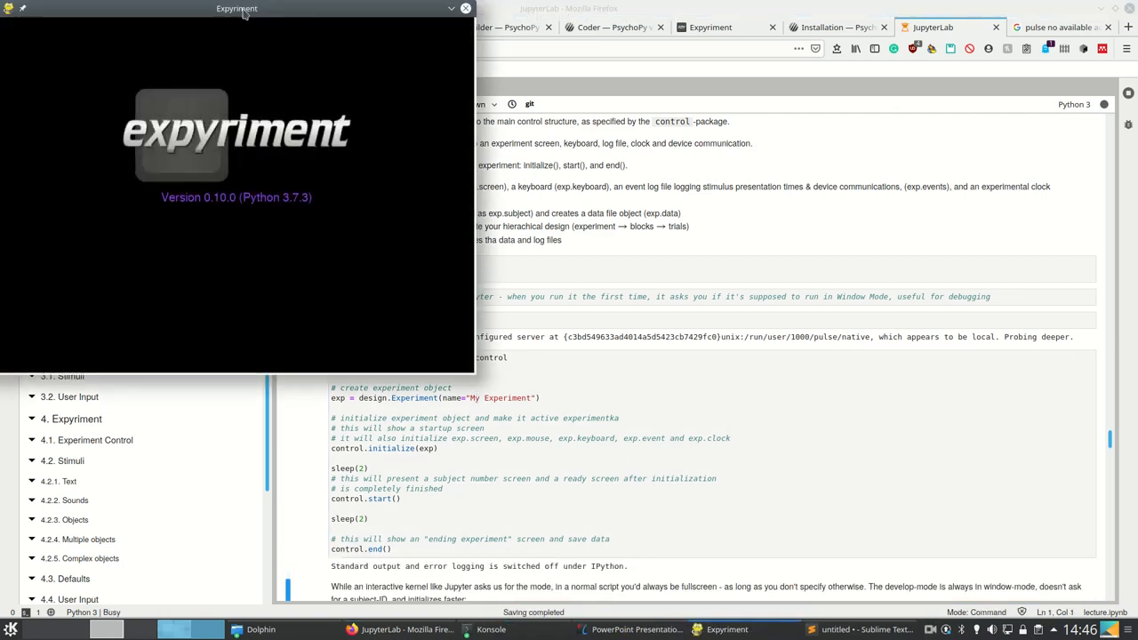
pyautogui.moveTo(236, 8); pyautogui.dragTo(451, 82)
pyautogui.write('37')
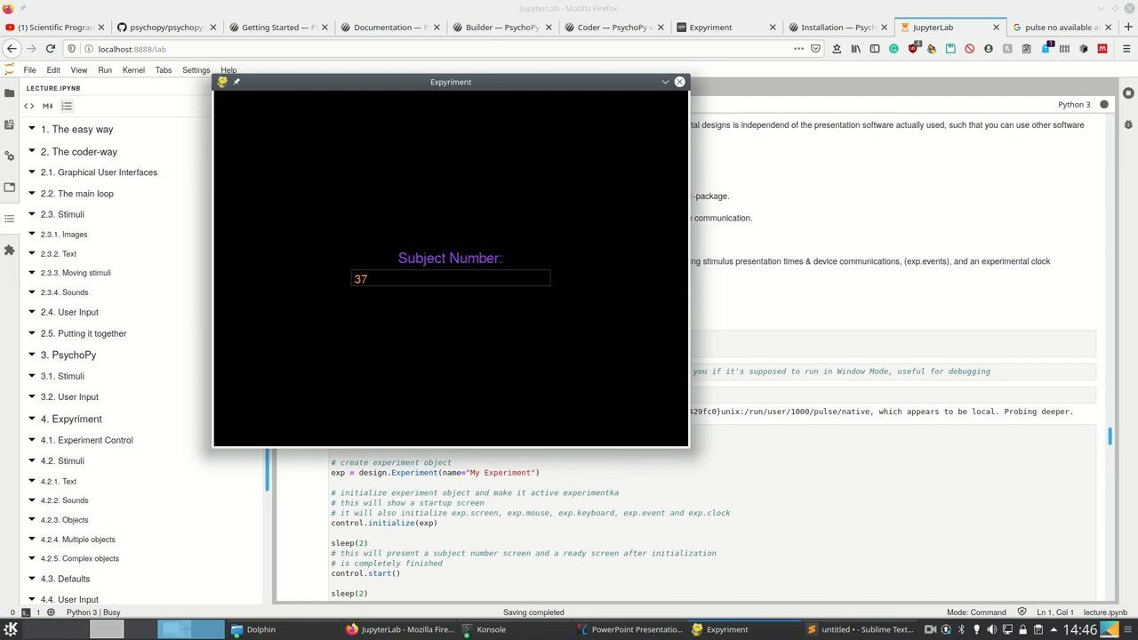
pyautogui.moveTo(315, 523)
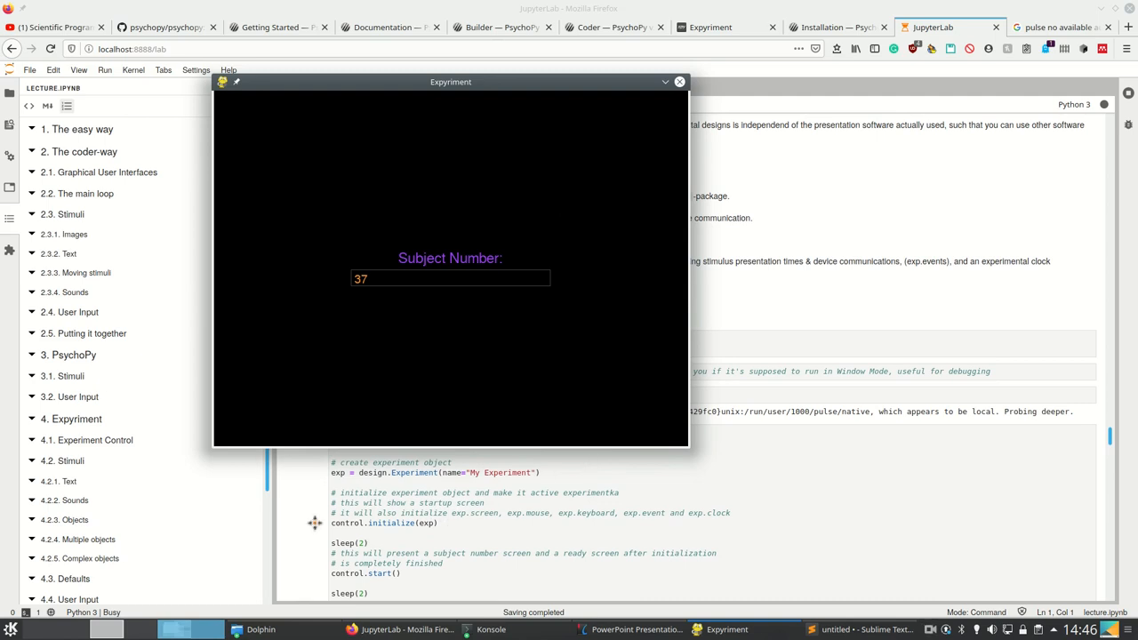
pyautogui.press('Return')
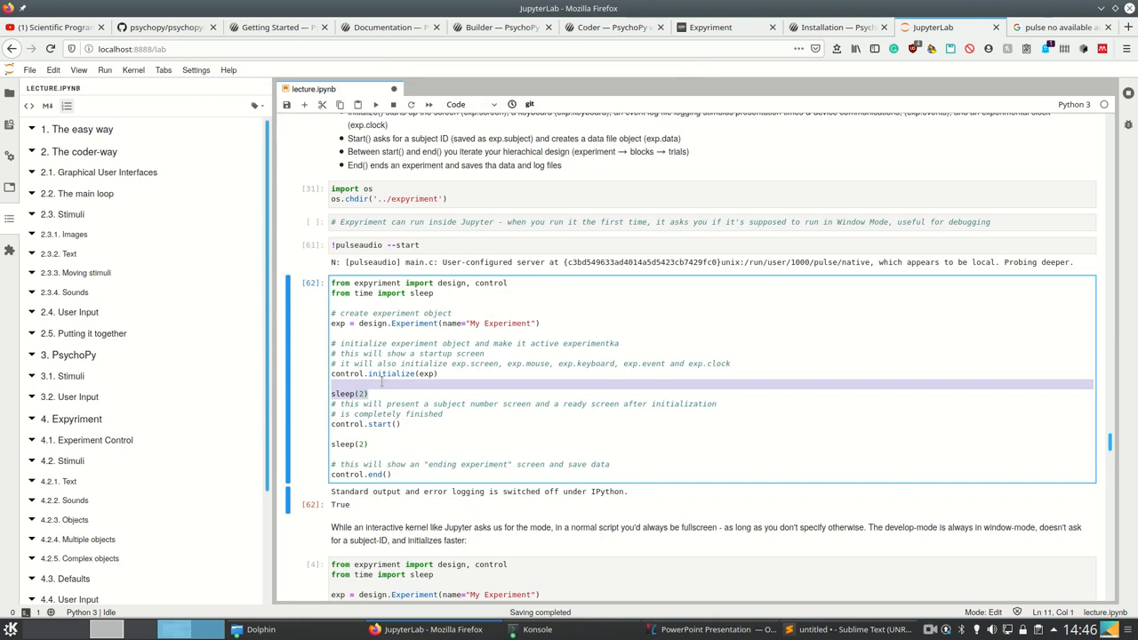
pyautogui.moveTo(412, 445)
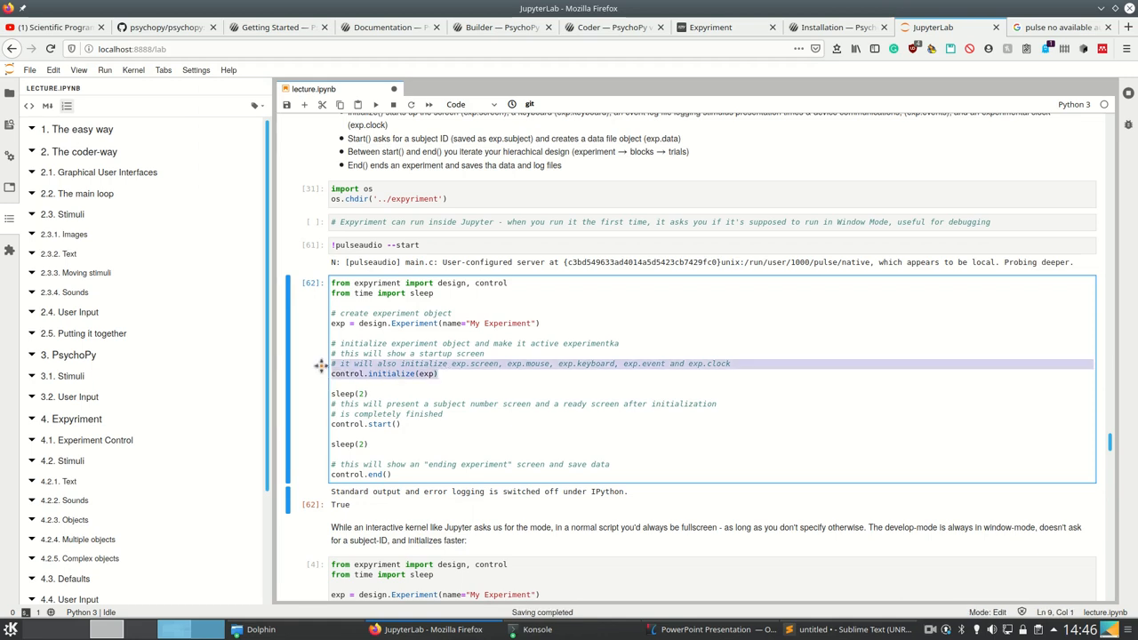
# Highlight the experiment initialization line while reviewing the control cell.
pyautogui.click(373, 423)
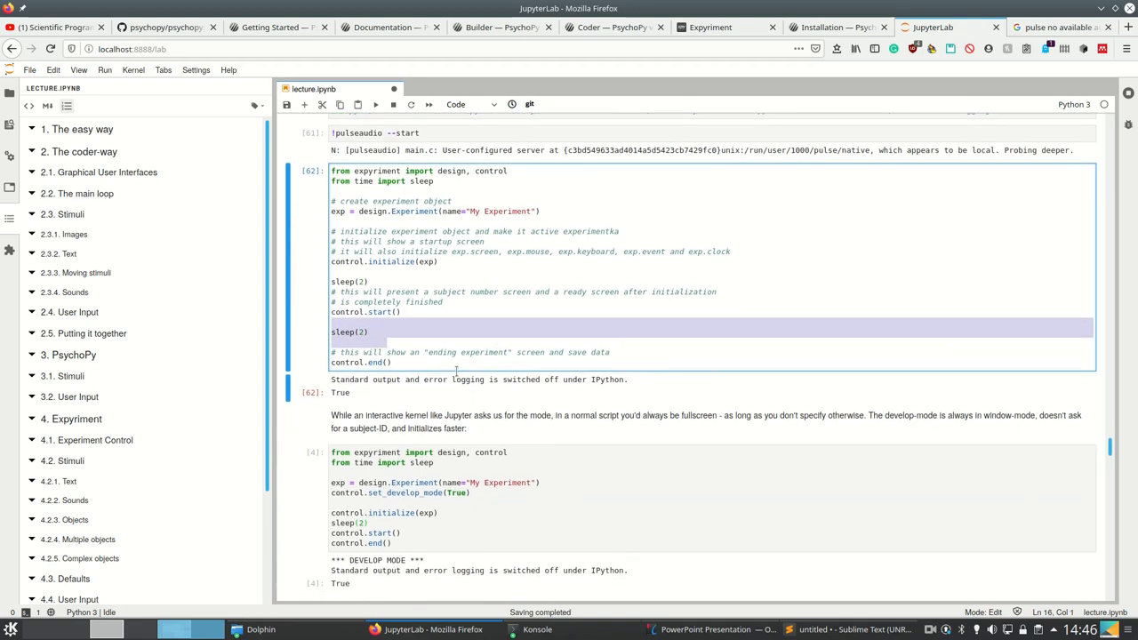
pyautogui.scroll(-3)
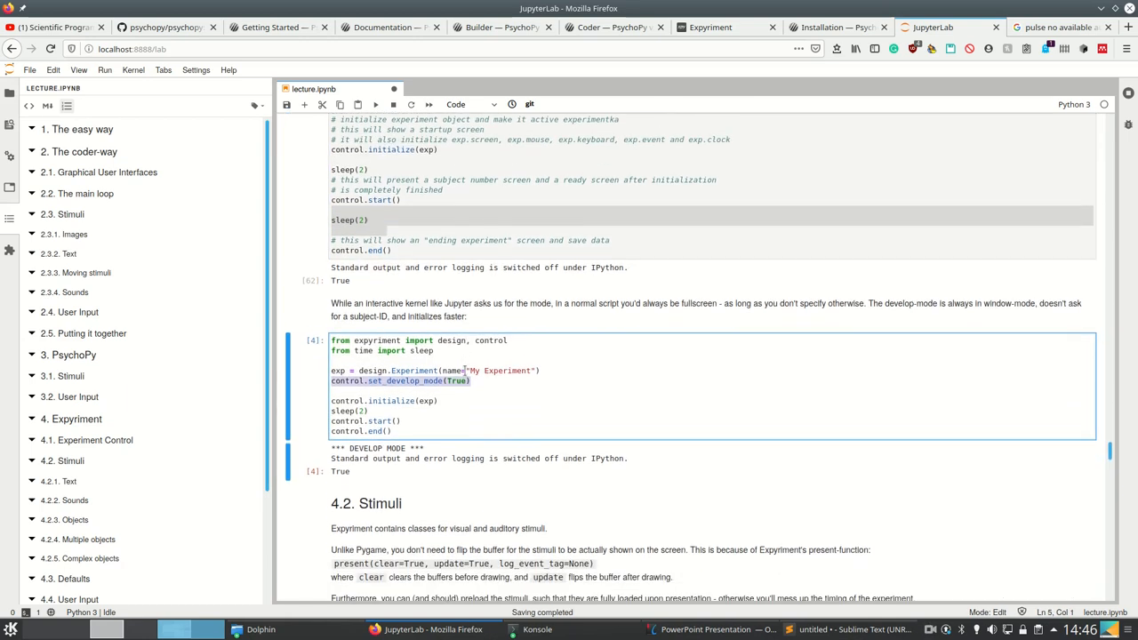
pyautogui.scroll(3)
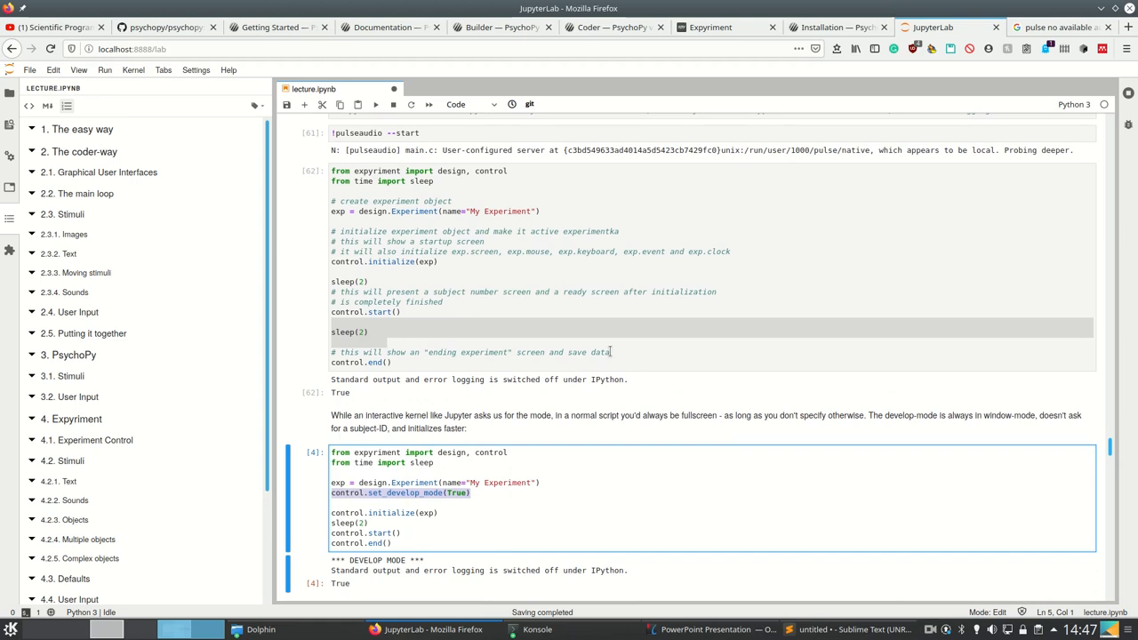
pyautogui.scroll(-3)
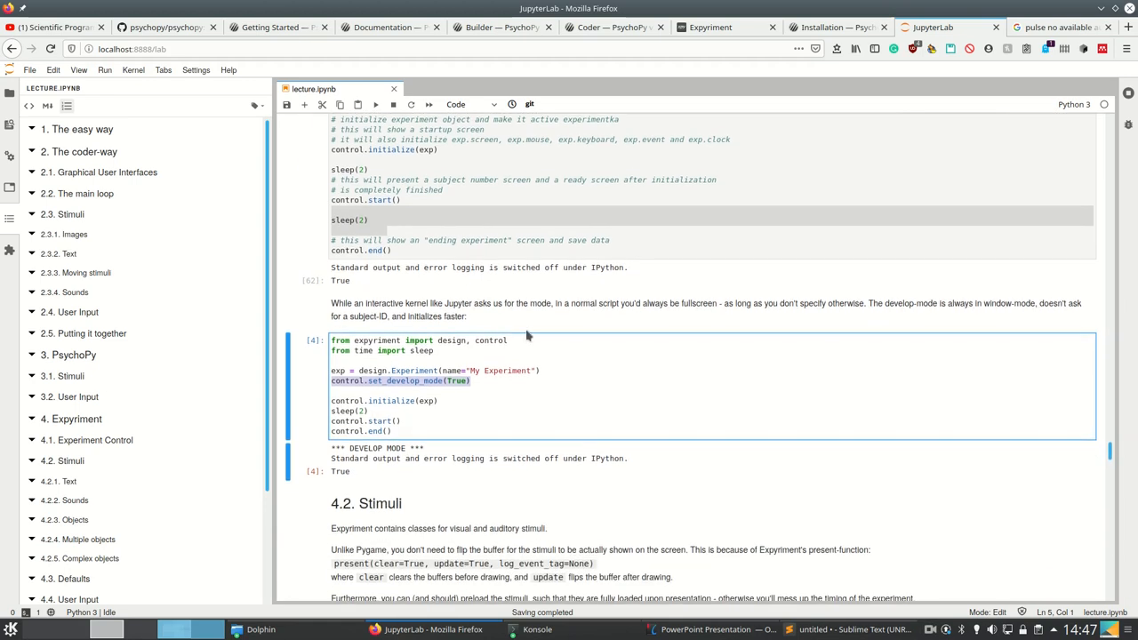
# Rerun the control.set_develop_mode(True) cell, then scroll to 4.2 Stimuli.
pyautogui.click(448, 370)
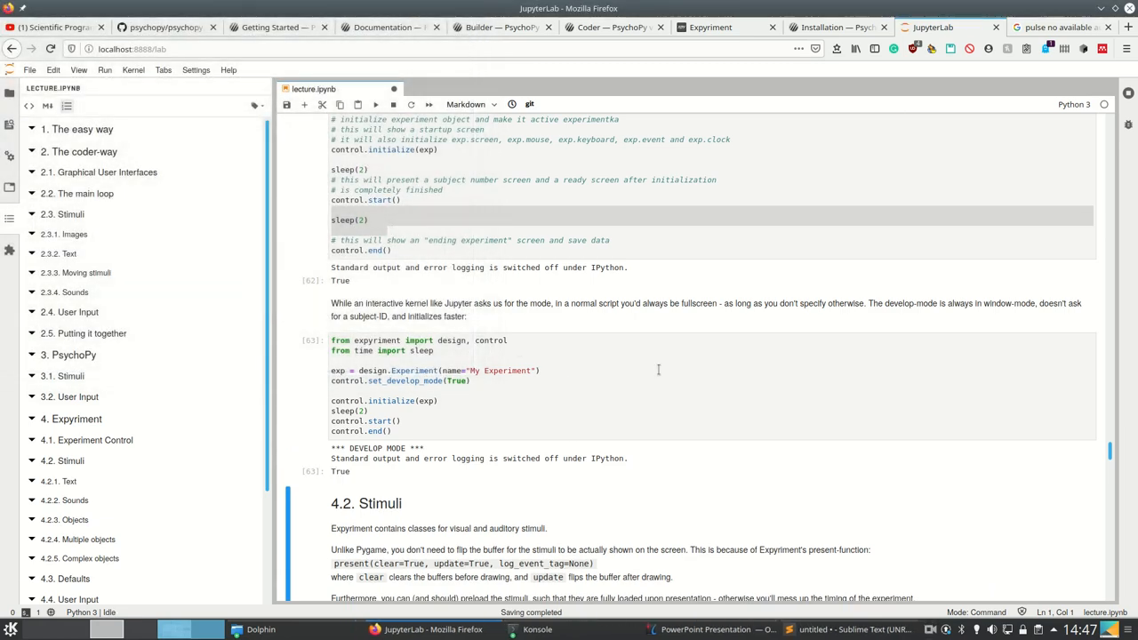
pyautogui.moveTo(434, 336)
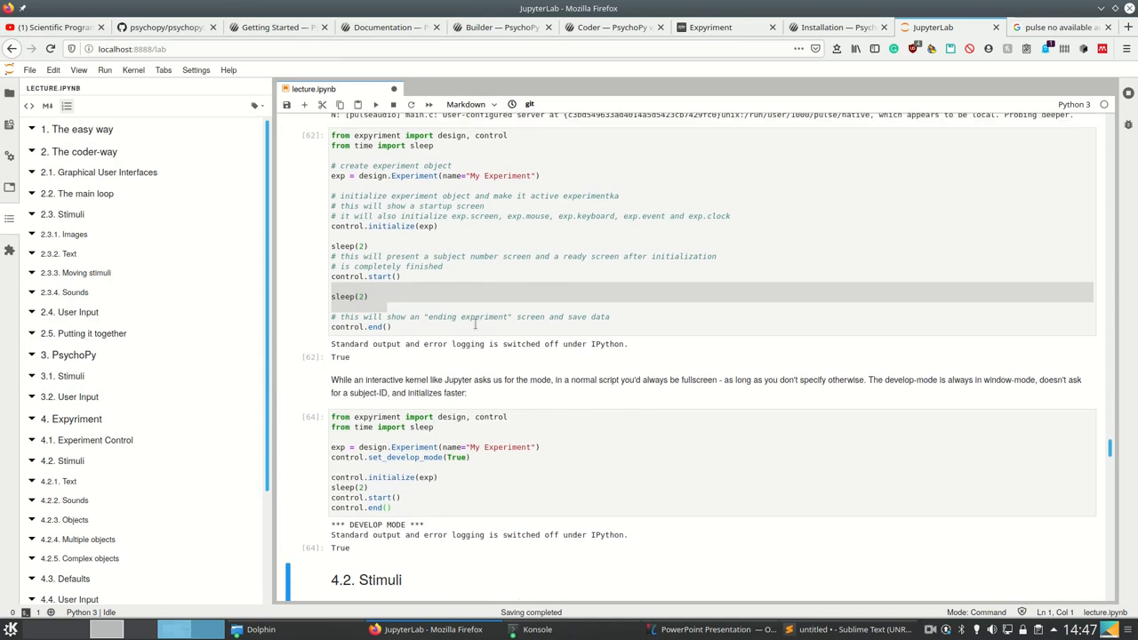
pyautogui.scroll(3)
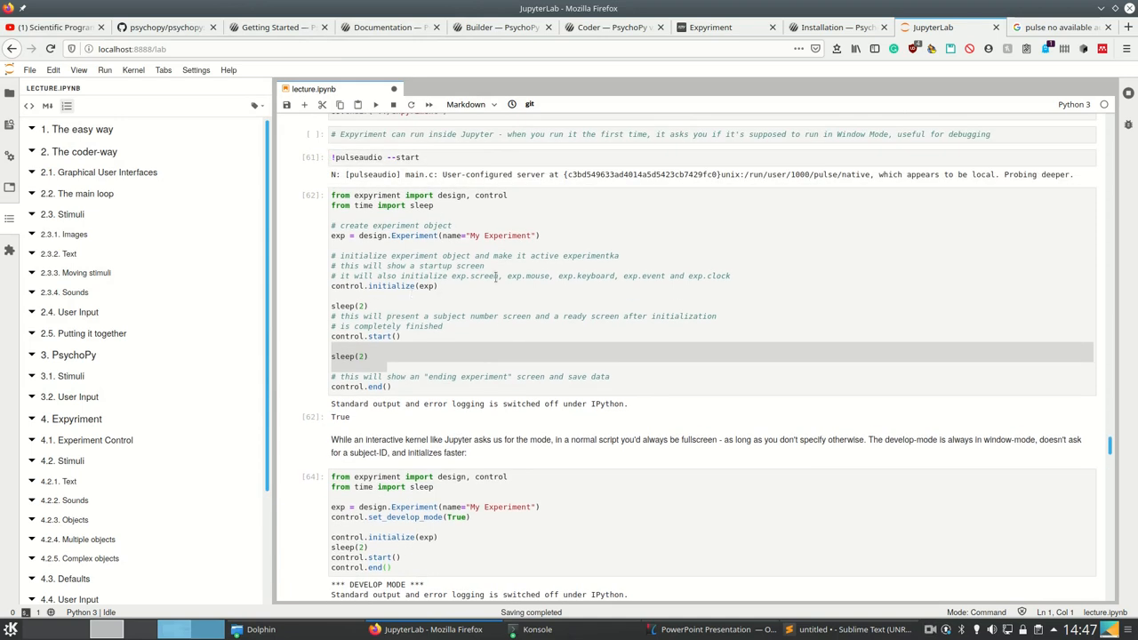
pyautogui.scroll(-3)
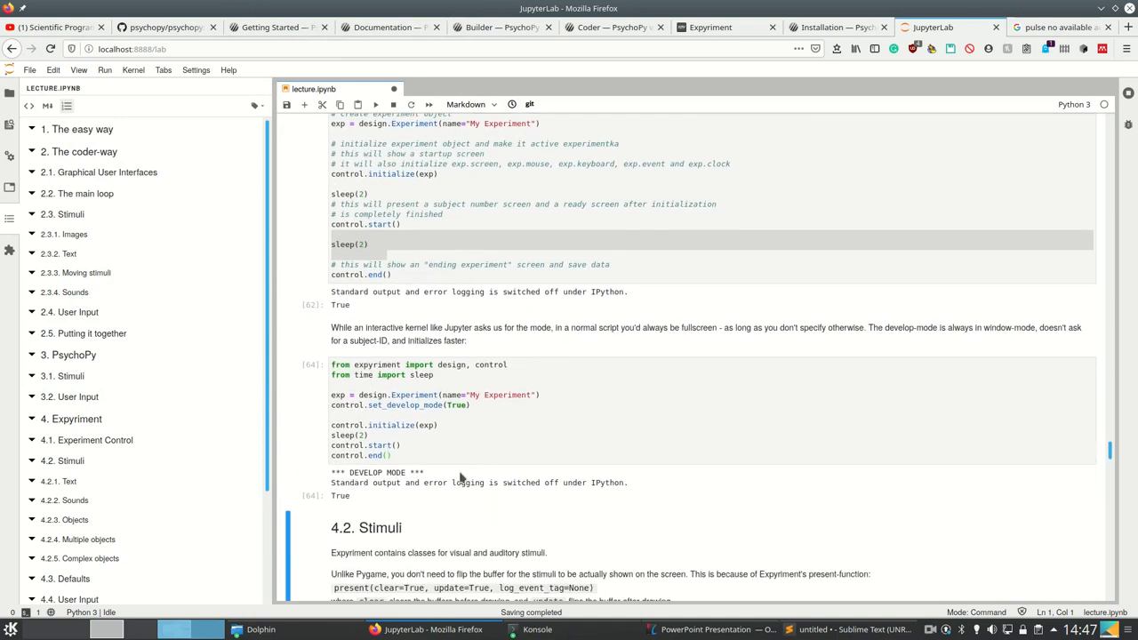
pyautogui.scroll(-3)
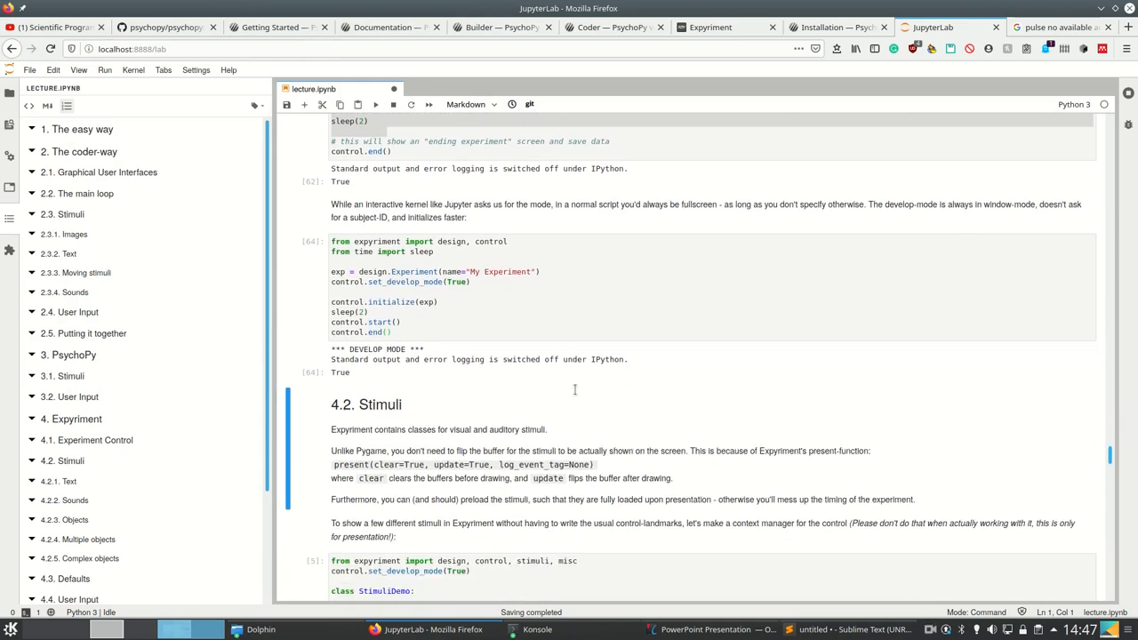
pyautogui.scroll(-3)
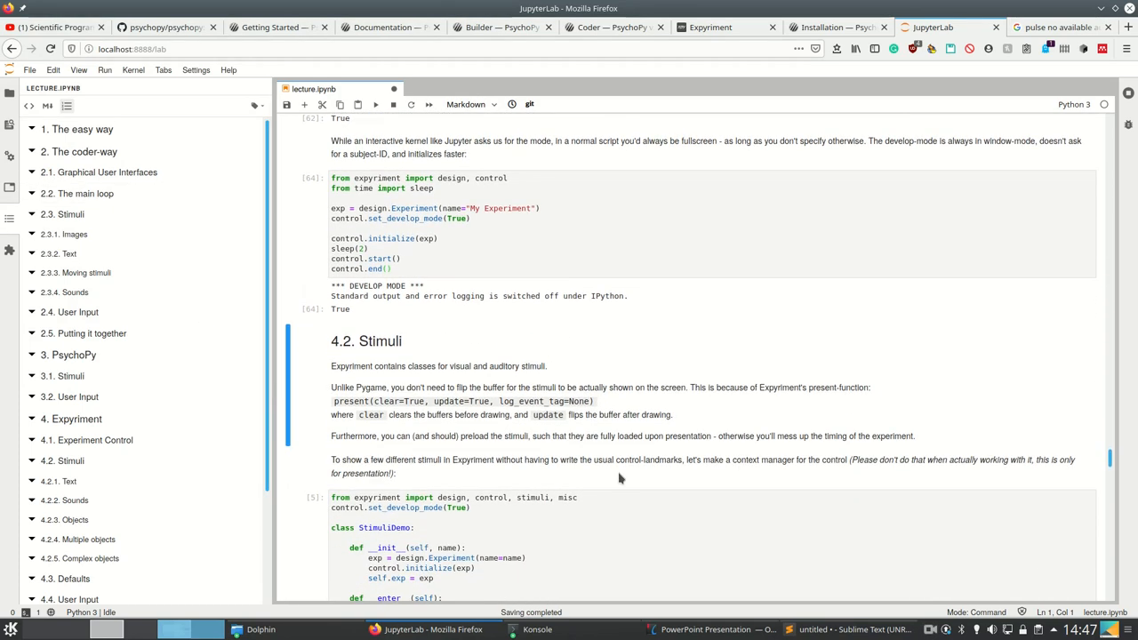
pyautogui.scroll(3)
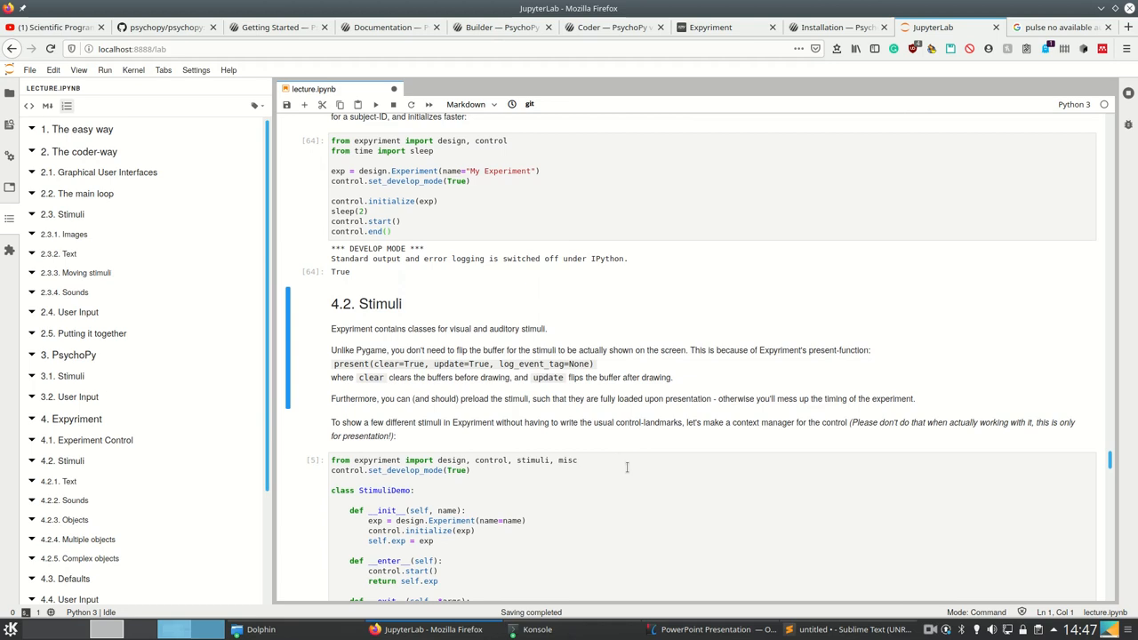
pyautogui.moveTo(588, 428)
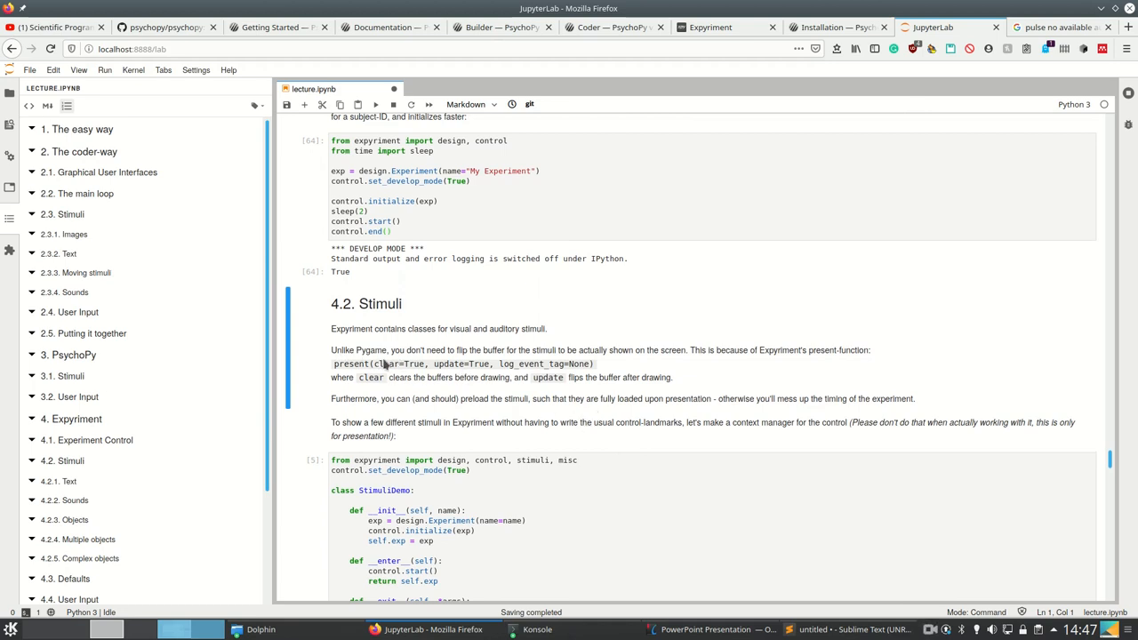
pyautogui.moveTo(487, 364)
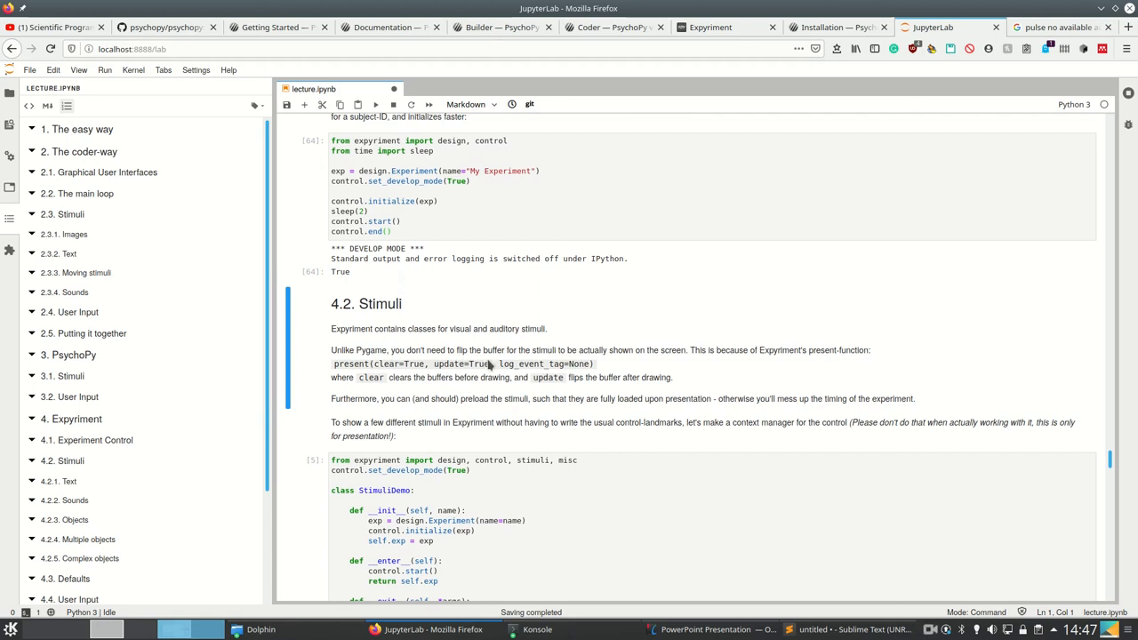
pyautogui.moveTo(337, 368)
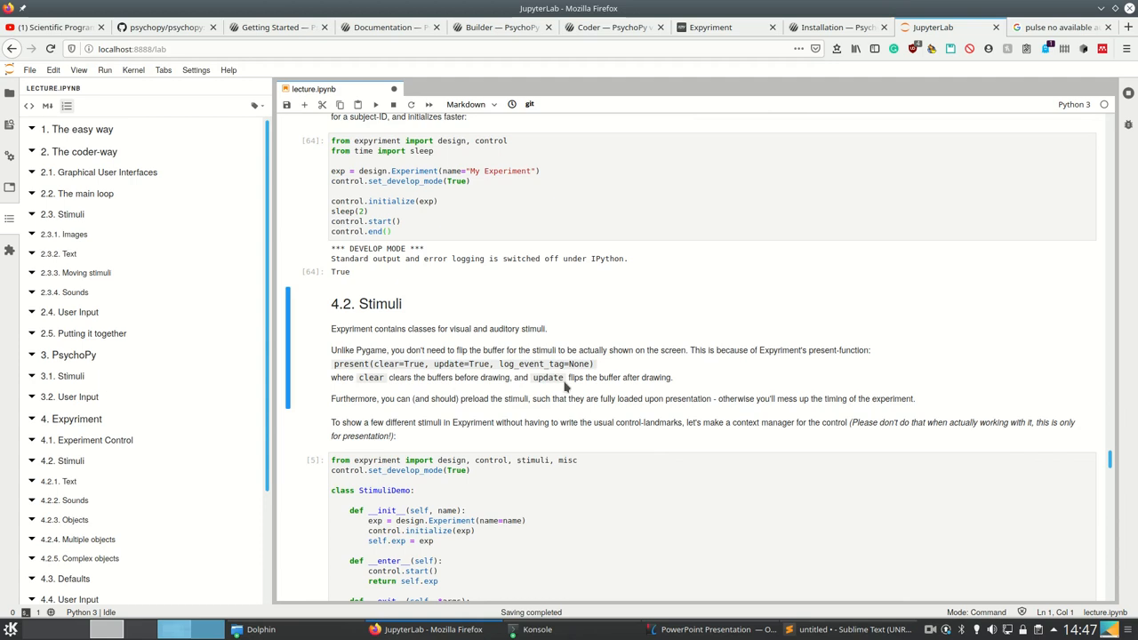
pyautogui.moveTo(578, 422)
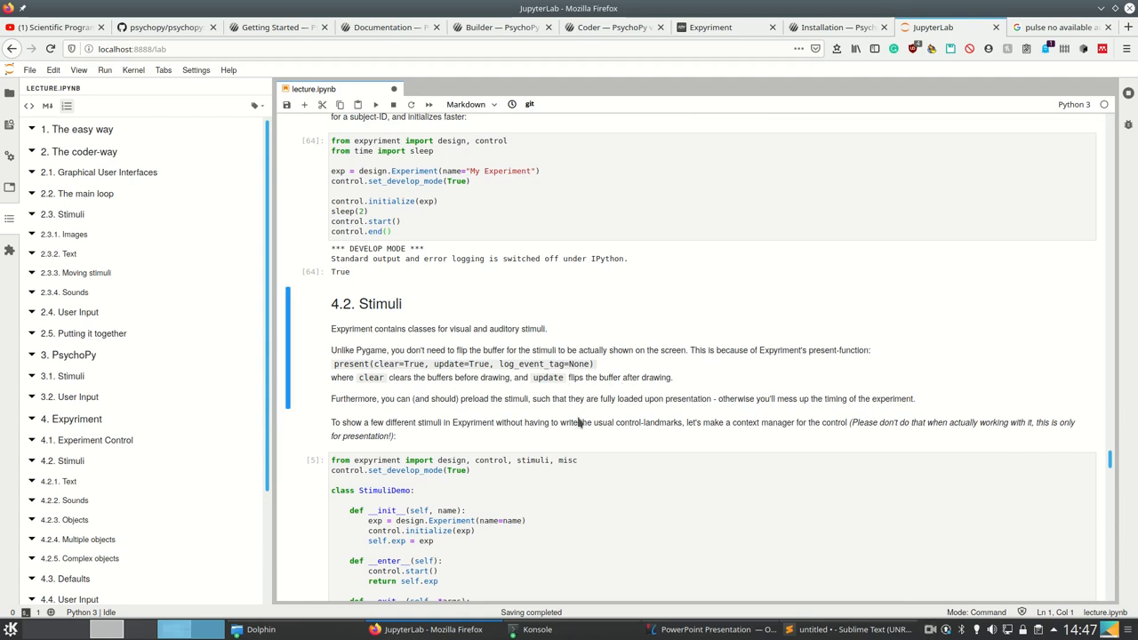
pyautogui.scroll(-3)
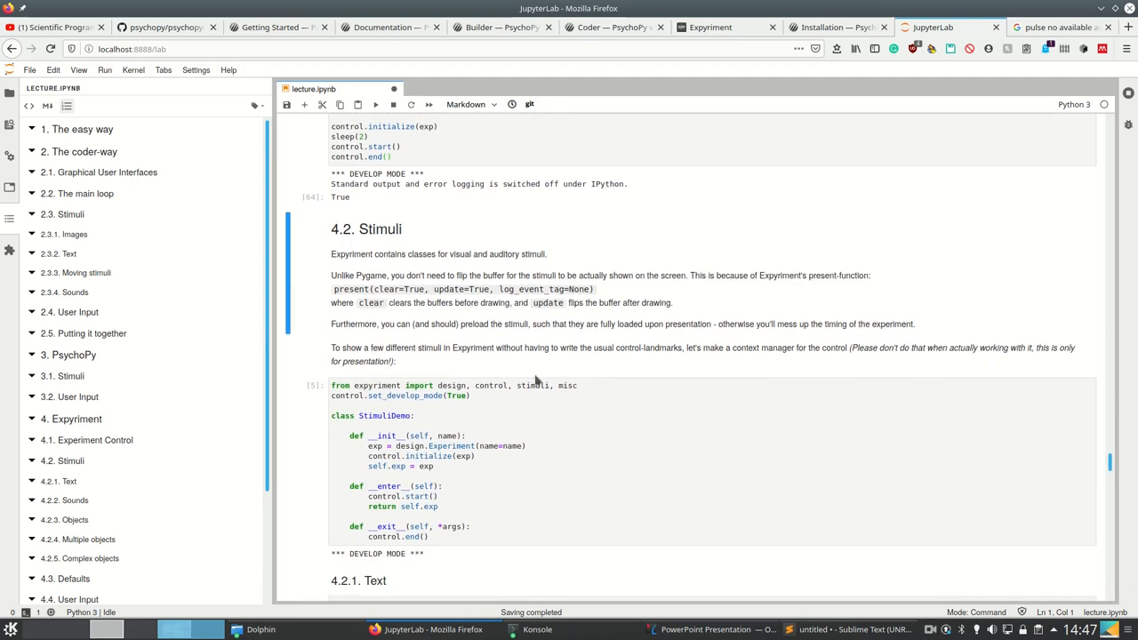
pyautogui.moveTo(470, 337)
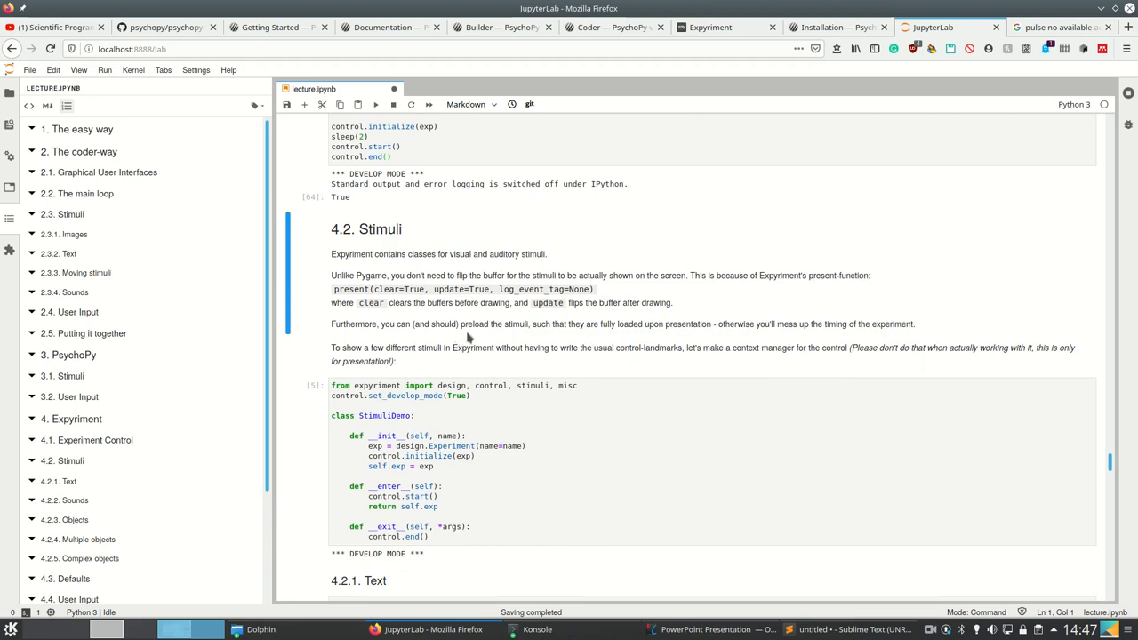
pyautogui.moveTo(461, 371)
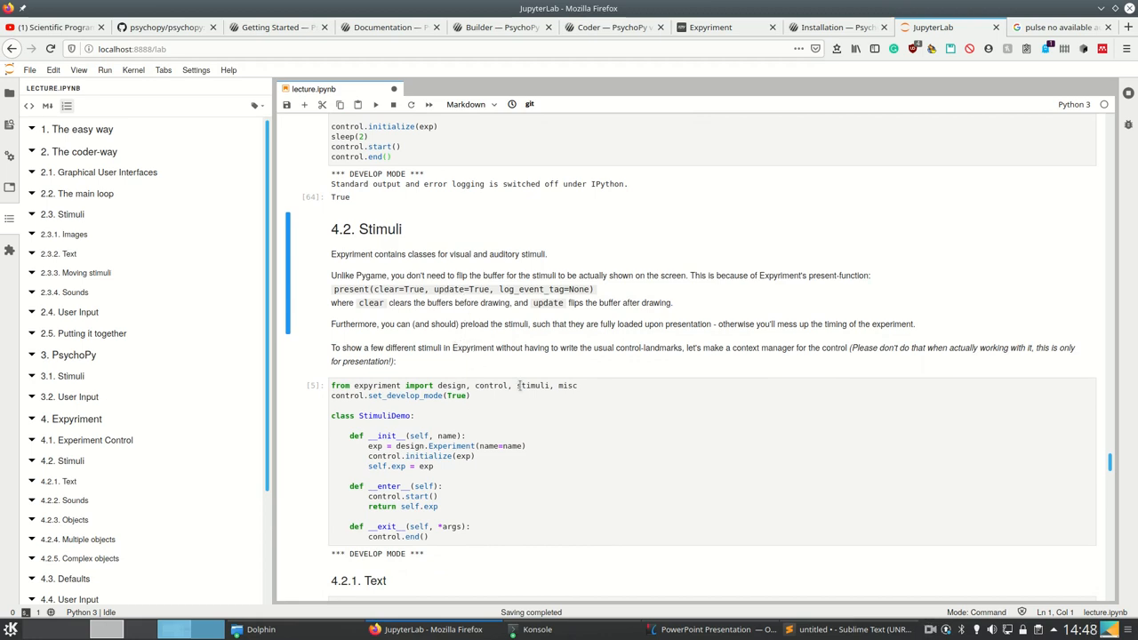
pyautogui.moveTo(382, 329)
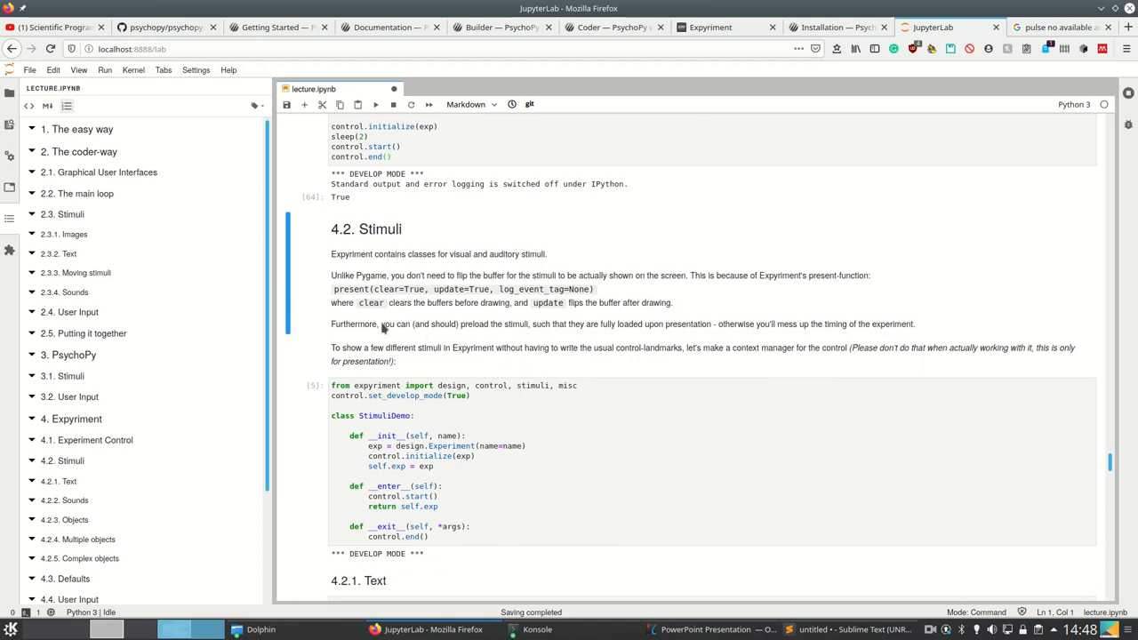
pyautogui.moveTo(381, 324); pyautogui.dragTo(662, 323)
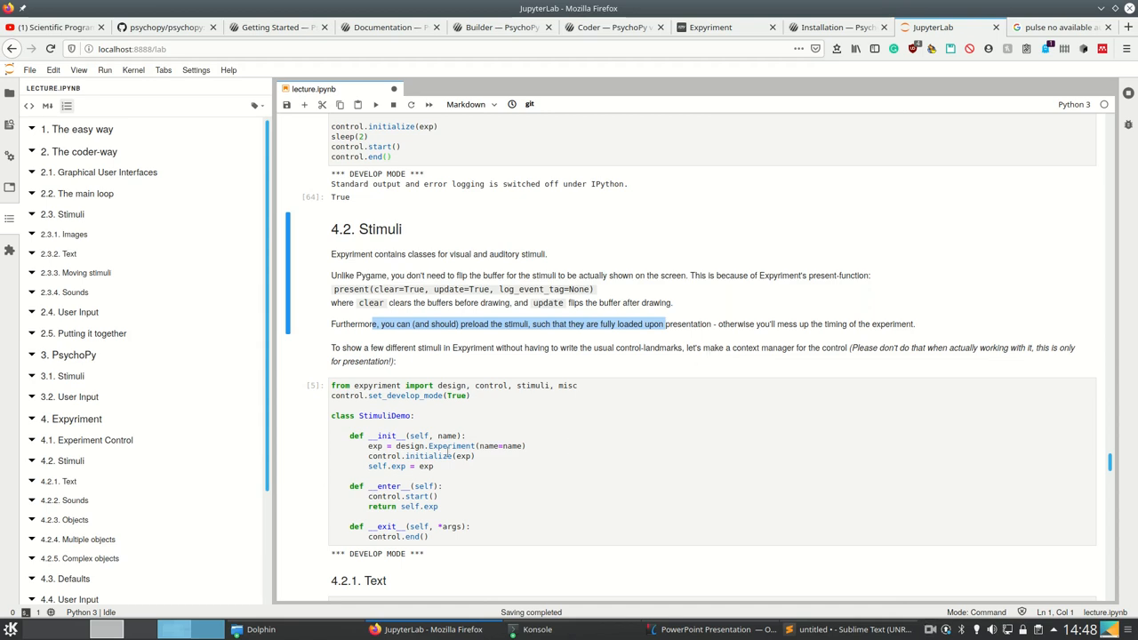
pyautogui.click(576, 429)
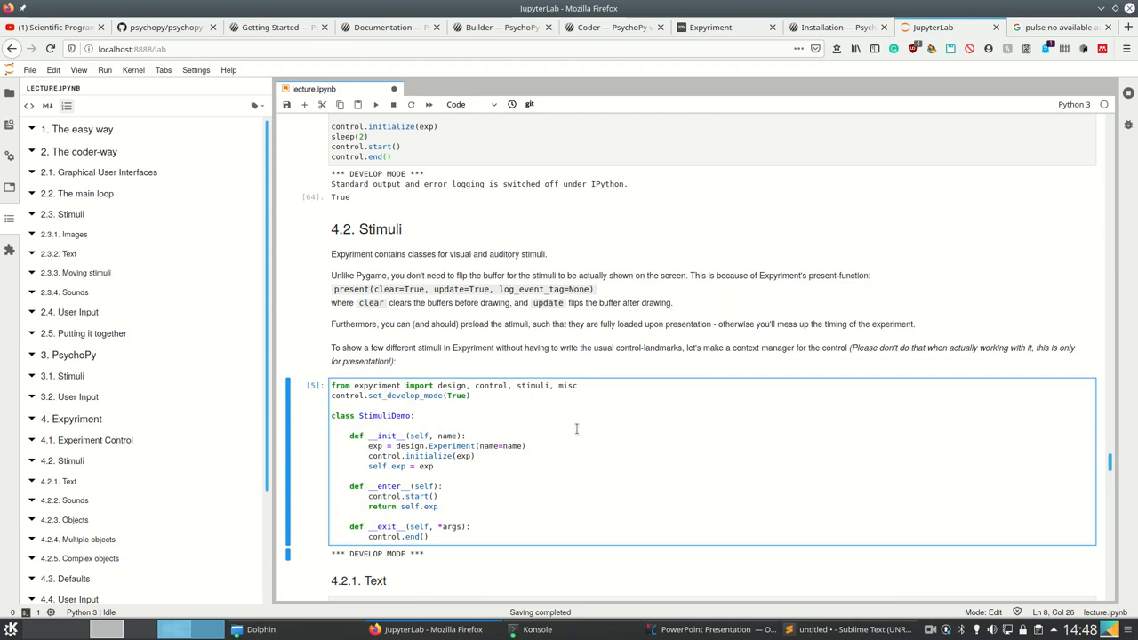
pyautogui.scroll(-3)
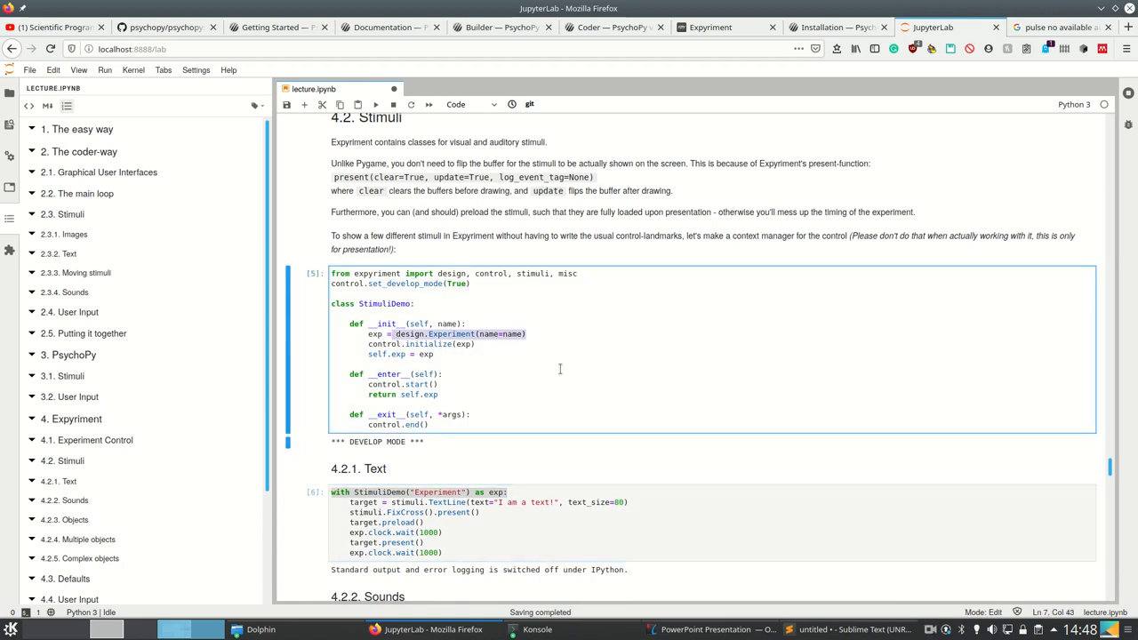
# Run the StimuliDemo and 4.2.1 Text cells, displaying the Expyriment fixation cross.
pyautogui.scroll(-3)
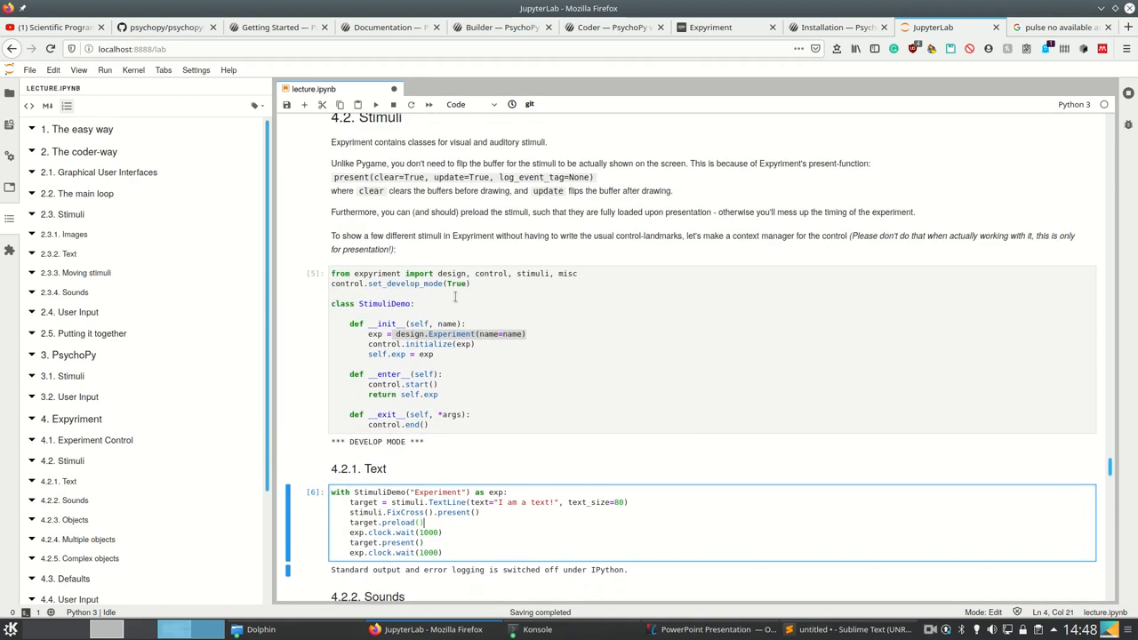
pyautogui.scroll(-3)
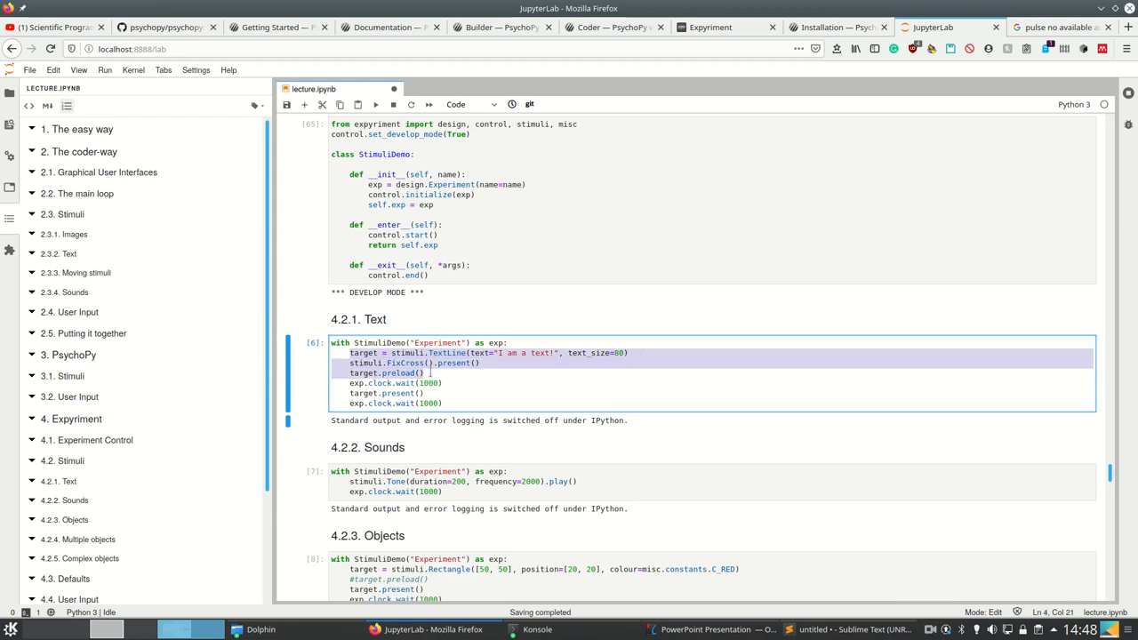
pyautogui.click(448, 383)
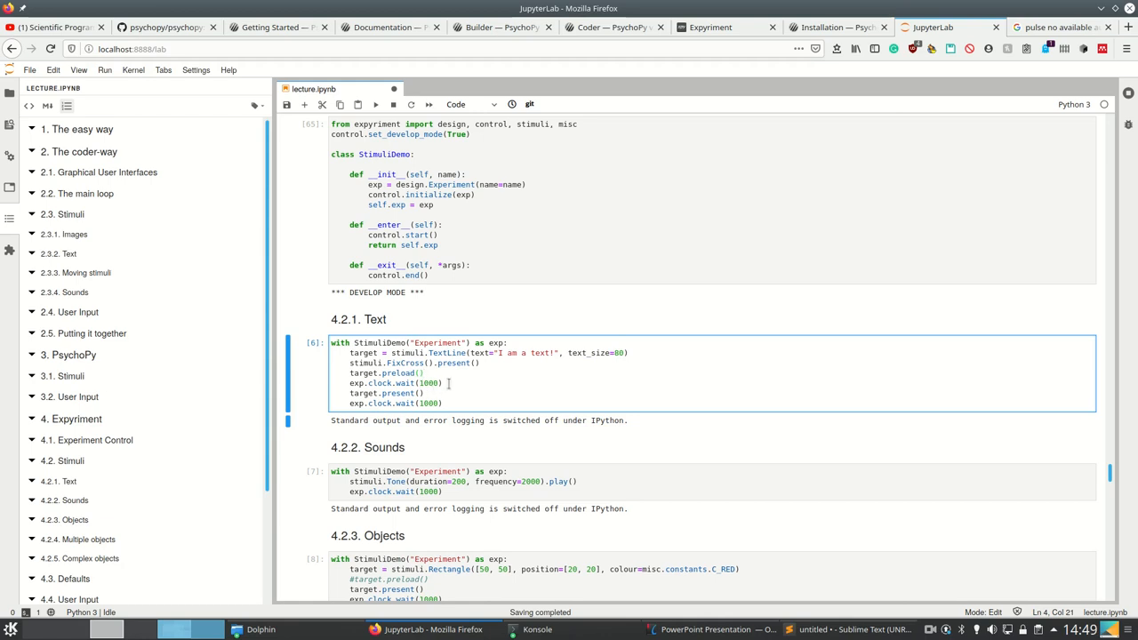
pyautogui.moveTo(476, 387)
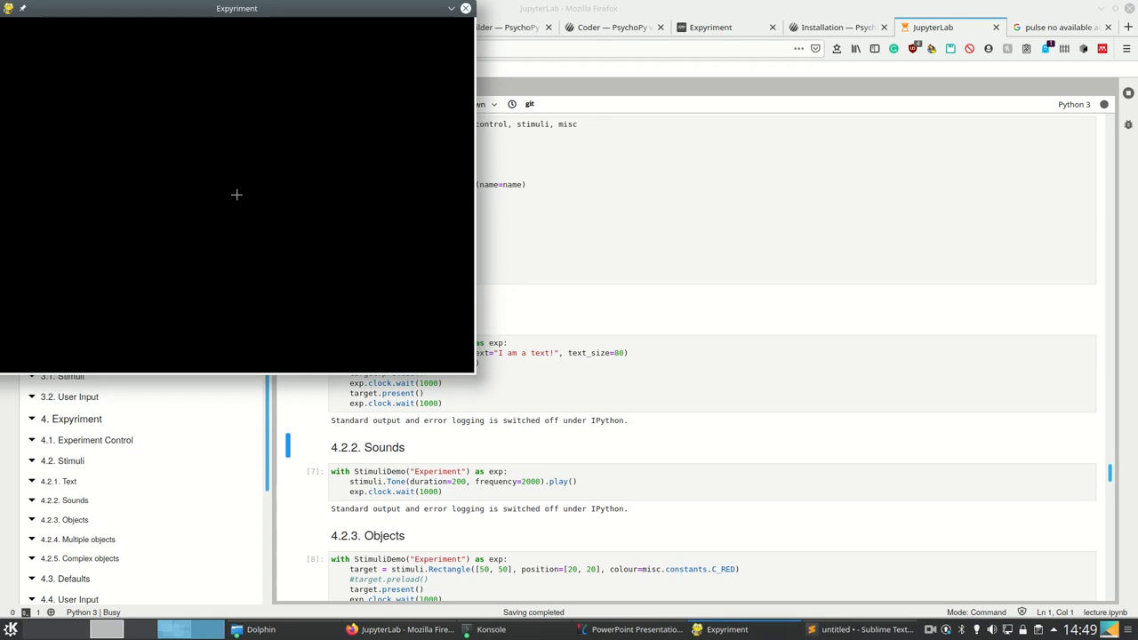
pyautogui.click(464, 8)
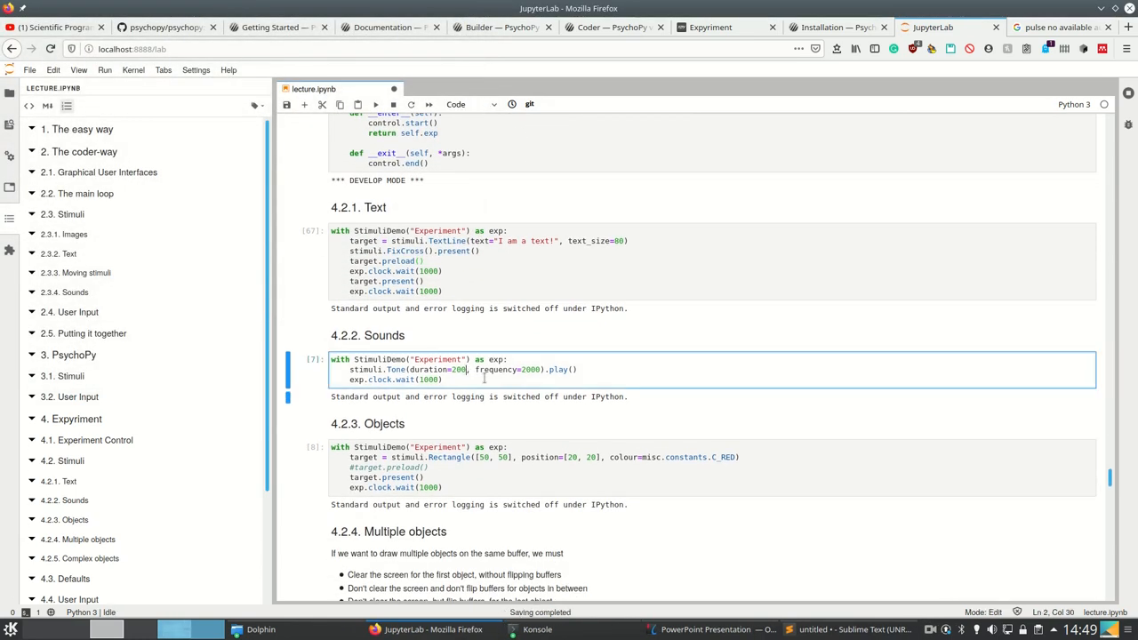
pyautogui.moveTo(535, 386)
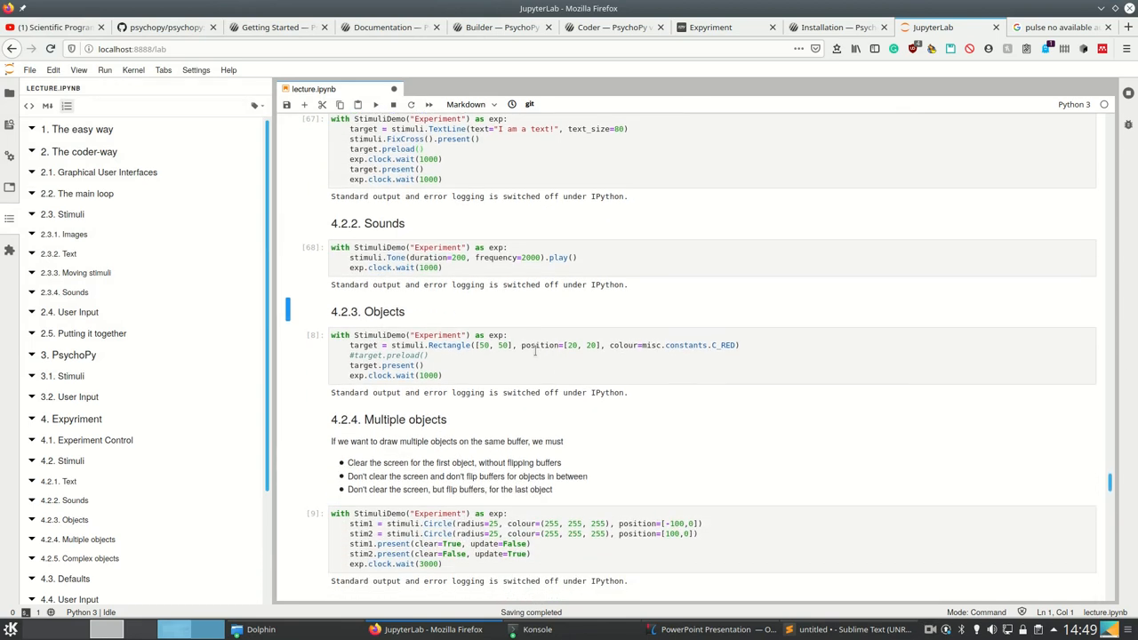
# Run the 4.2.3 red rectangle and 4.2.4 two white circles demo cells.
pyautogui.scroll(-3)
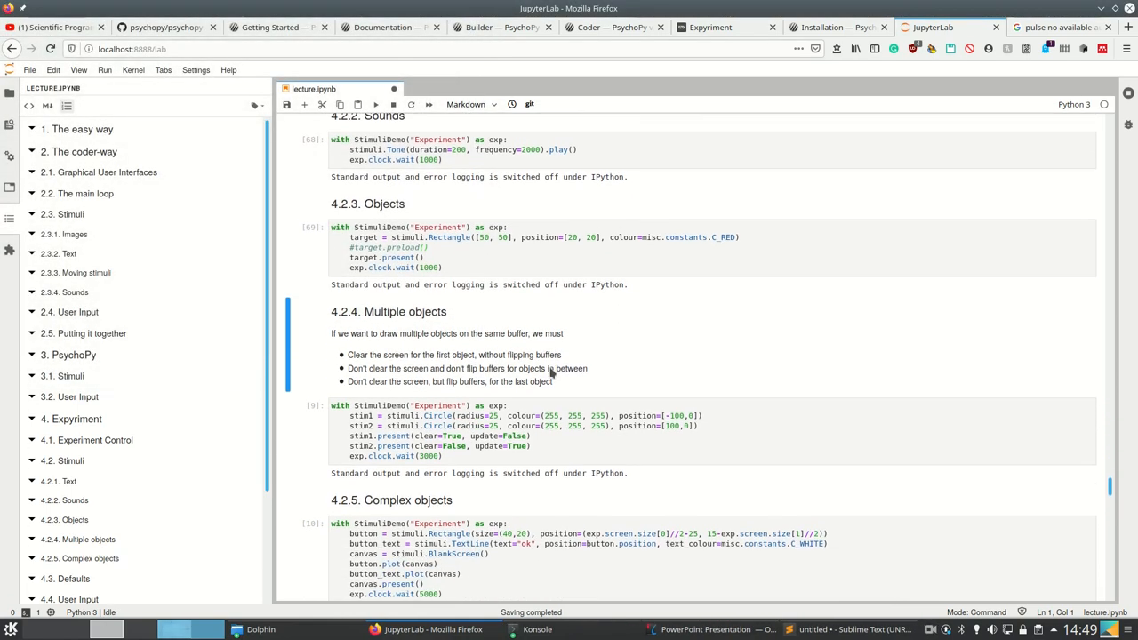
pyautogui.scroll(-3)
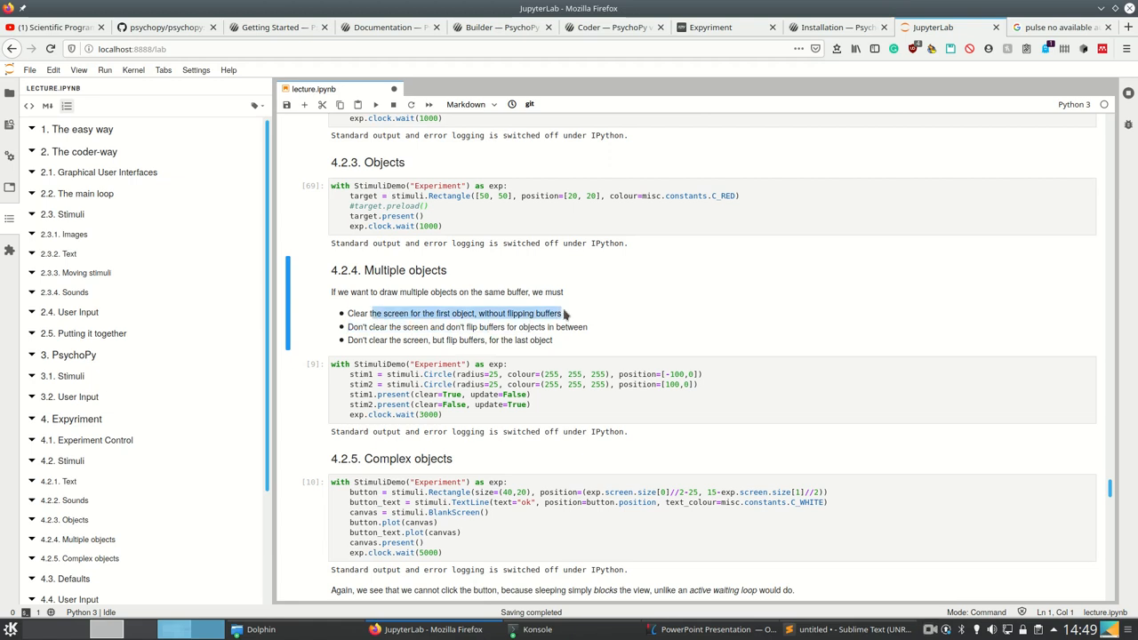
pyautogui.moveTo(569, 315)
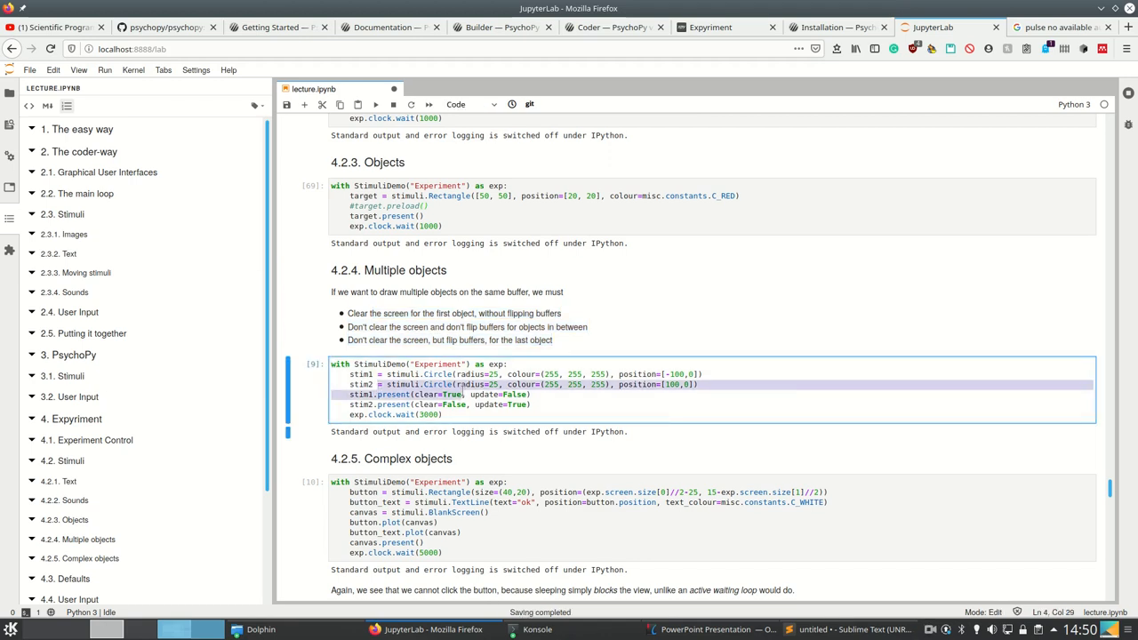
pyautogui.click(544, 404)
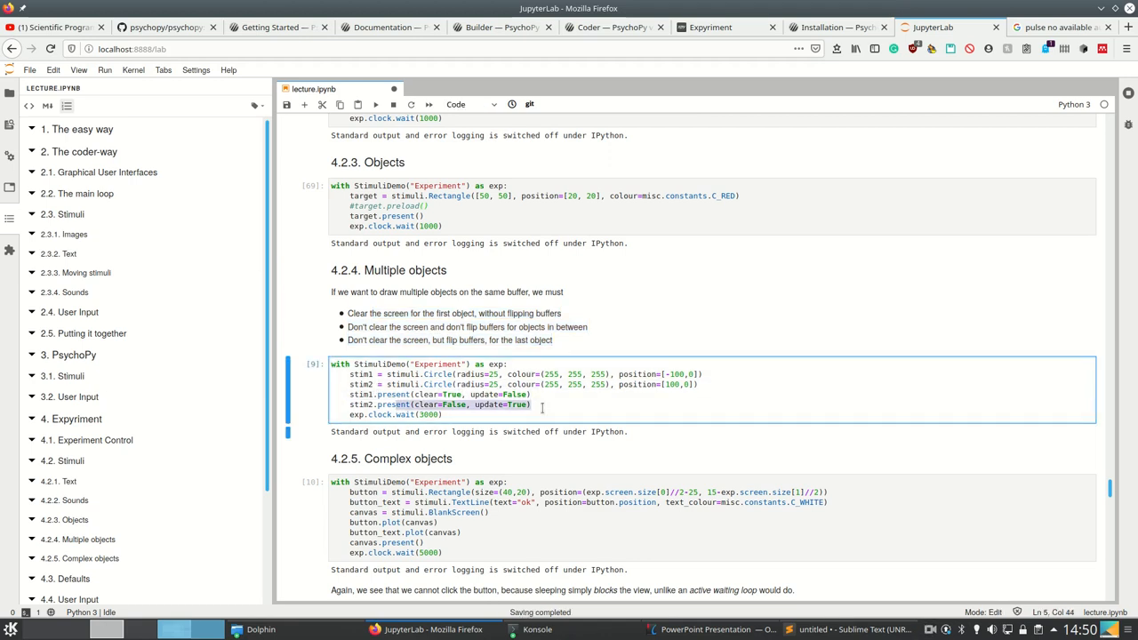
pyautogui.click(374, 104)
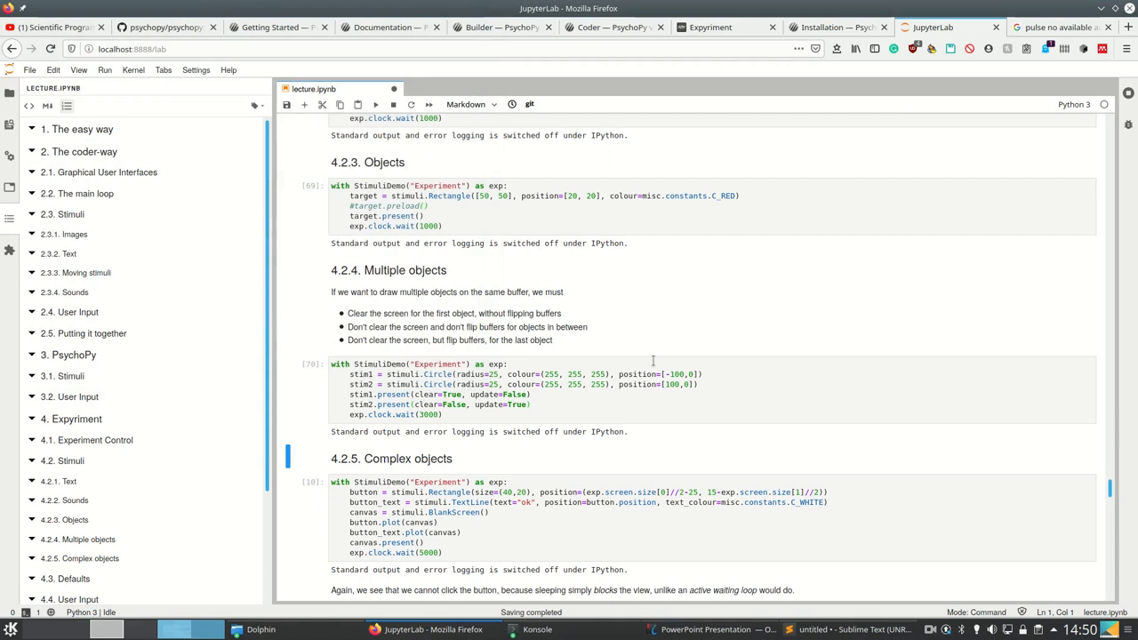
# Run the 4.2.5 Complex objects cell twice, clicking the ok button each time.
pyautogui.scroll(-3)
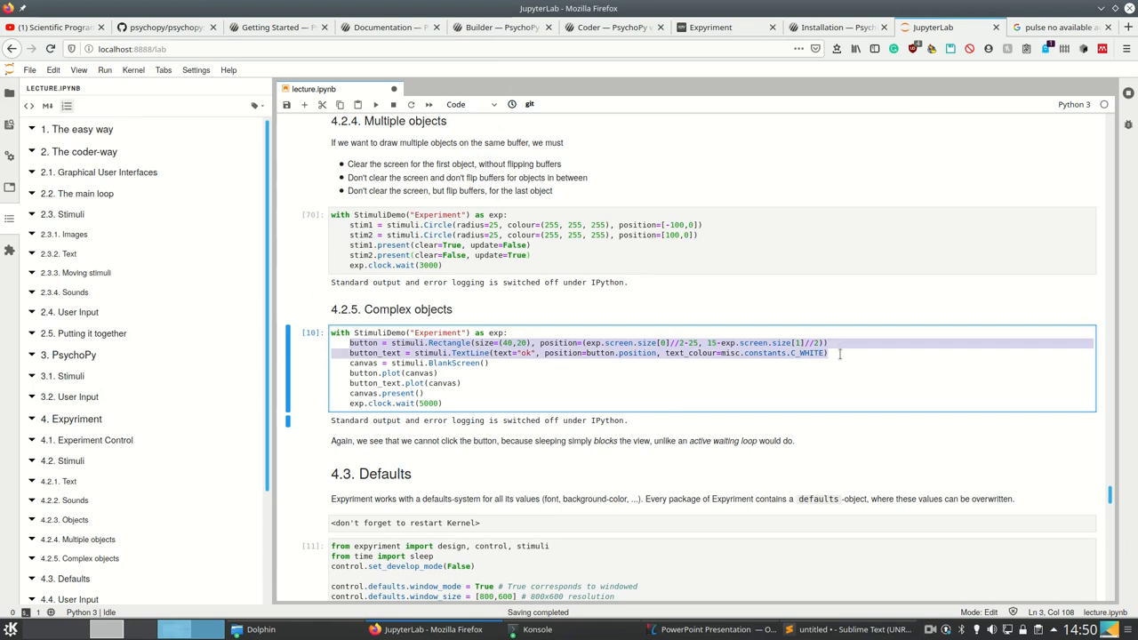
pyautogui.click(814, 379)
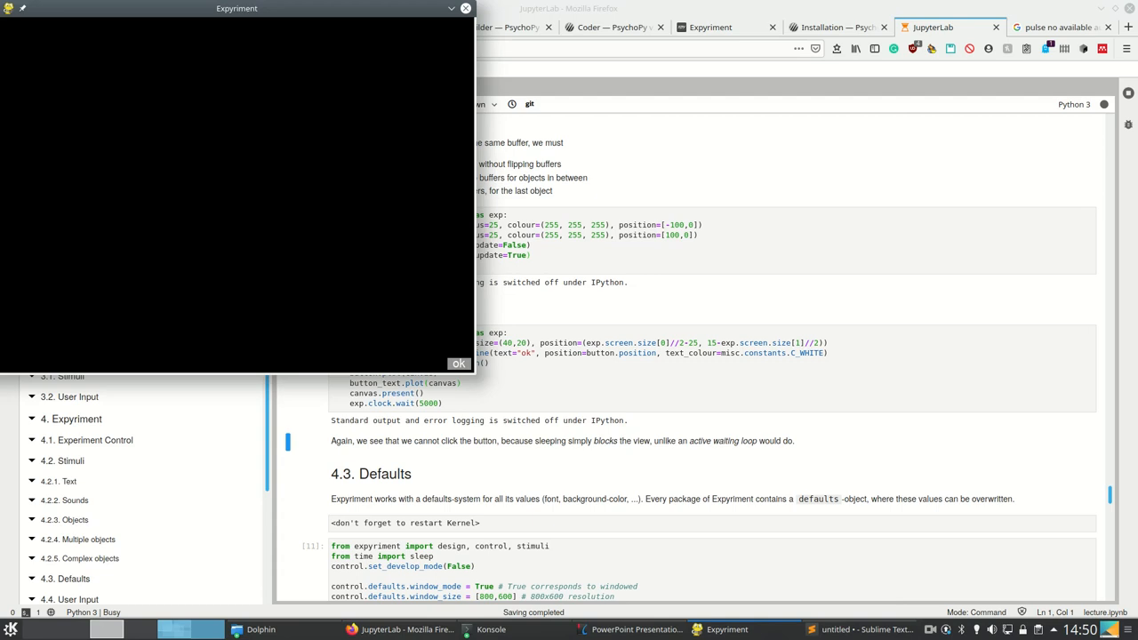
pyautogui.click(459, 363)
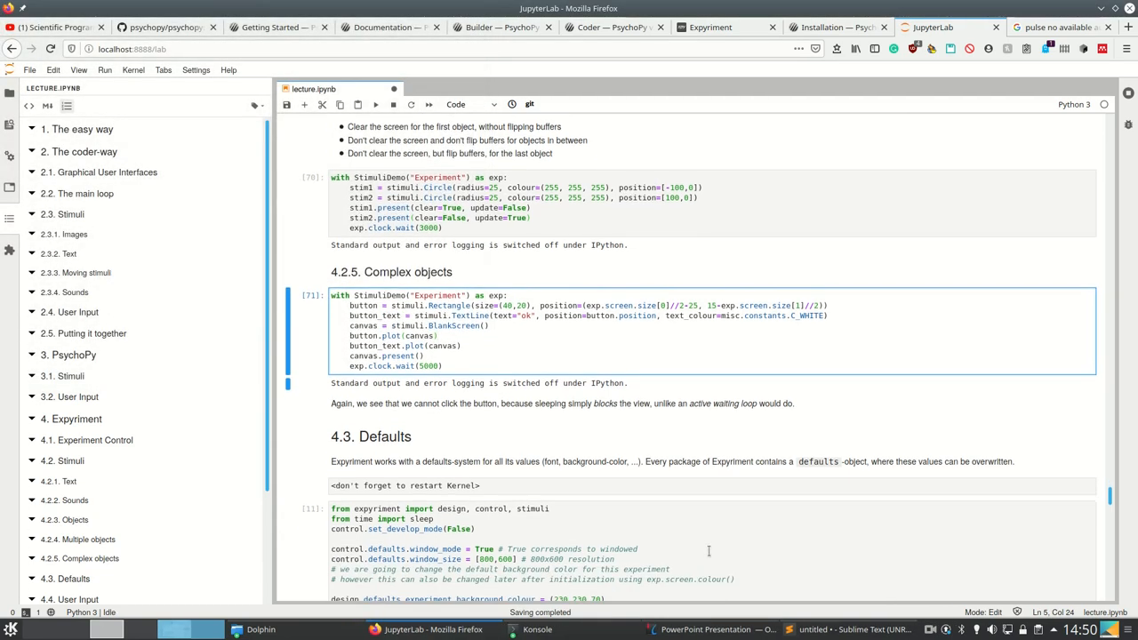
pyautogui.moveTo(567, 413)
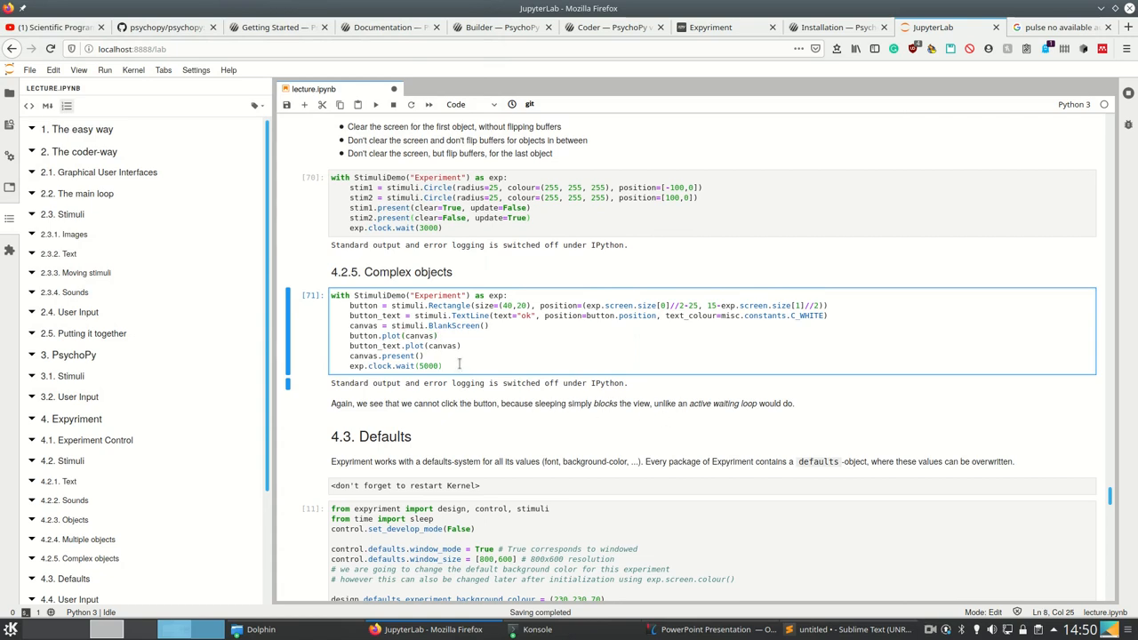
pyautogui.click(374, 104)
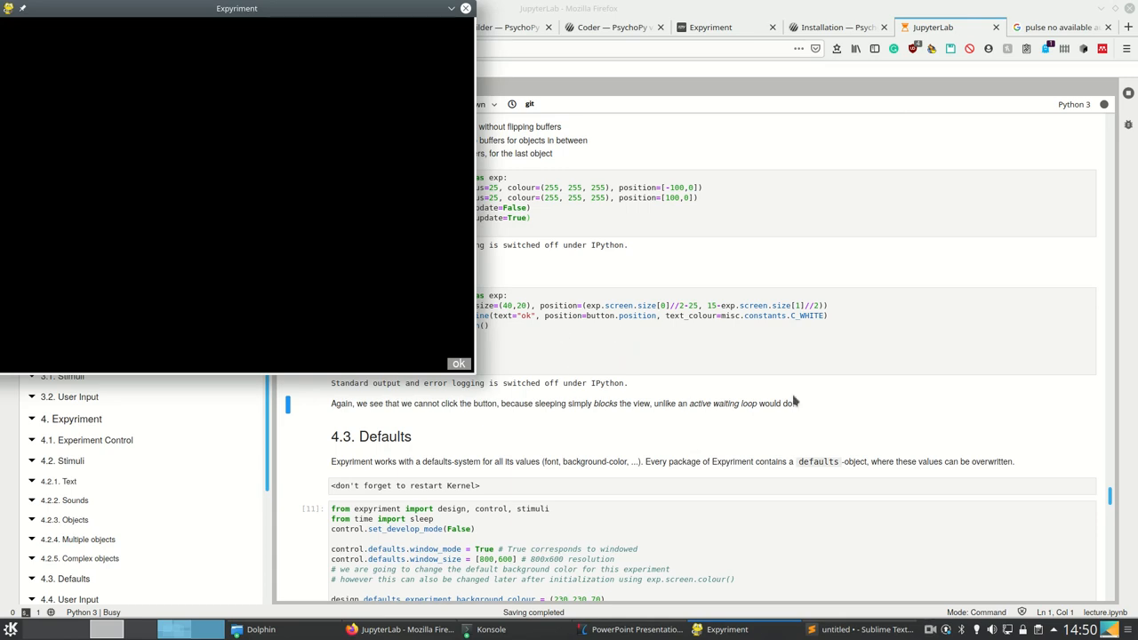
pyautogui.moveTo(791, 370)
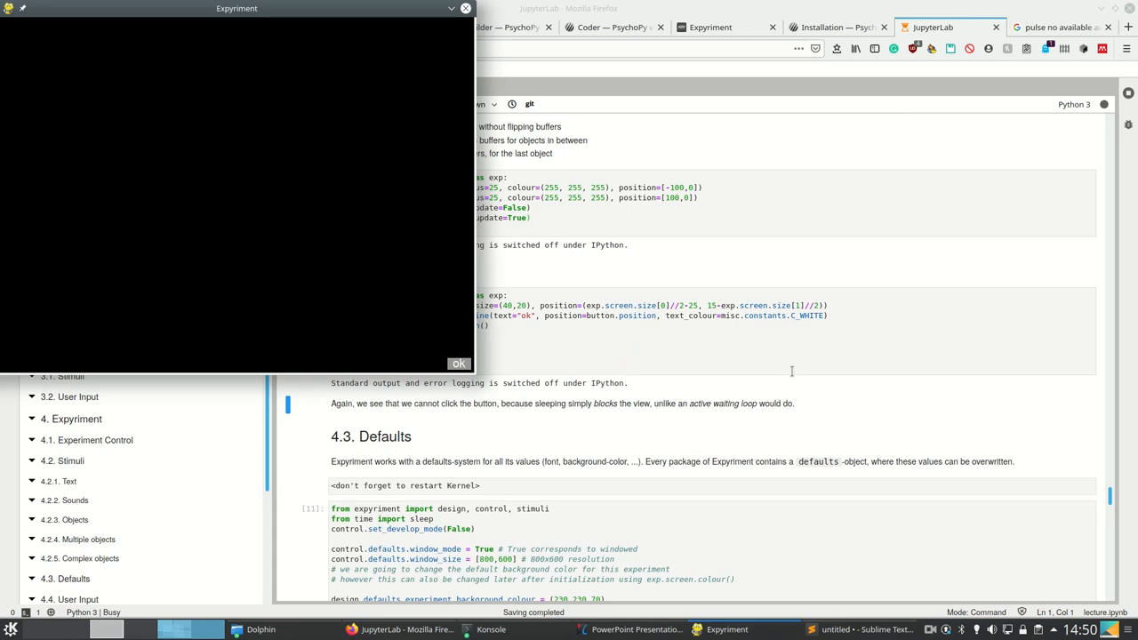
pyautogui.click(459, 363)
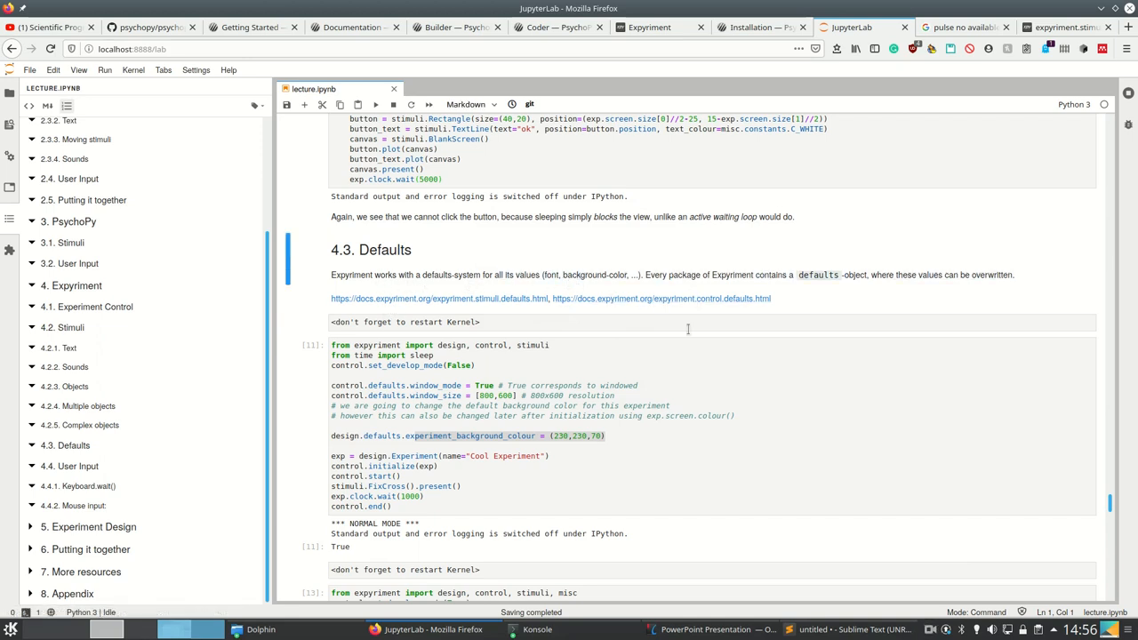
pyautogui.moveTo(809, 283)
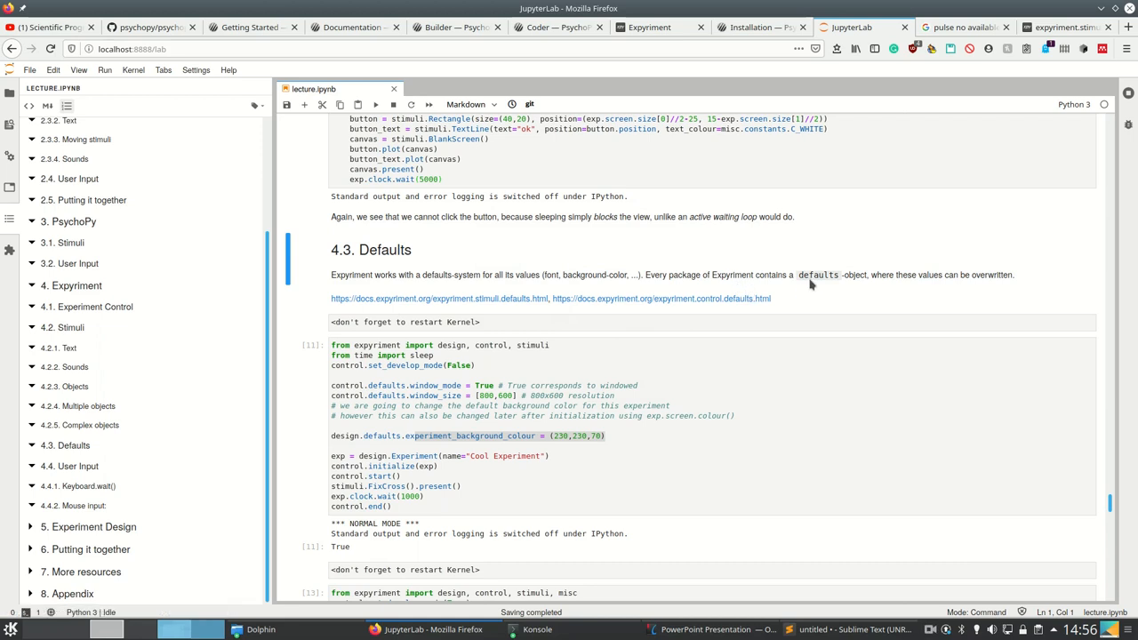
pyautogui.moveTo(720, 371)
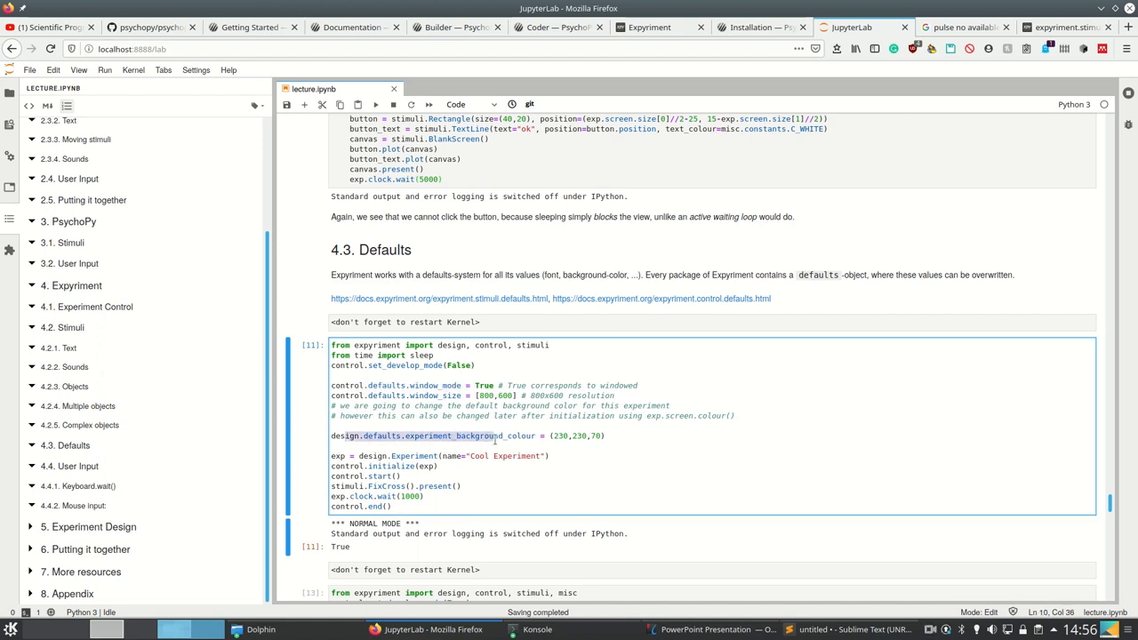
pyautogui.moveTo(509, 318)
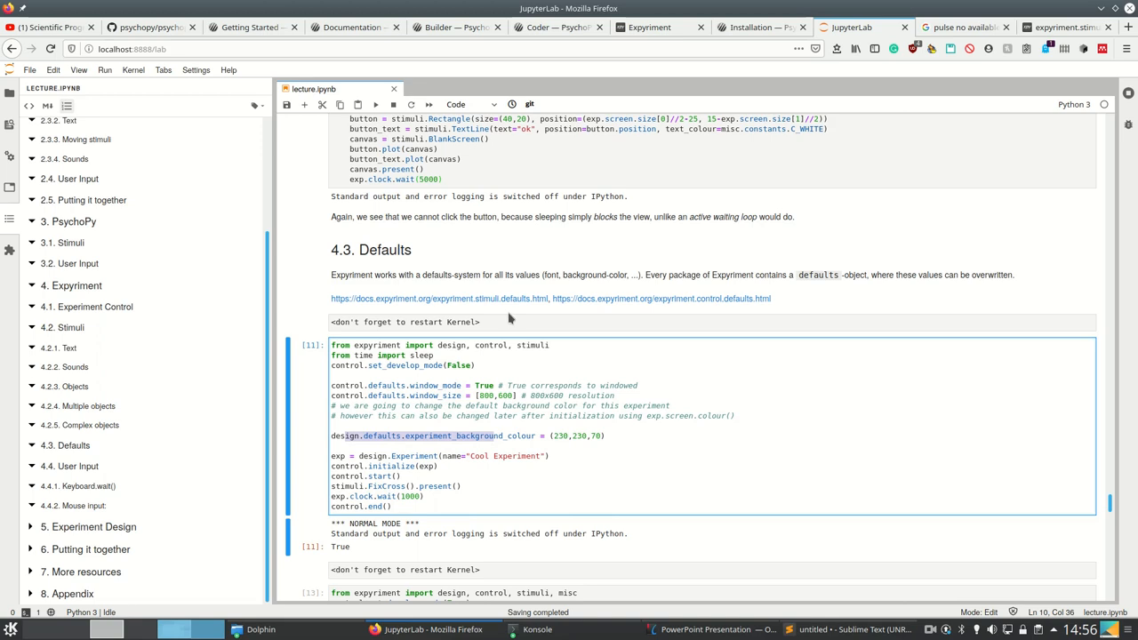
# Follow the expyriment.stimuli.defaults.html link to its documentation page in Firefox.
pyautogui.click(440, 298)
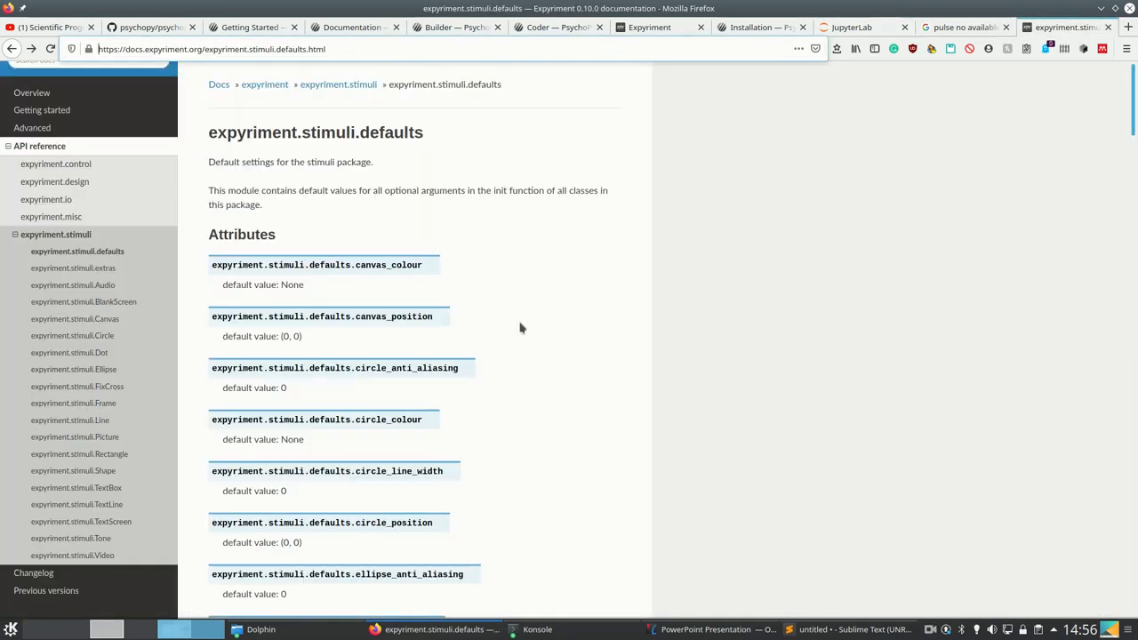
# Scroll the stimuli defaults docs, then return to the JupyterLab notebook tab.
pyautogui.scroll(-3)
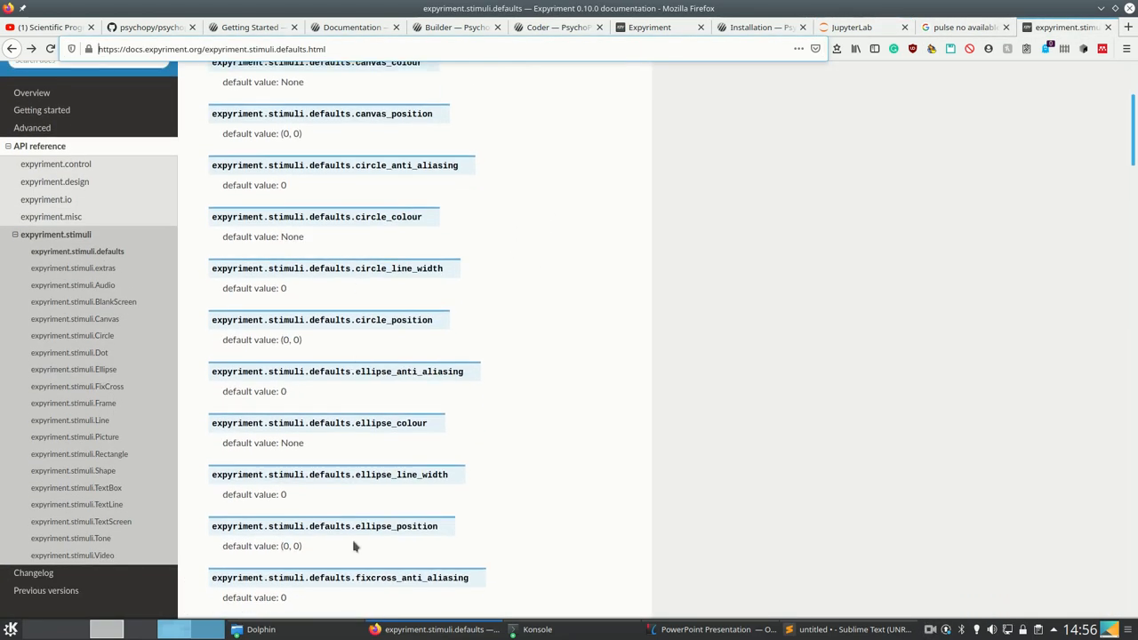
pyautogui.click(851, 27)
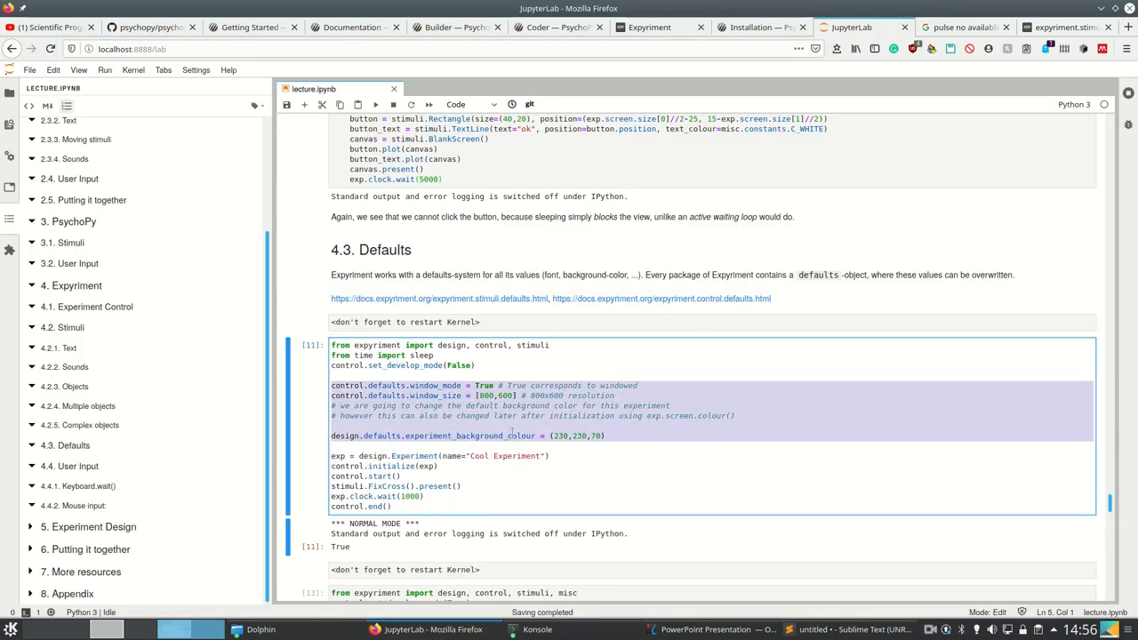
# Run the yellow-background Defaults cell, then run the StimuliDemo helper class cell.
pyautogui.click(375, 104)
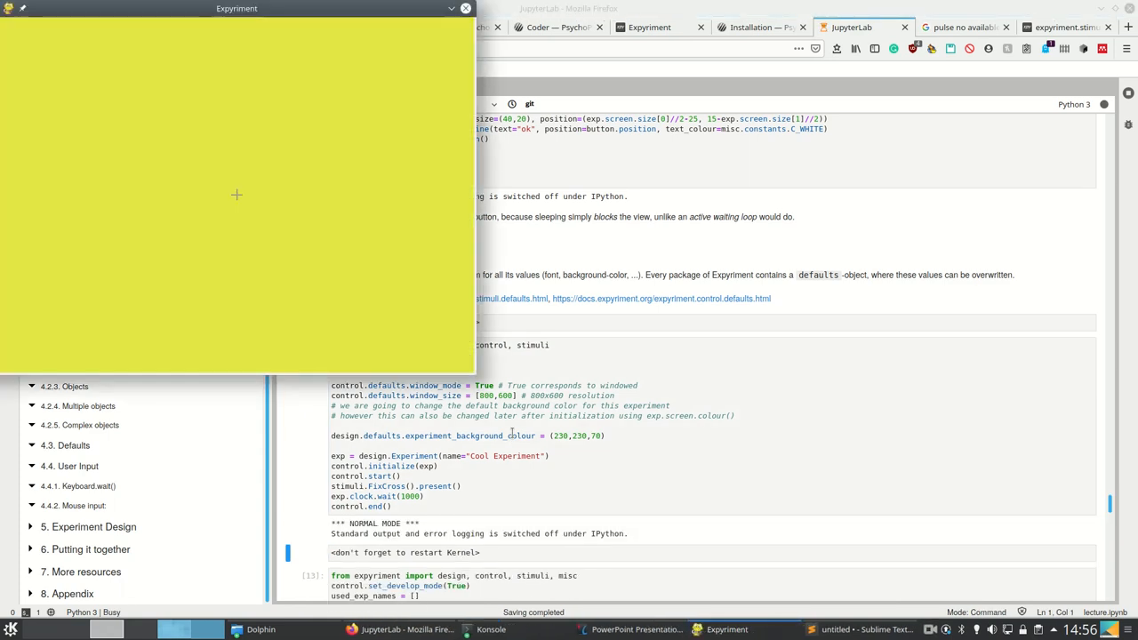
pyautogui.click(465, 8)
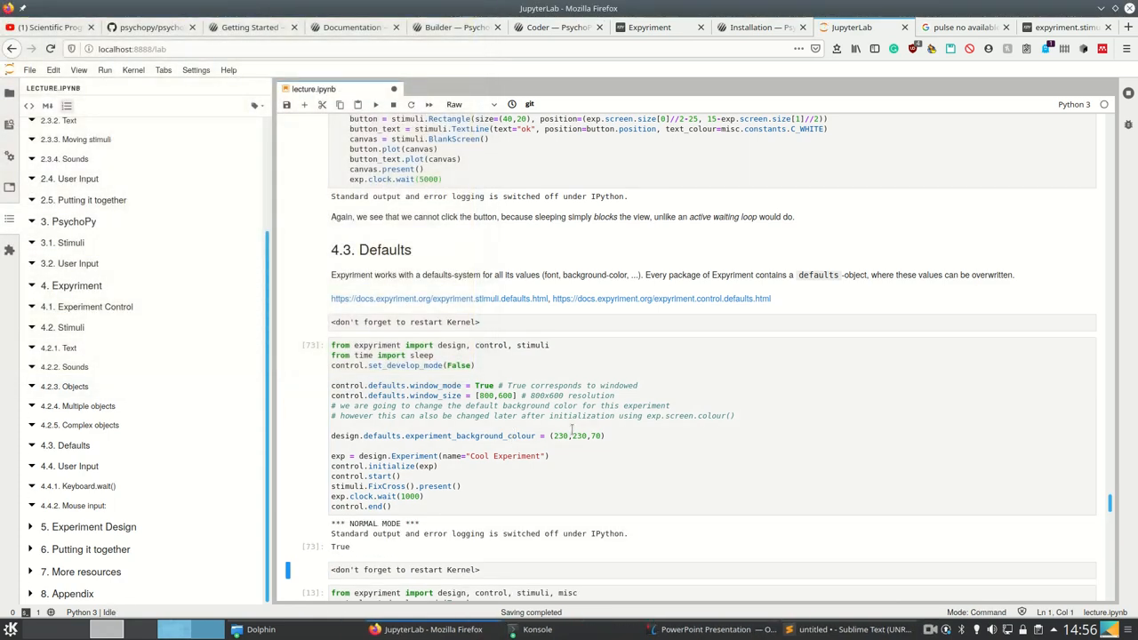
pyautogui.scroll(-3)
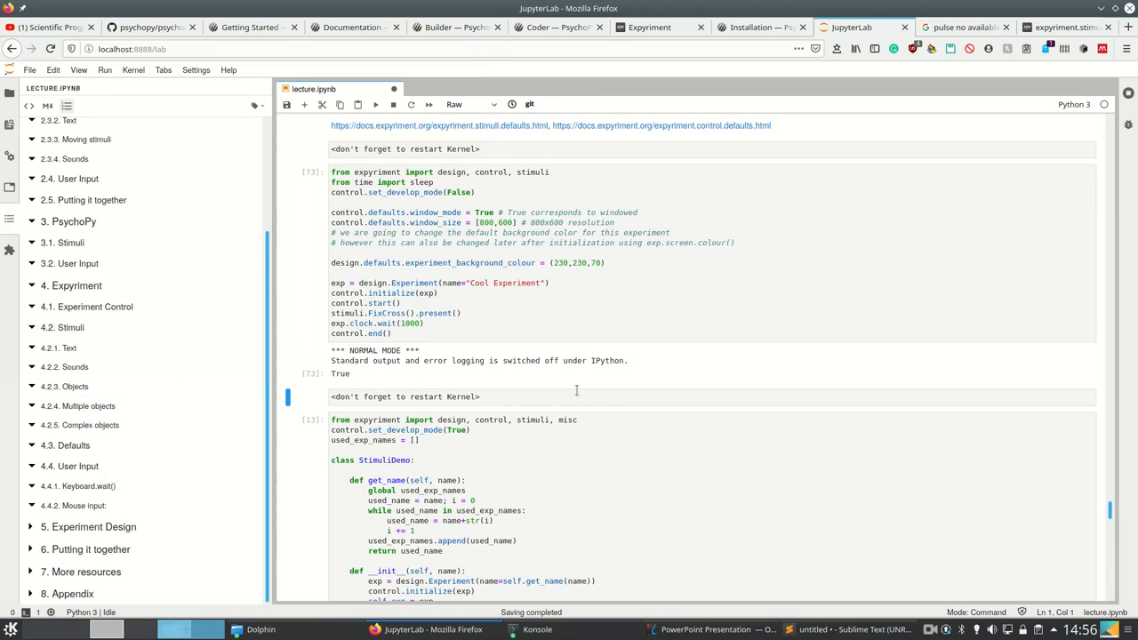
pyautogui.click(132, 70)
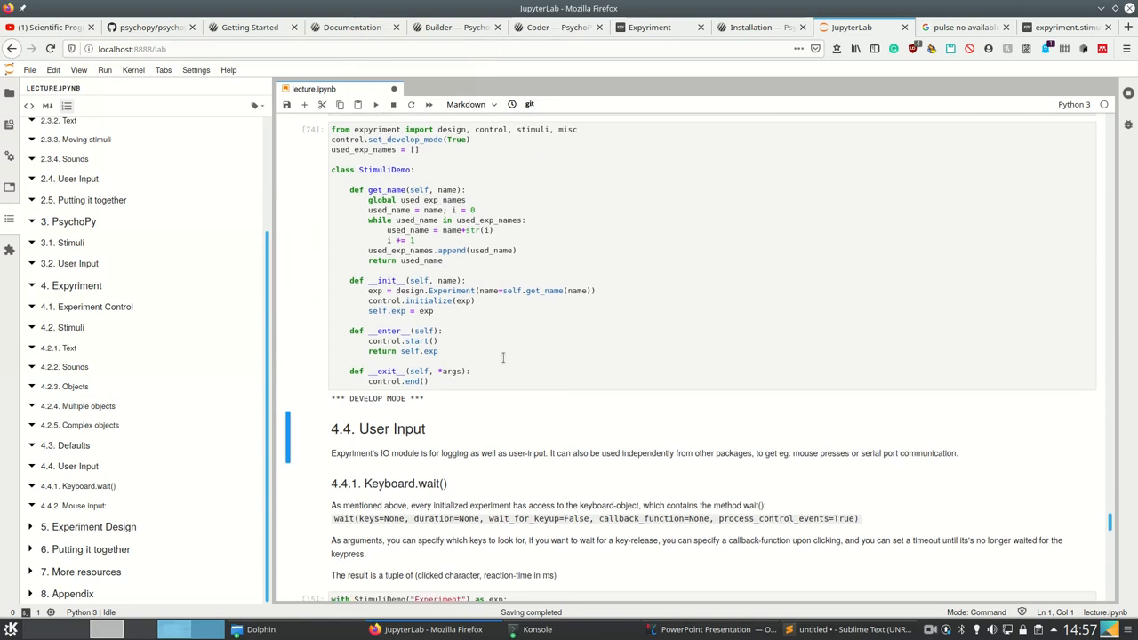
# Scroll to 4.4.1 Keyboard.wait(), highlight callback_function, and run the example, printing 32, 1717, False.
pyautogui.scroll(-3)
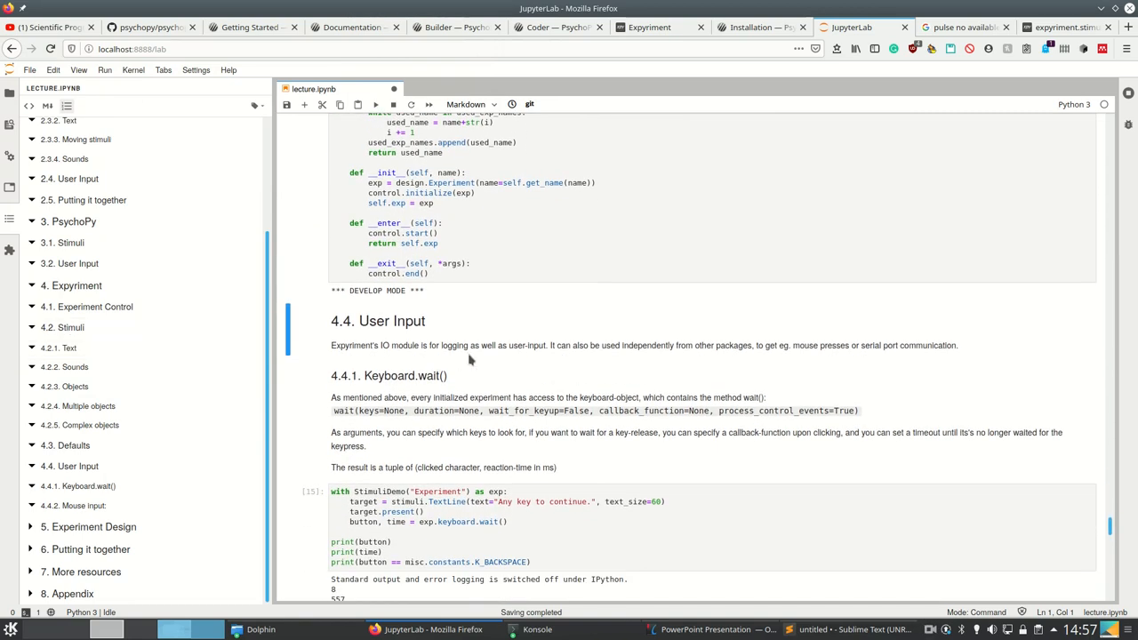
pyautogui.moveTo(569, 458)
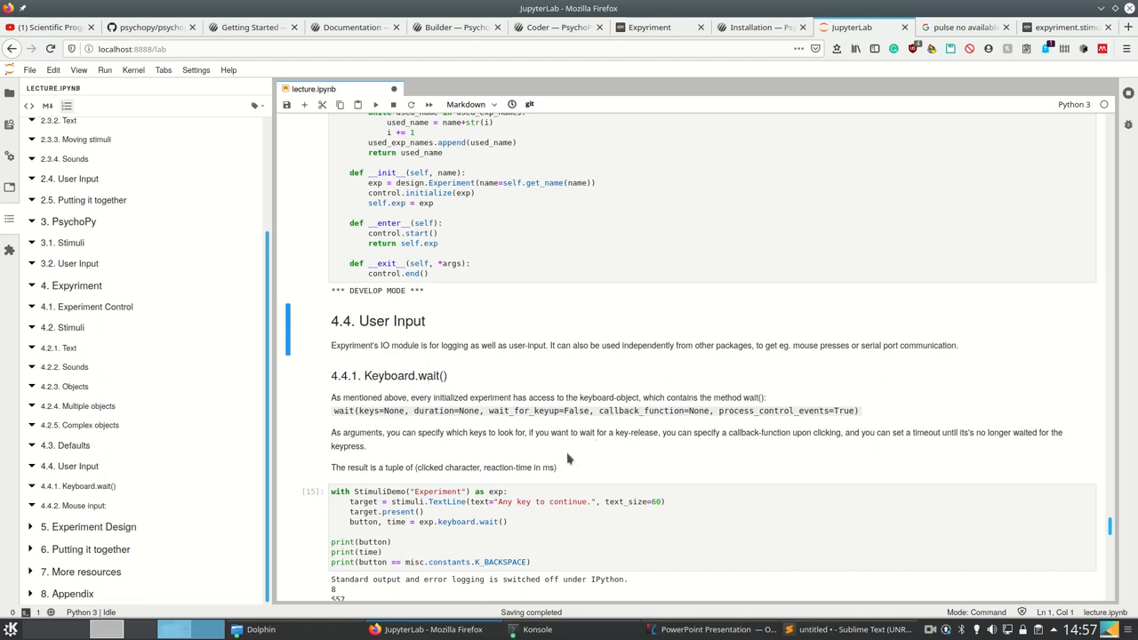
pyautogui.moveTo(606, 466)
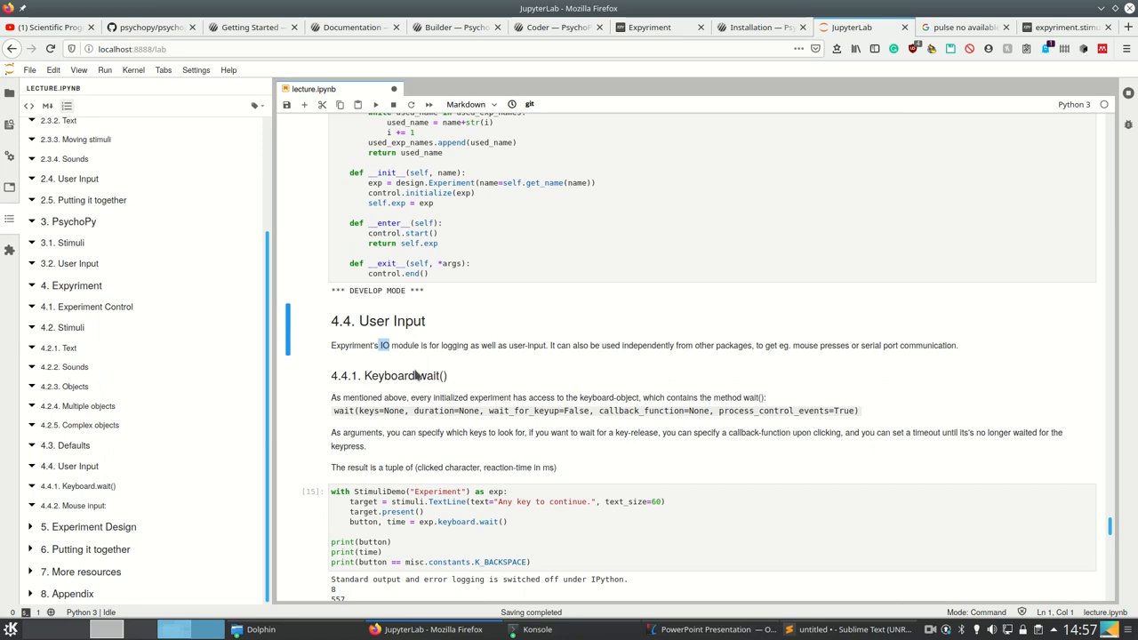
pyautogui.scroll(-3)
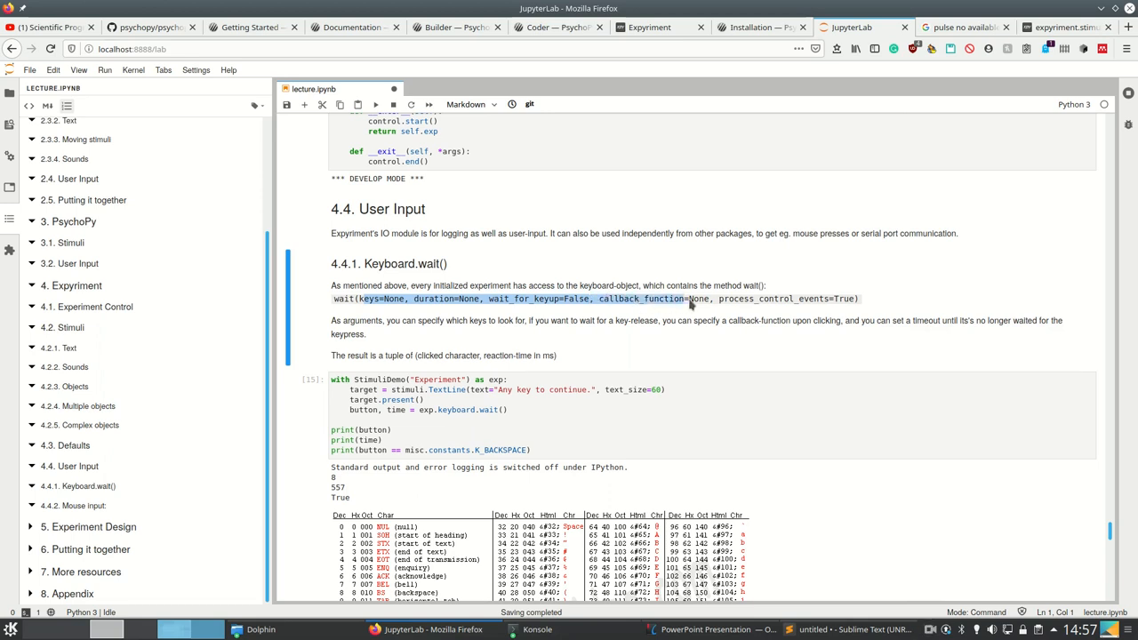
pyautogui.doubleClick(623, 299)
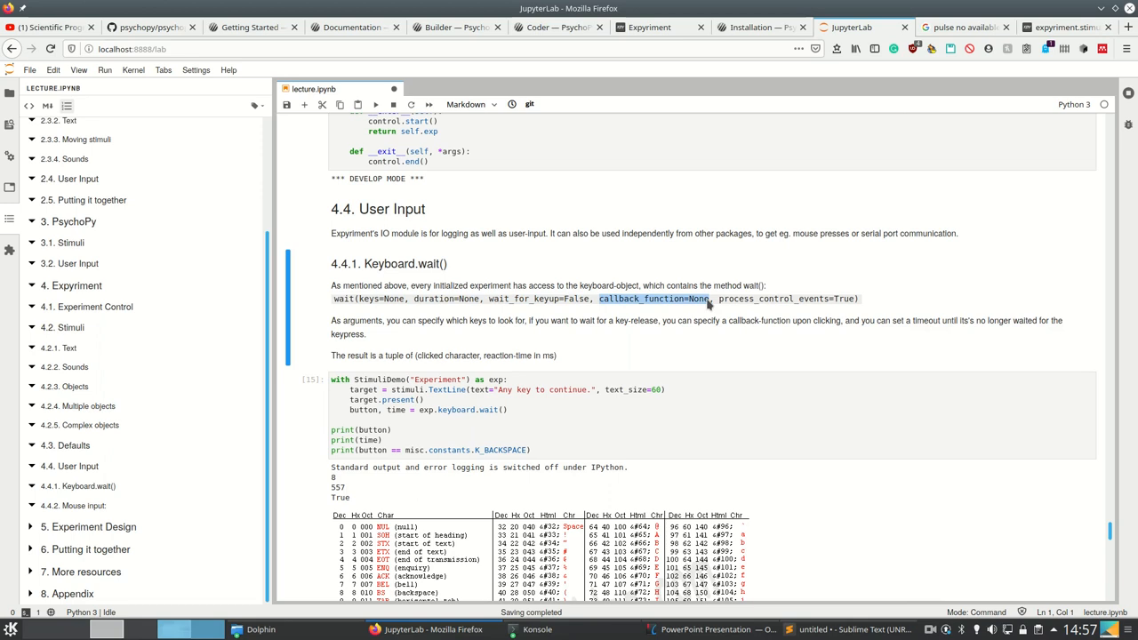
pyautogui.moveTo(678, 345)
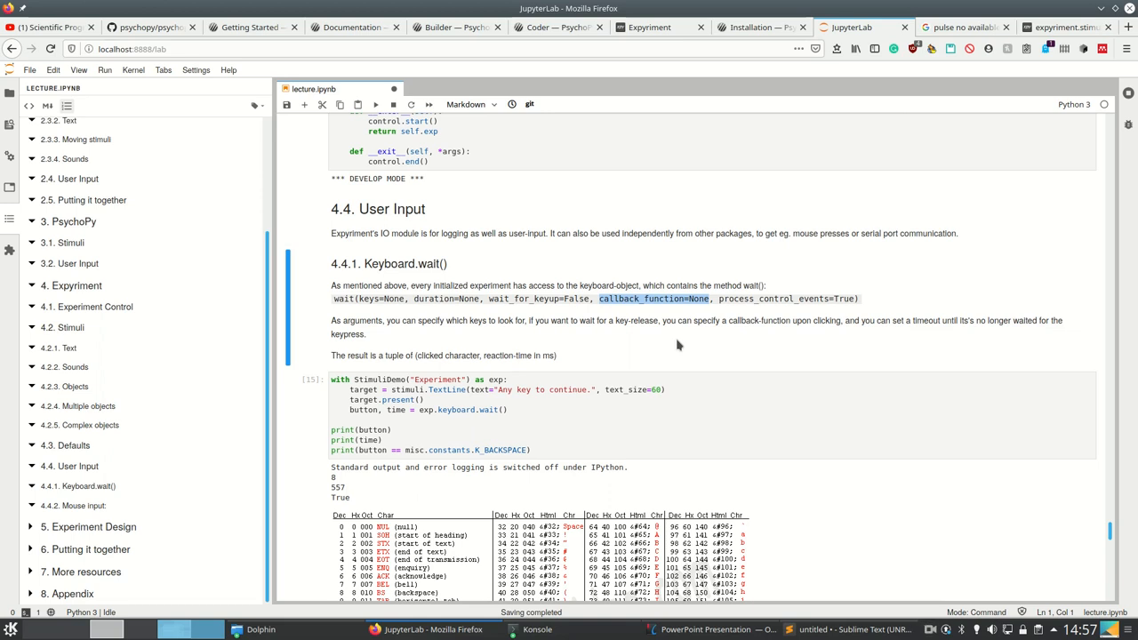
pyautogui.moveTo(525, 359)
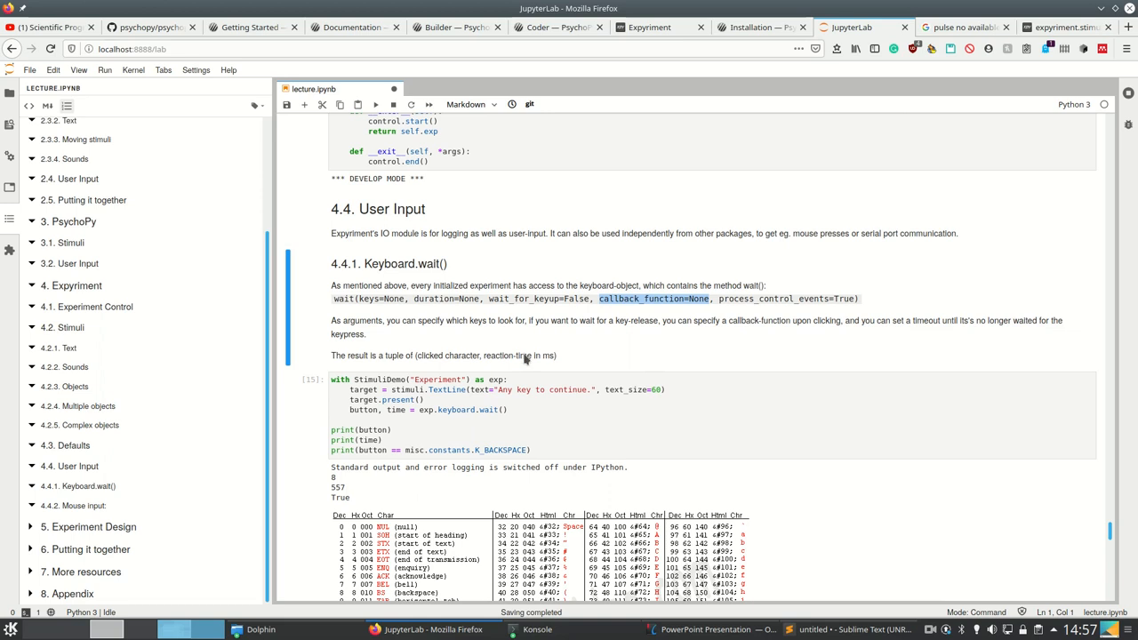
pyautogui.click(596, 419)
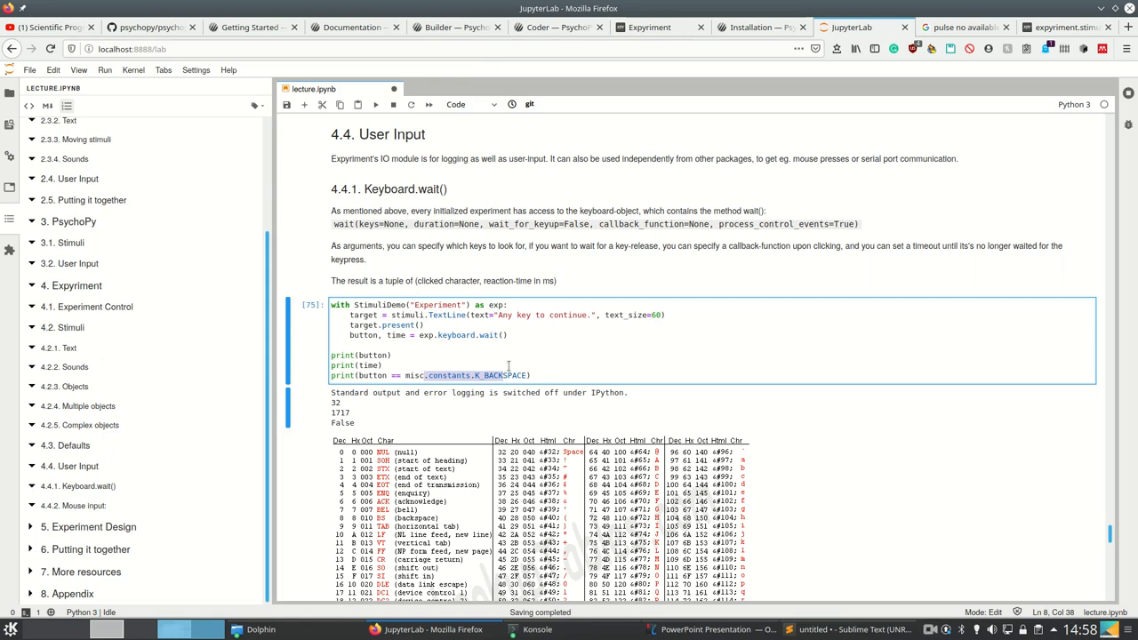
# Point out key code 32, scan the ASCII table, and rerun to get 8, 1236, True.
pyautogui.click(382, 366)
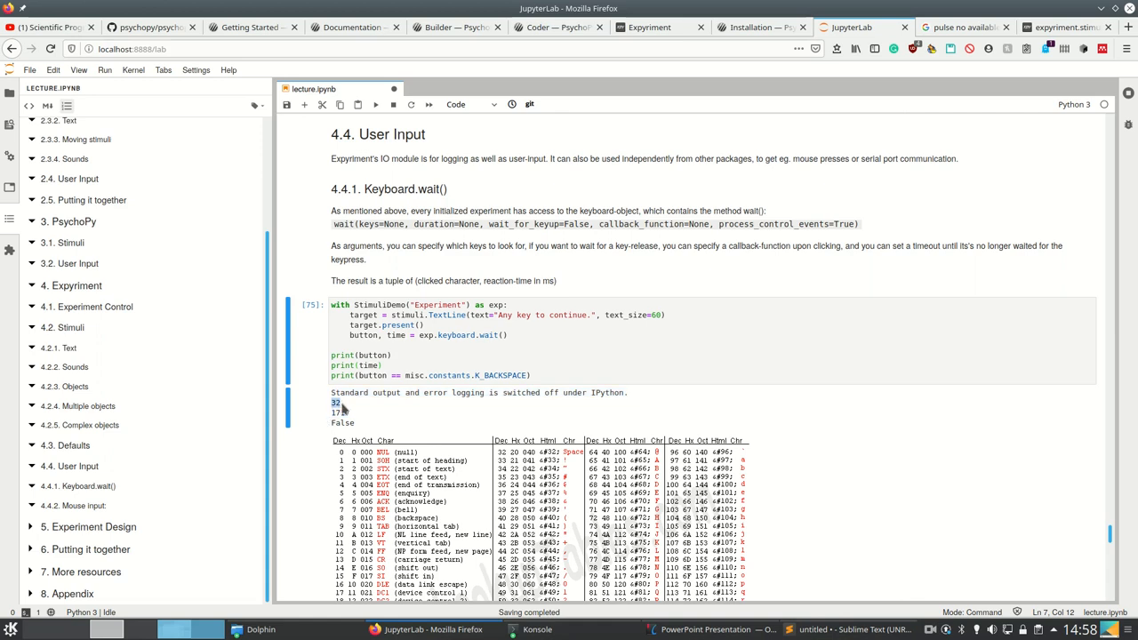
pyautogui.scroll(-3)
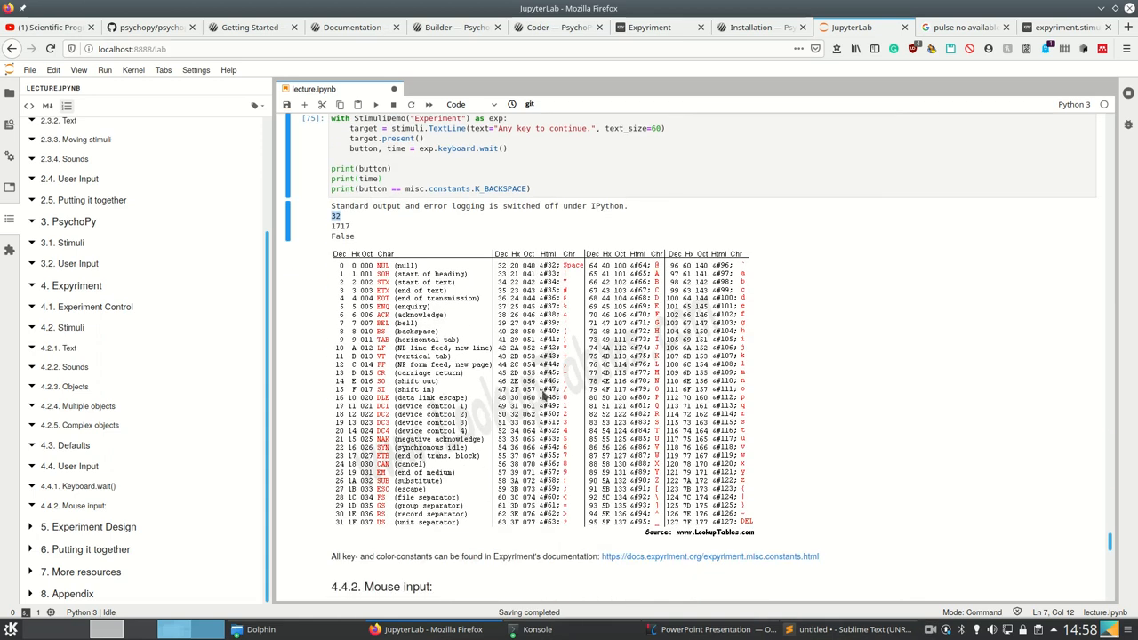
pyautogui.scroll(3)
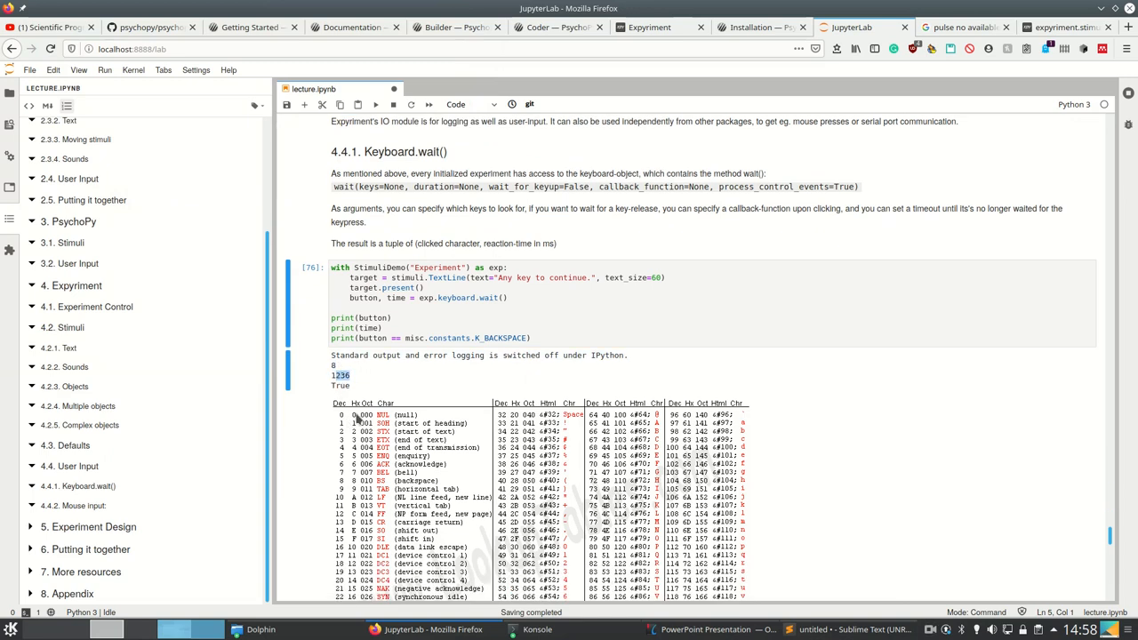
pyautogui.moveTo(480, 417)
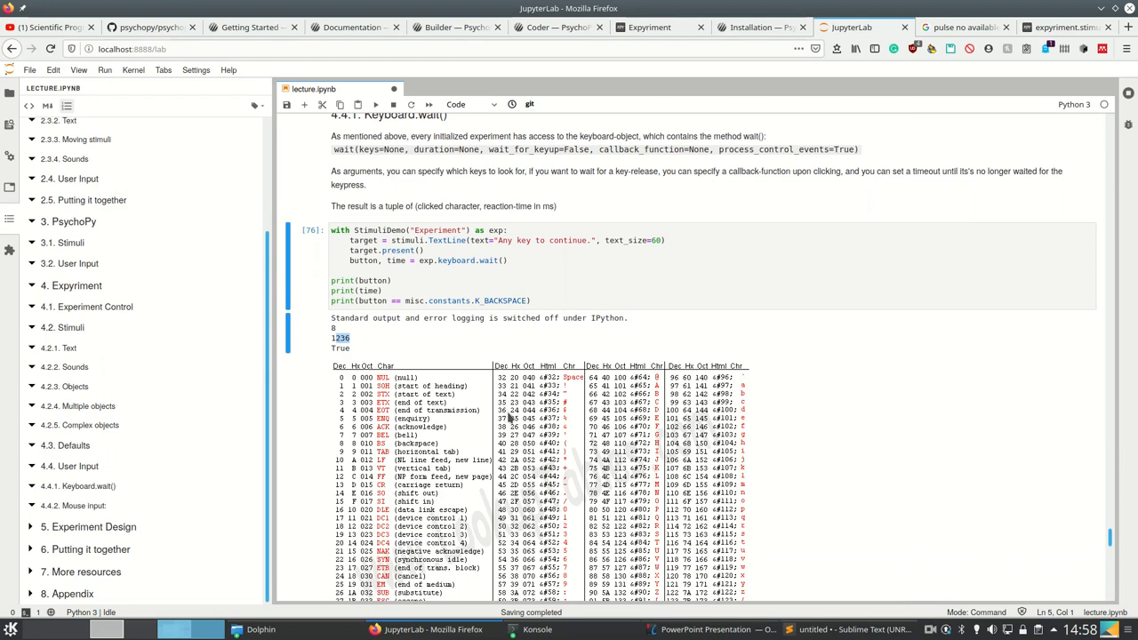
pyautogui.scroll(-3)
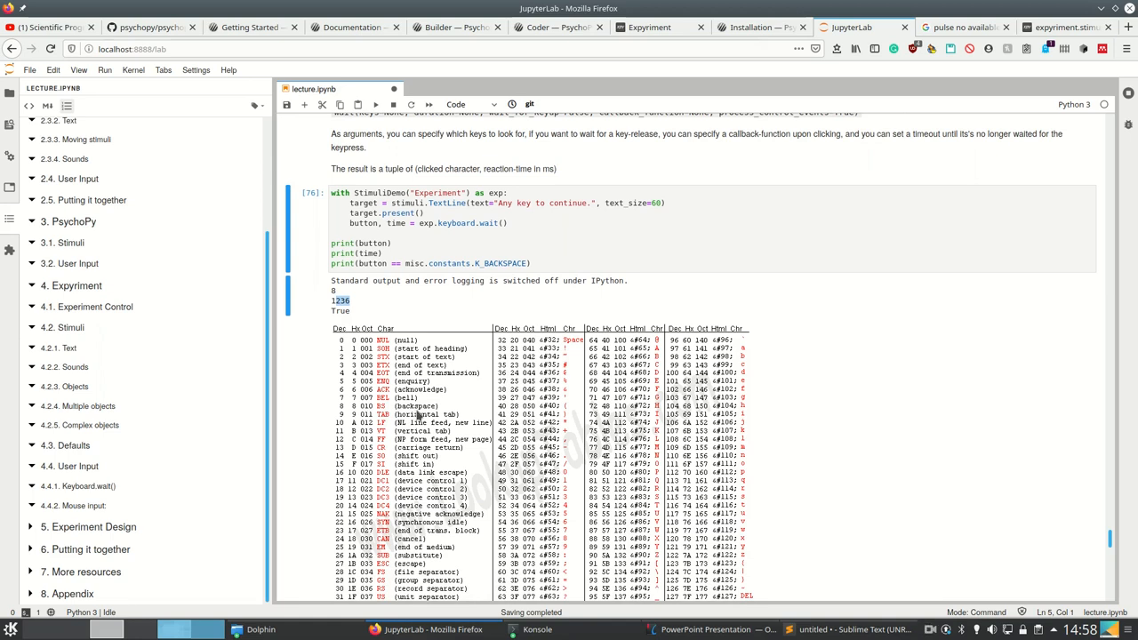
pyautogui.scroll(-3)
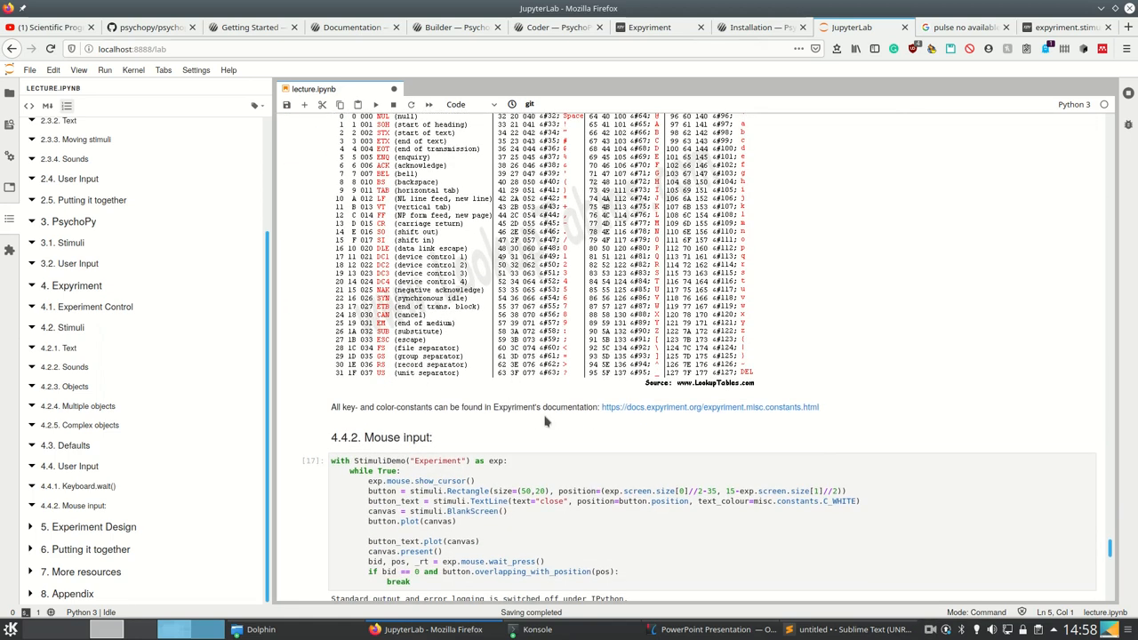
pyautogui.moveTo(649, 414)
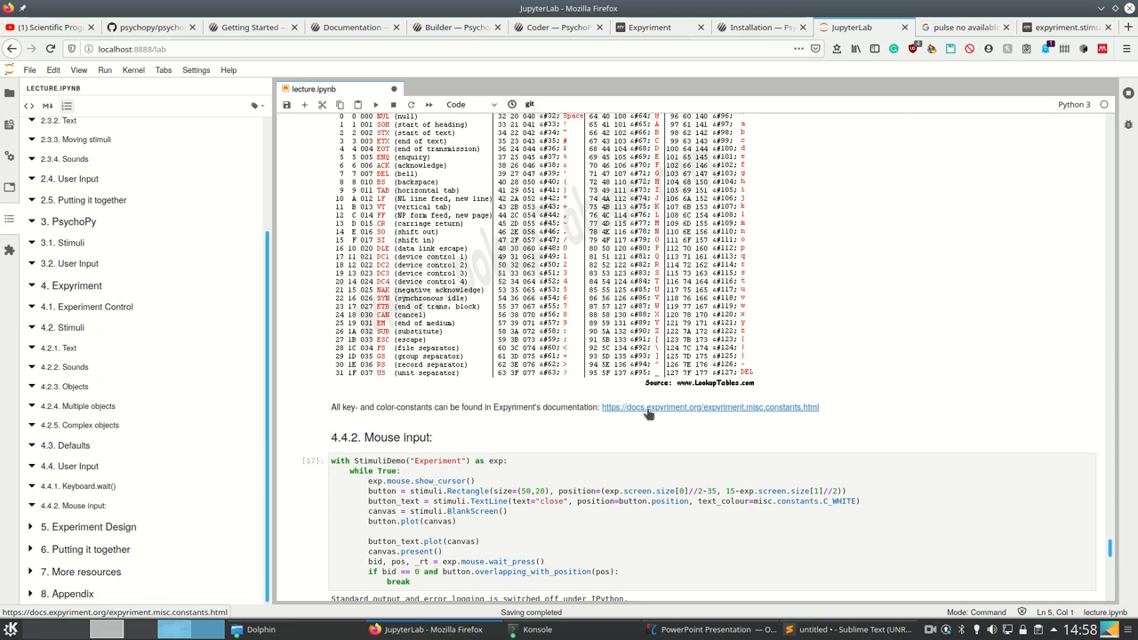
# Run the 4.4.2 Mouse input cell and click the close button in the yellow window.
pyautogui.scroll(-3)
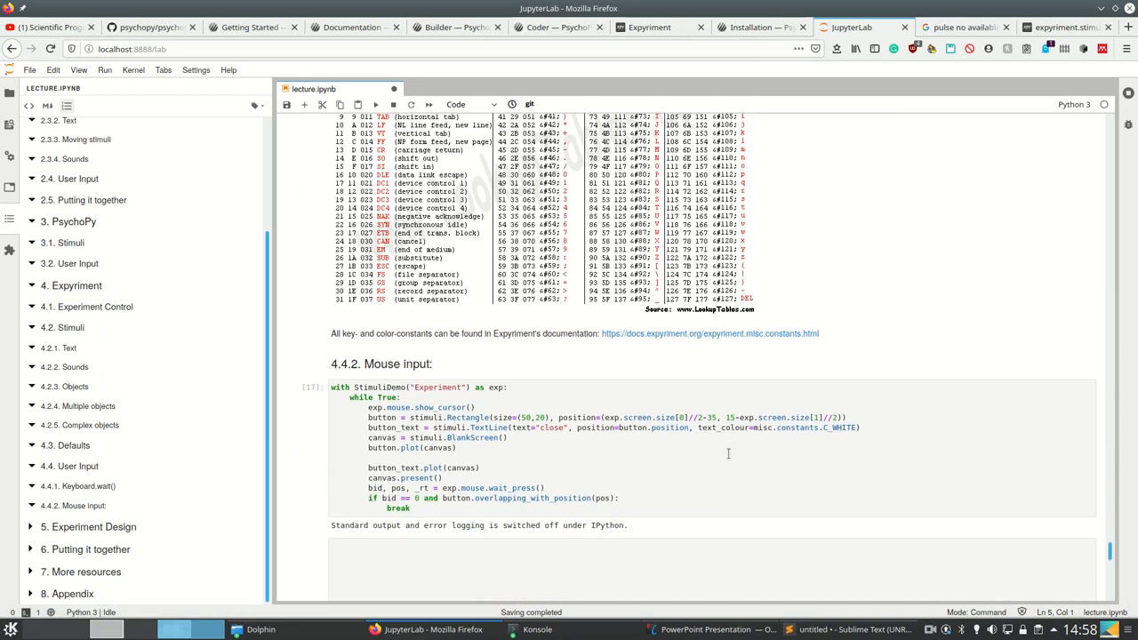
pyautogui.click(545, 435)
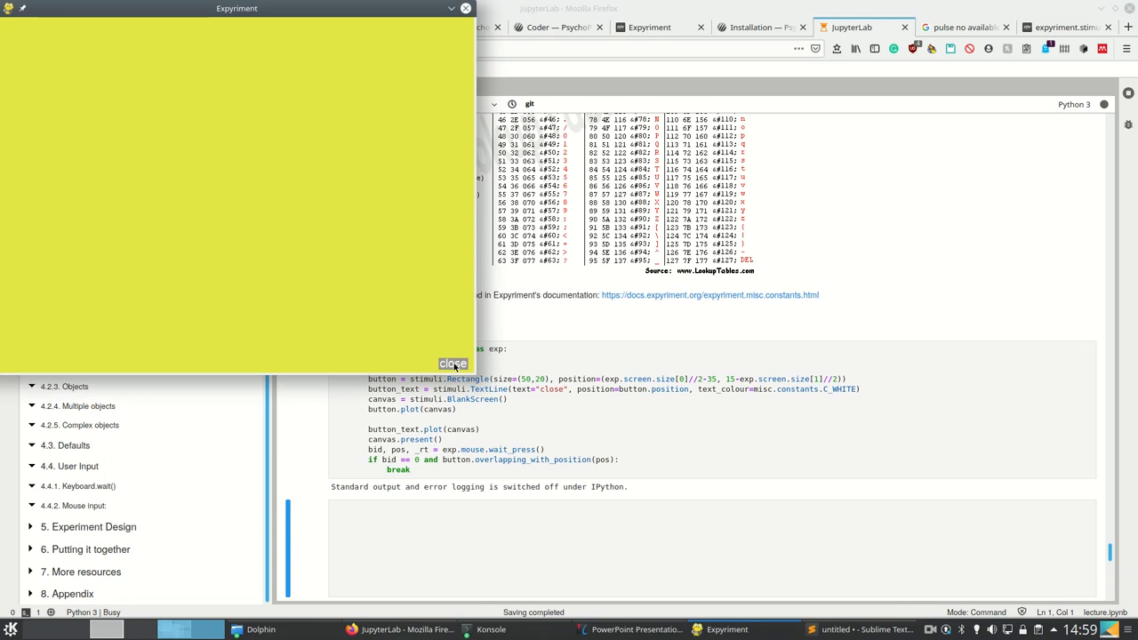
pyautogui.click(453, 363)
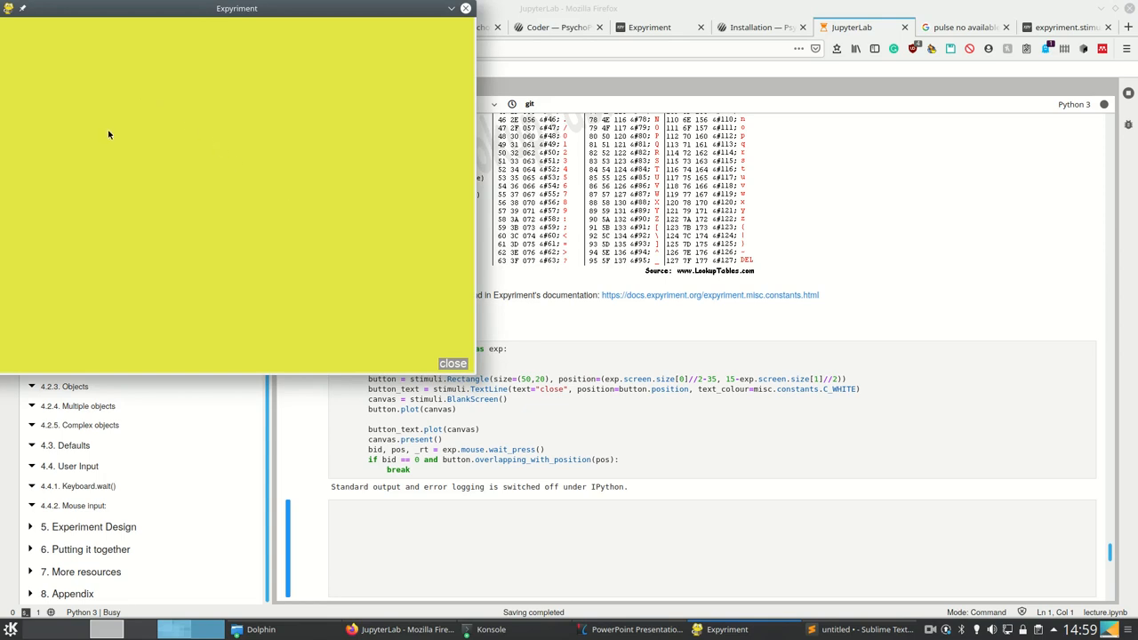
pyautogui.moveTo(452, 364)
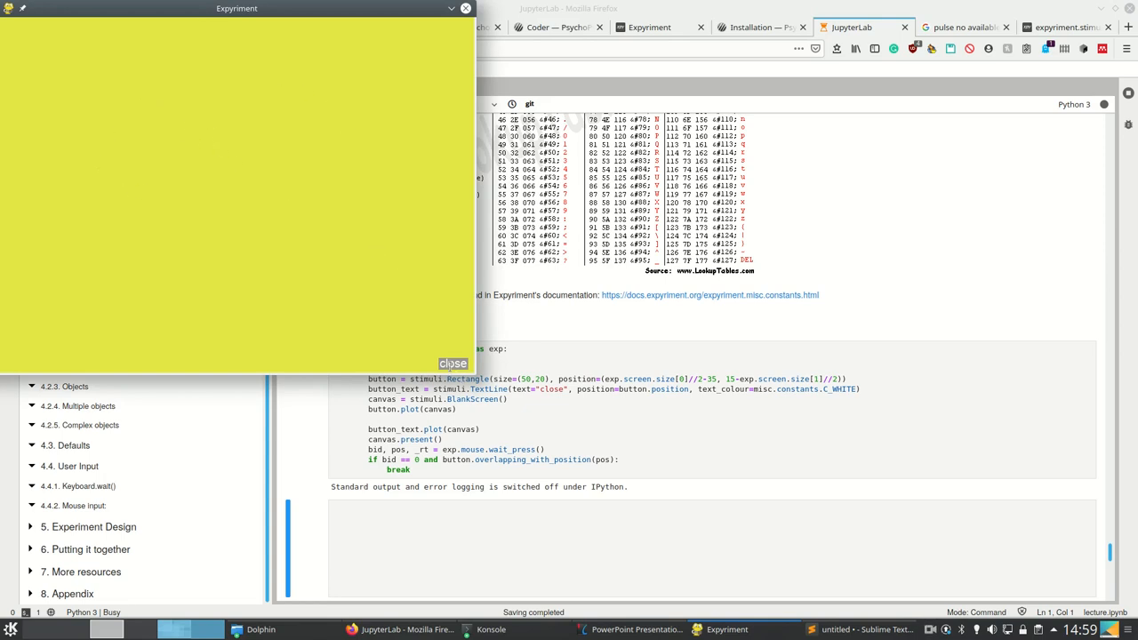